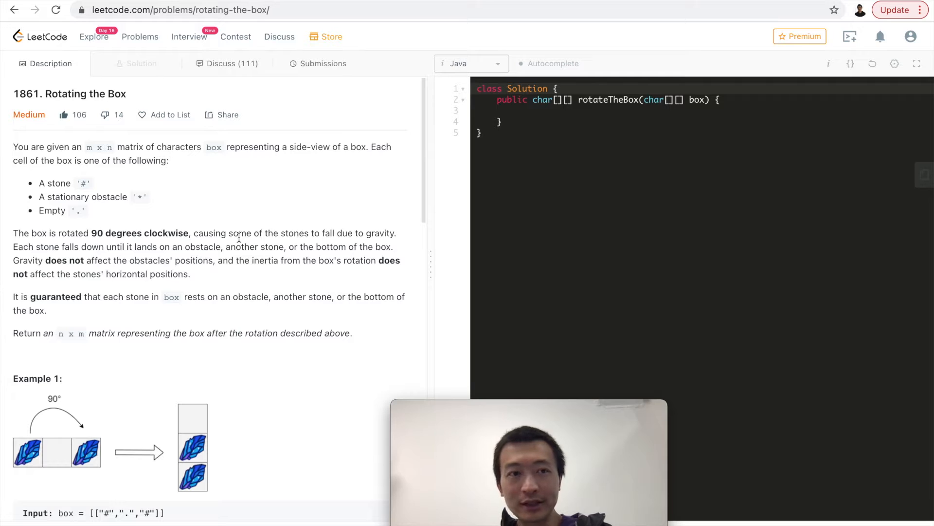
mouse_move(166, 177)
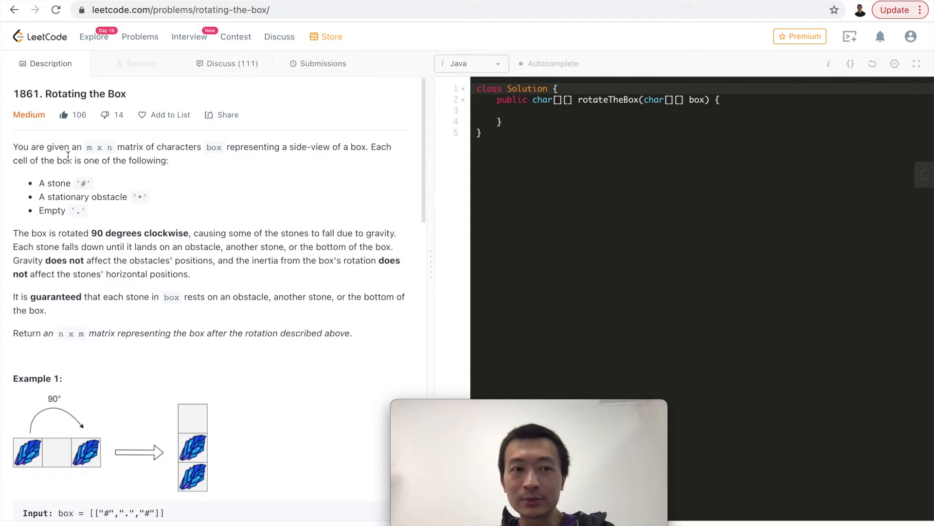
Read down through the Rotating the Box description, examples and constraints.
scroll("down", 3)
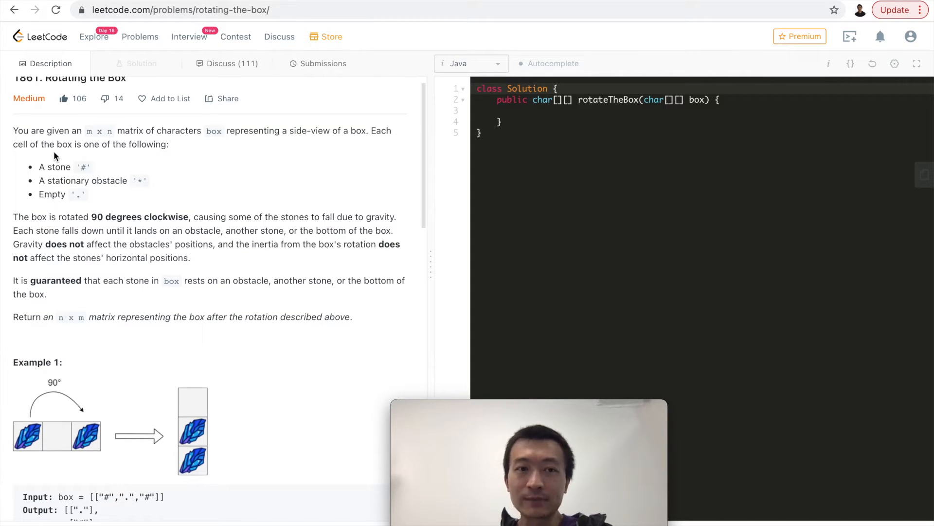
mouse_move(276, 156)
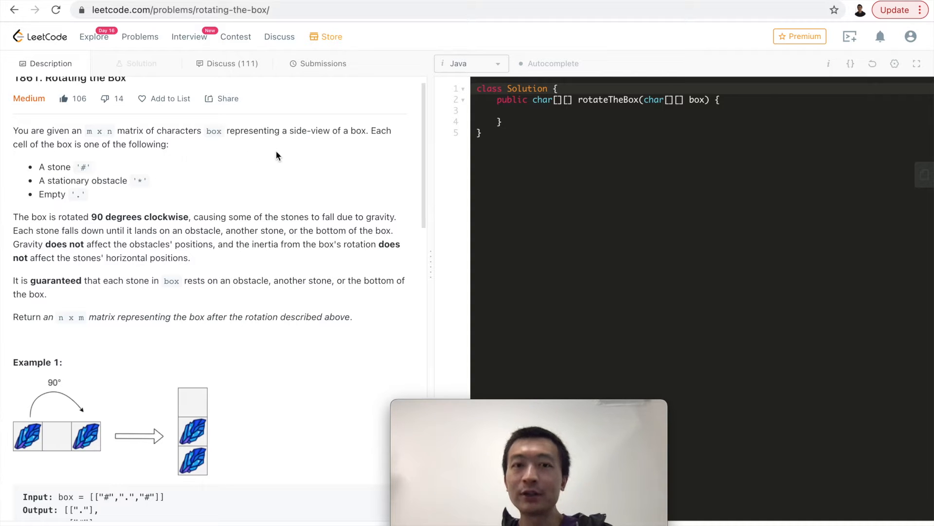
mouse_move(119, 169)
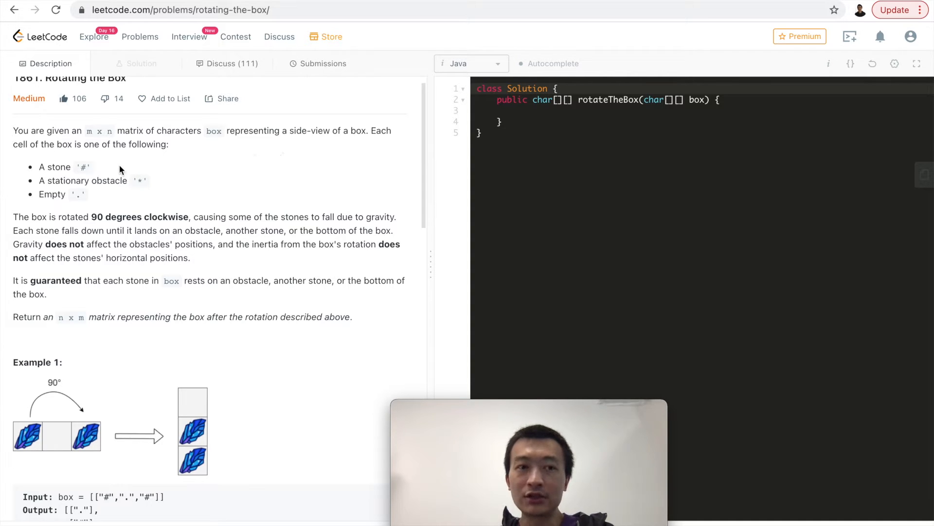
mouse_move(100, 170)
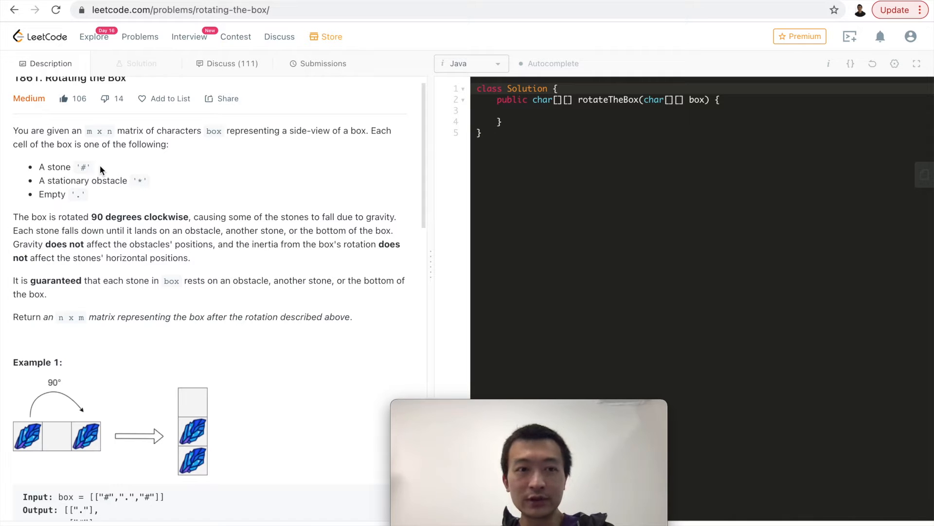
mouse_move(149, 157)
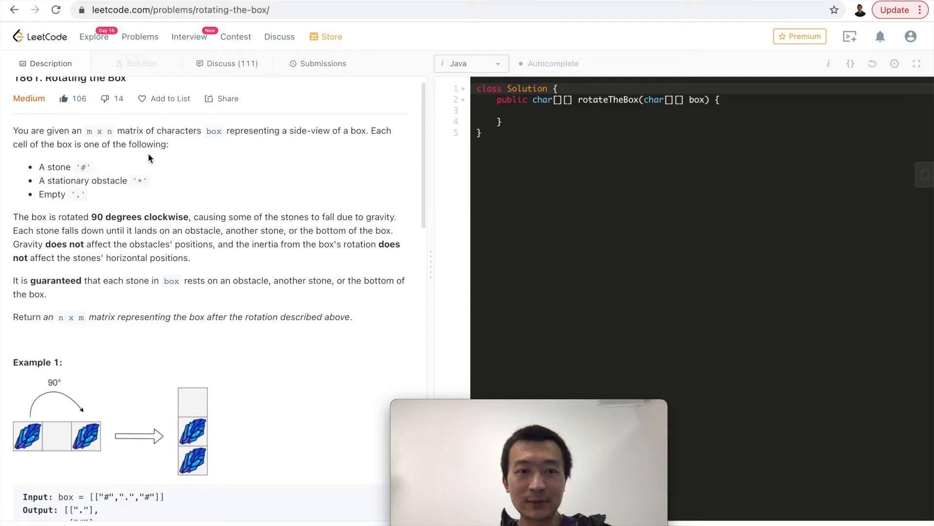
mouse_move(142, 174)
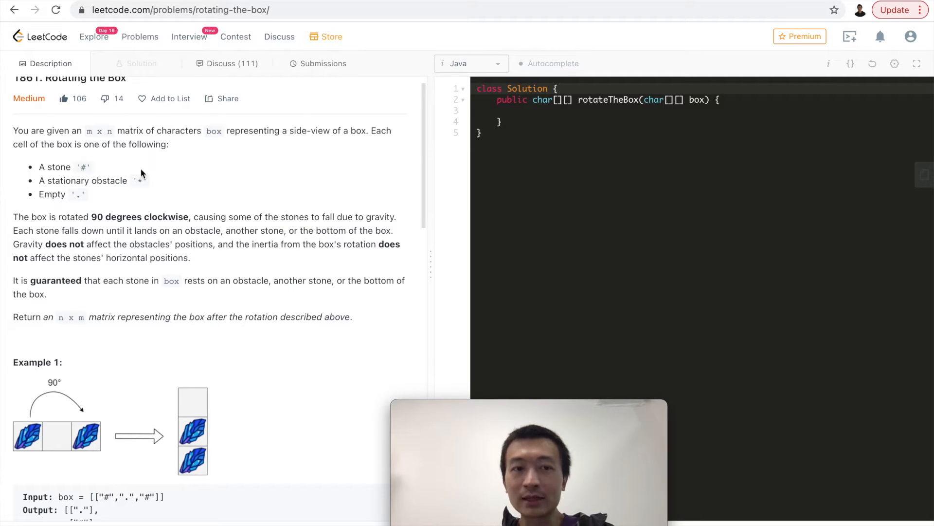
mouse_move(158, 225)
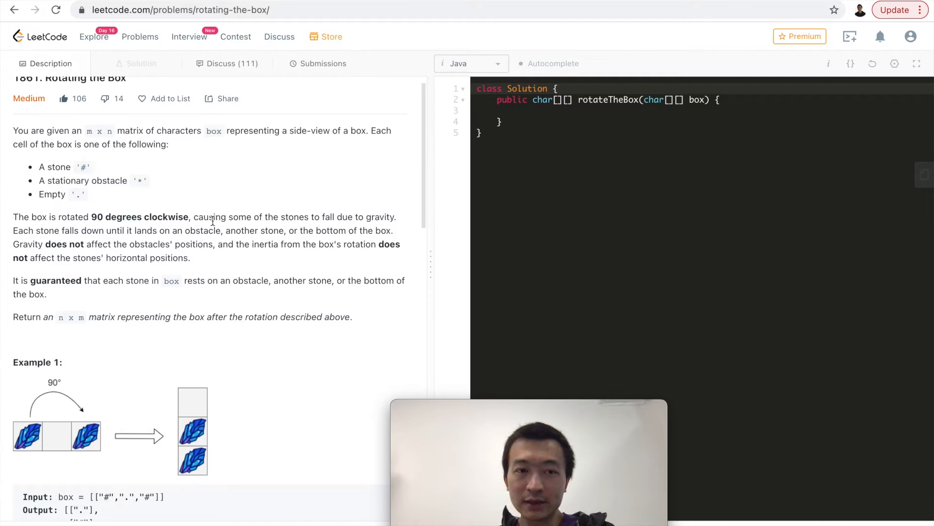
left_click_drag(210, 217, 286, 216)
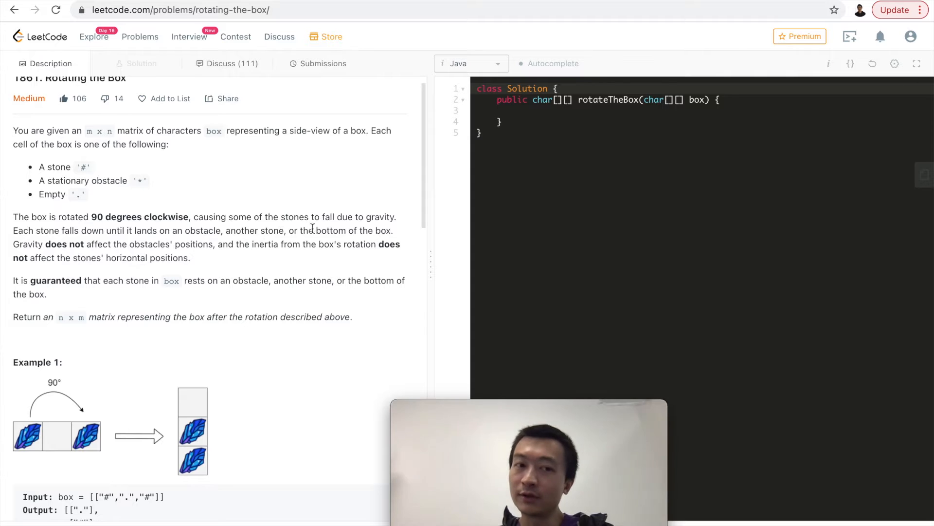
mouse_move(179, 250)
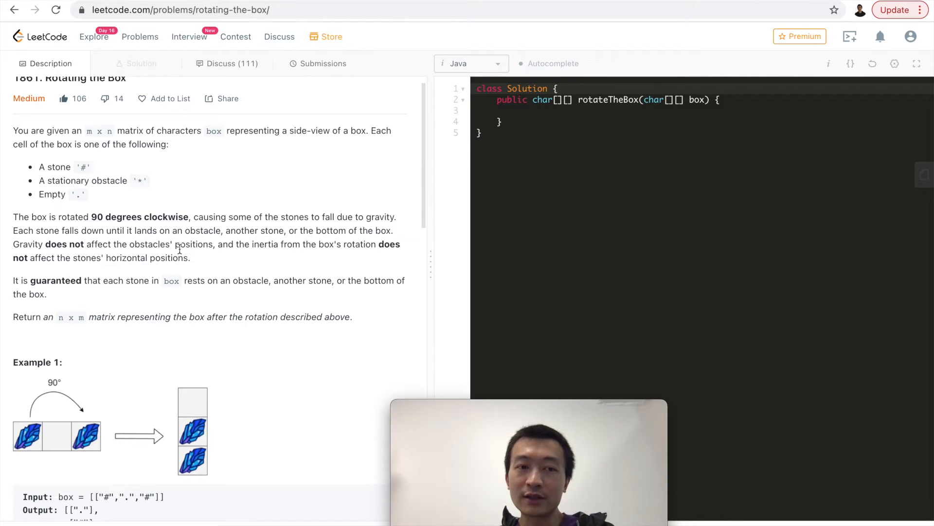
scroll("down", 3)
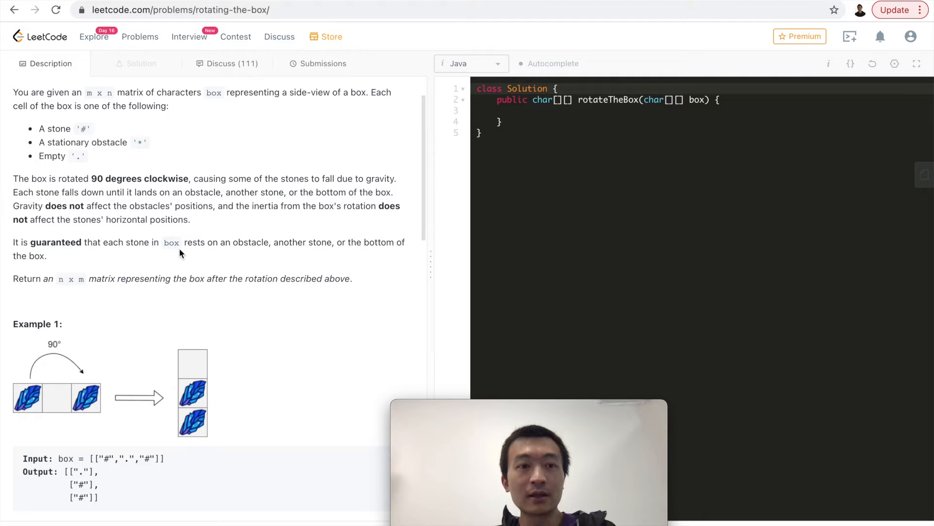
scroll("down", 3)
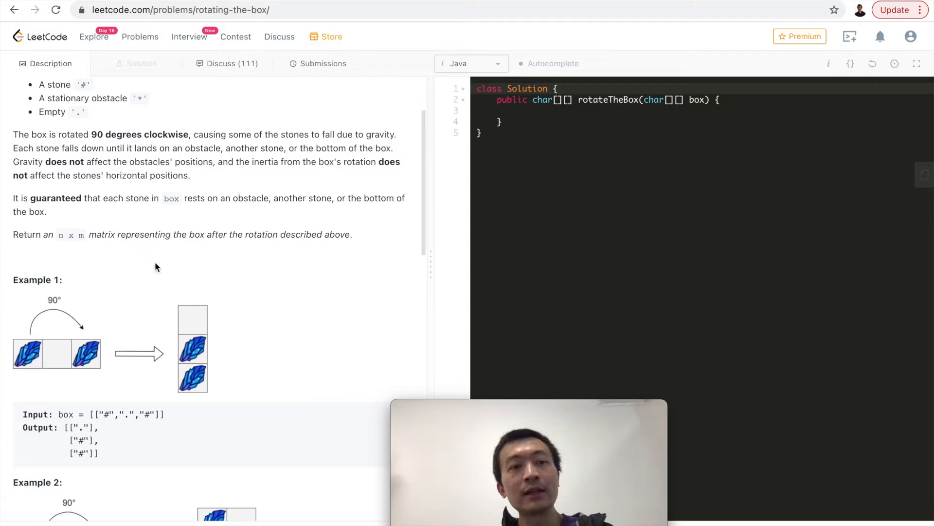
mouse_move(156, 257)
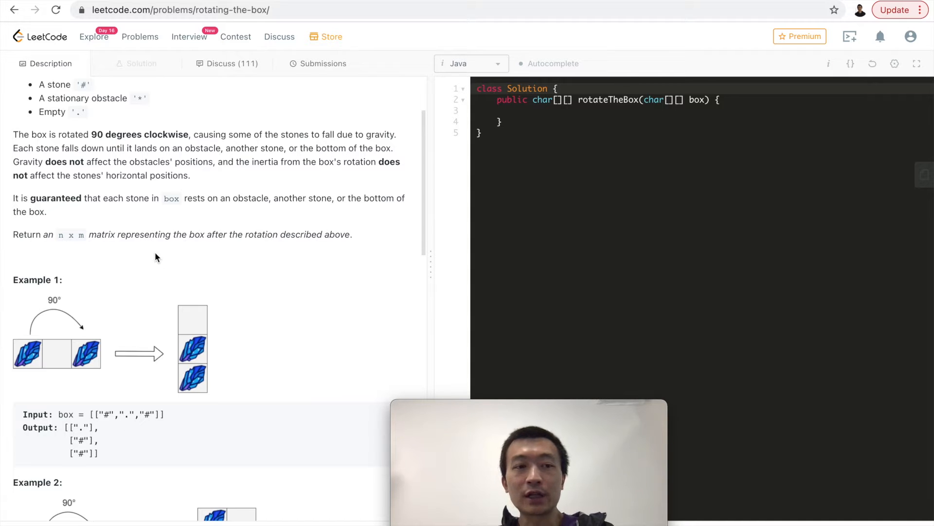
mouse_move(153, 251)
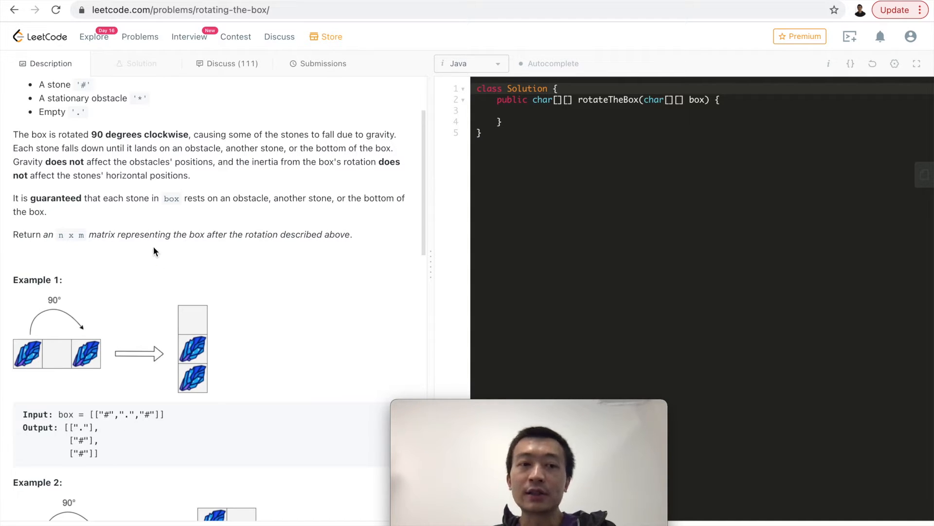
mouse_move(208, 215)
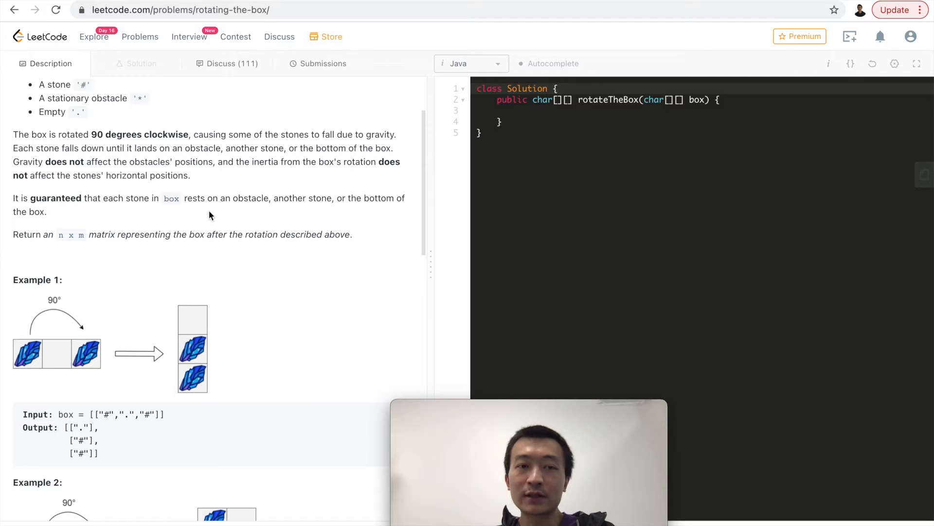
mouse_move(291, 210)
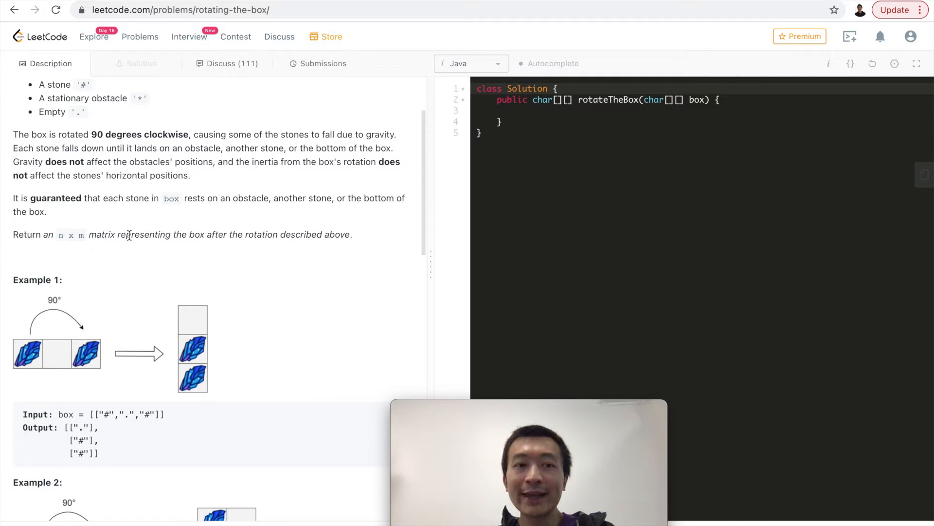
scroll("up", 3)
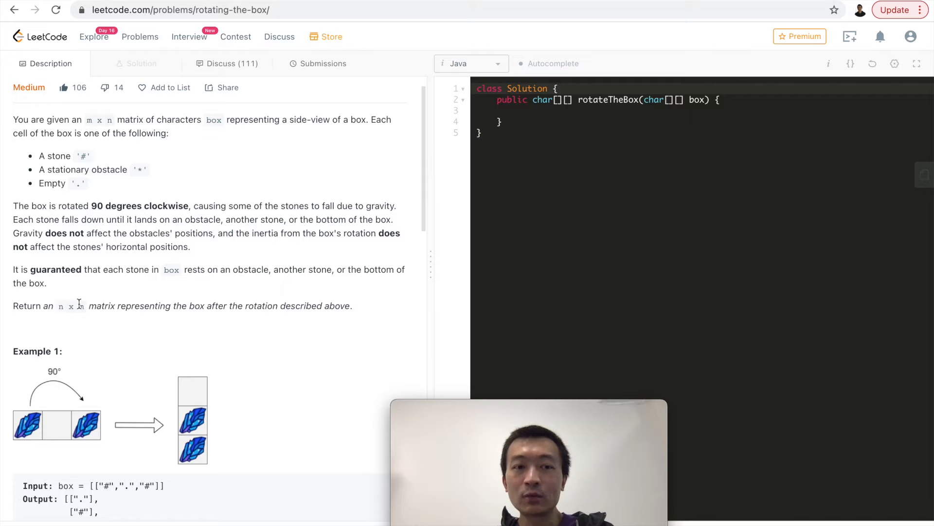
scroll("down", 3)
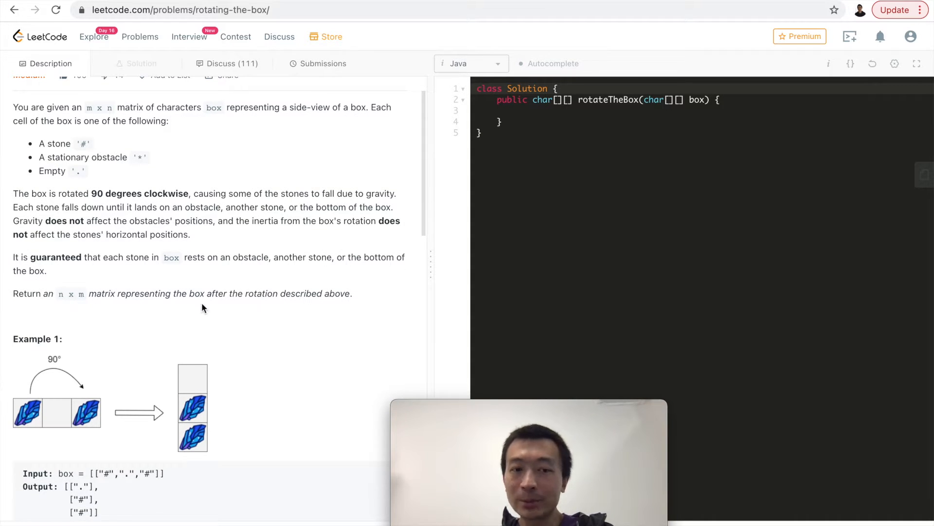
mouse_move(250, 308)
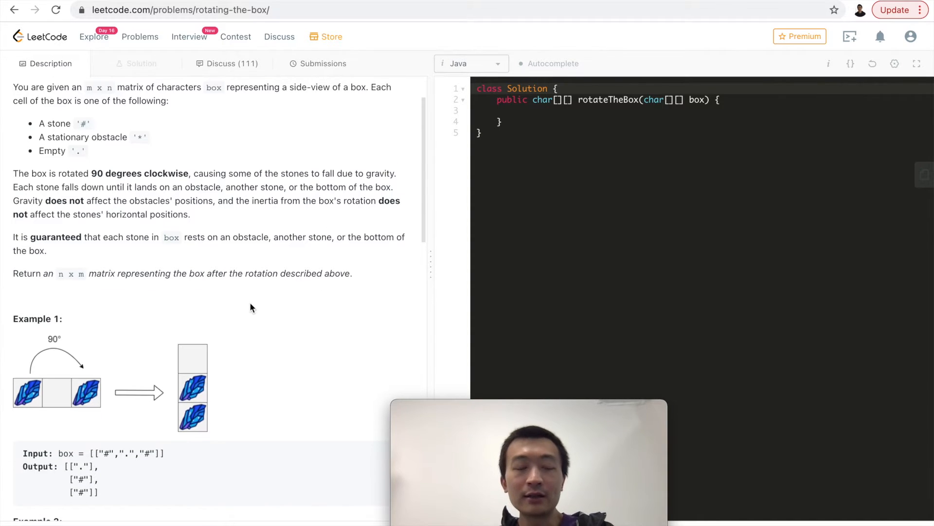
mouse_move(184, 347)
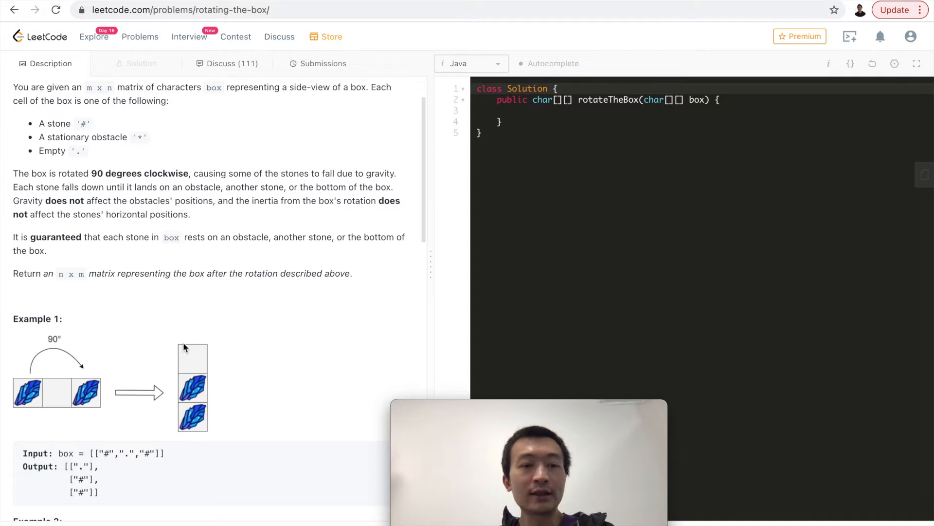
mouse_move(136, 365)
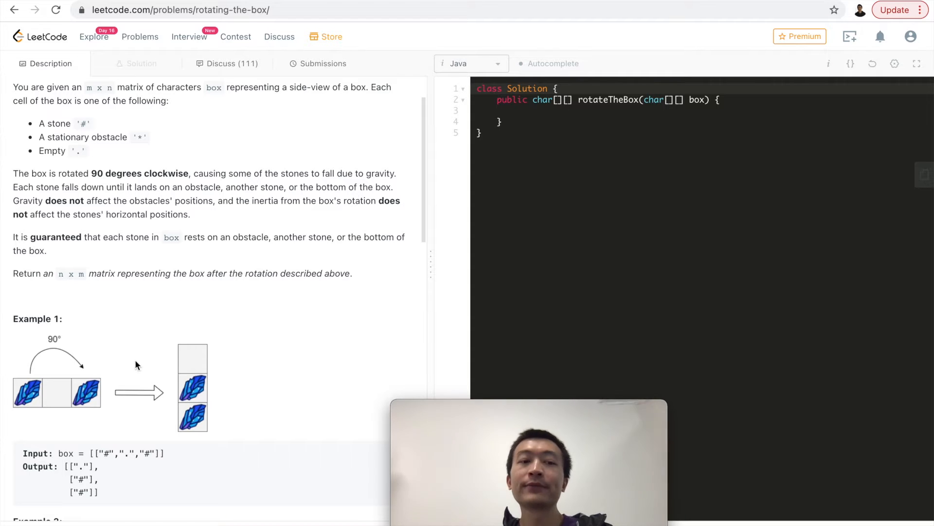
mouse_move(40, 399)
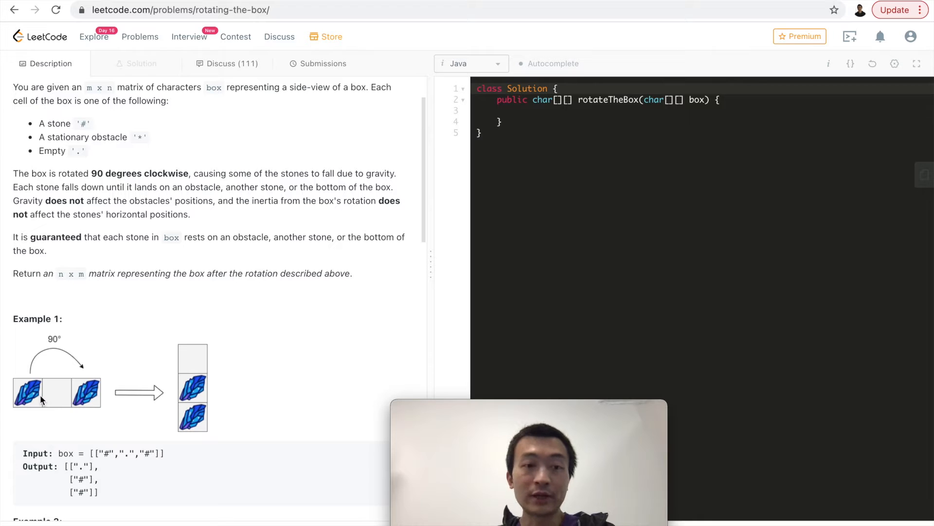
mouse_move(71, 345)
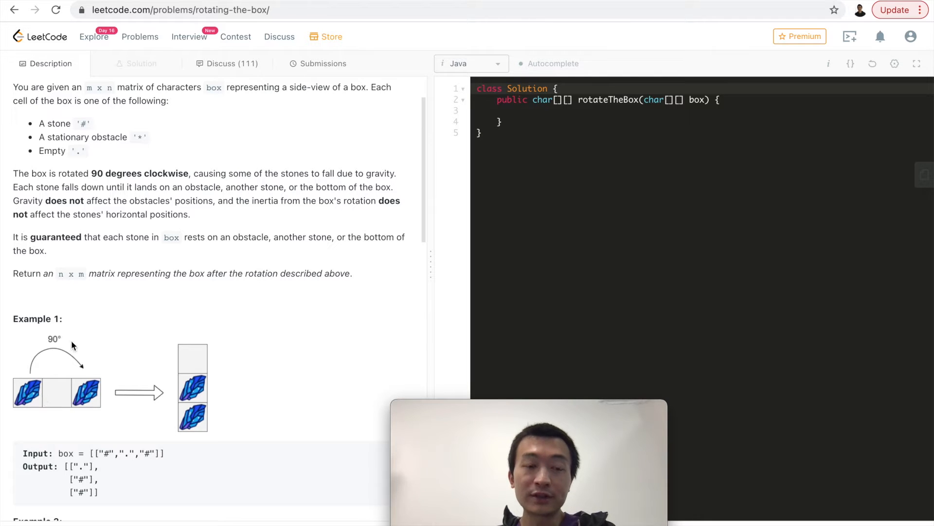
mouse_move(93, 379)
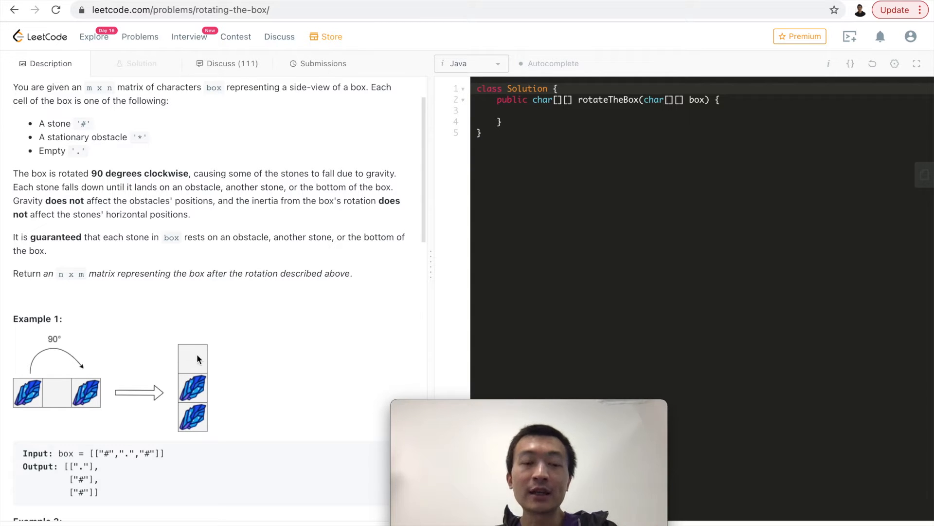
mouse_move(186, 392)
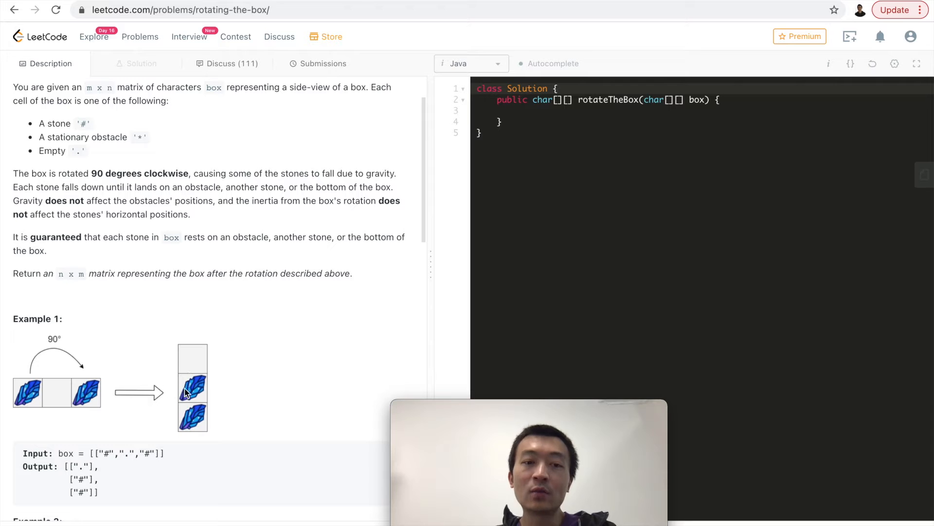
mouse_move(193, 392)
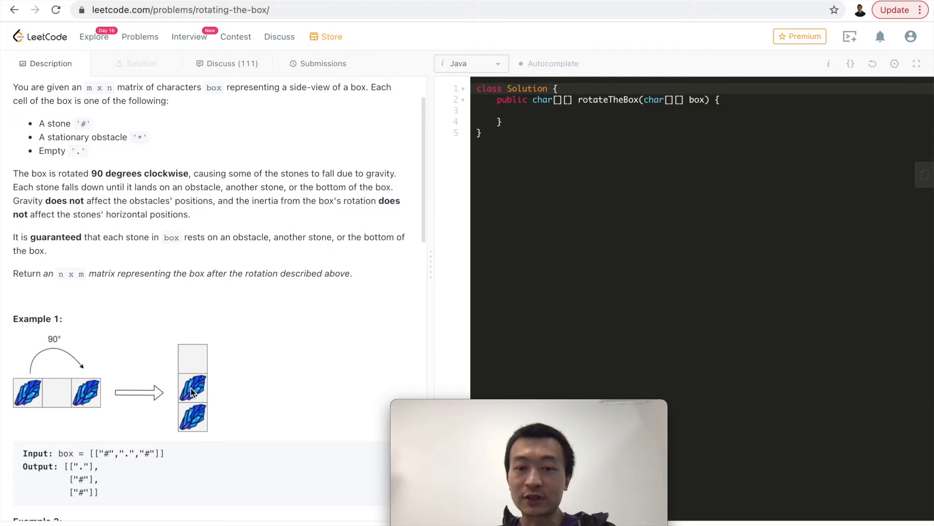
mouse_move(31, 397)
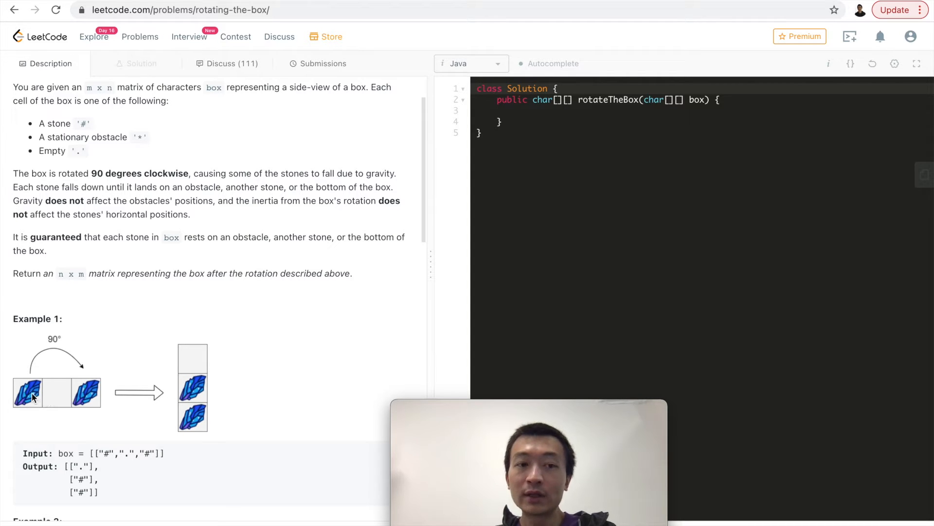
mouse_move(143, 363)
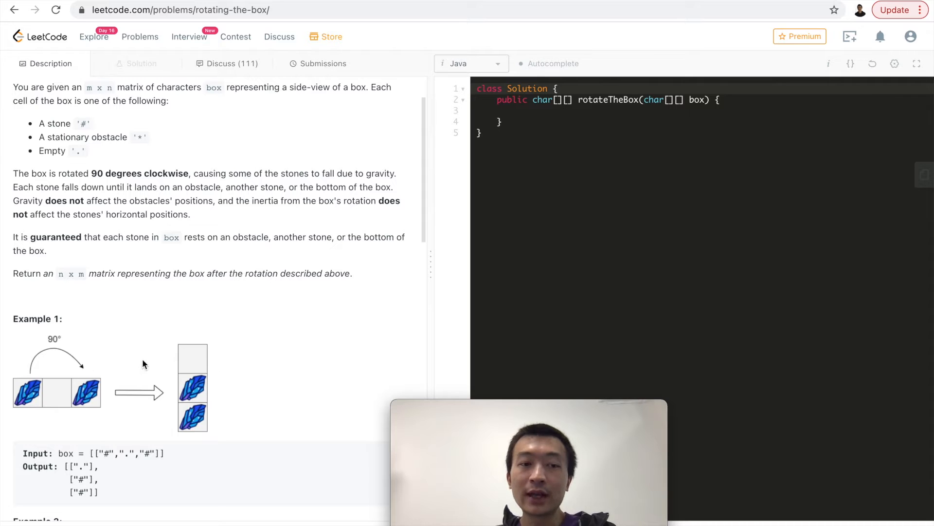
mouse_move(200, 382)
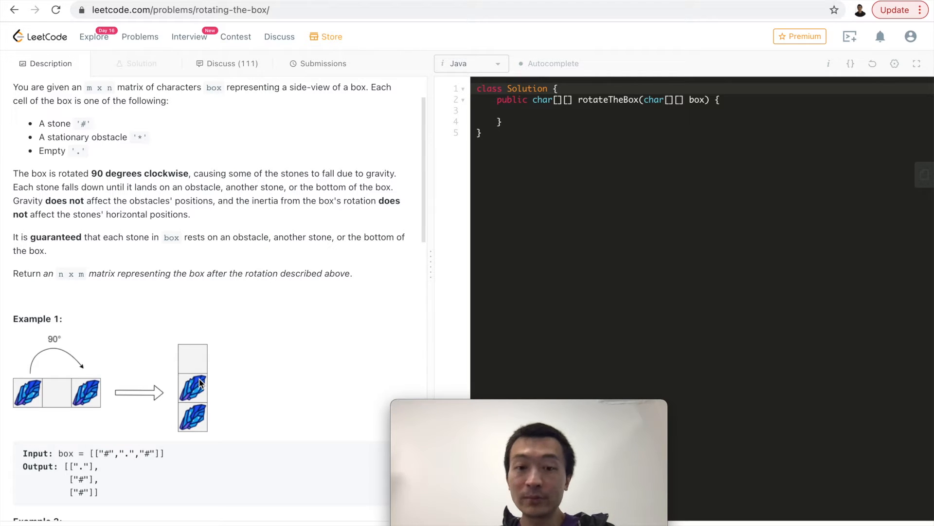
mouse_move(58, 400)
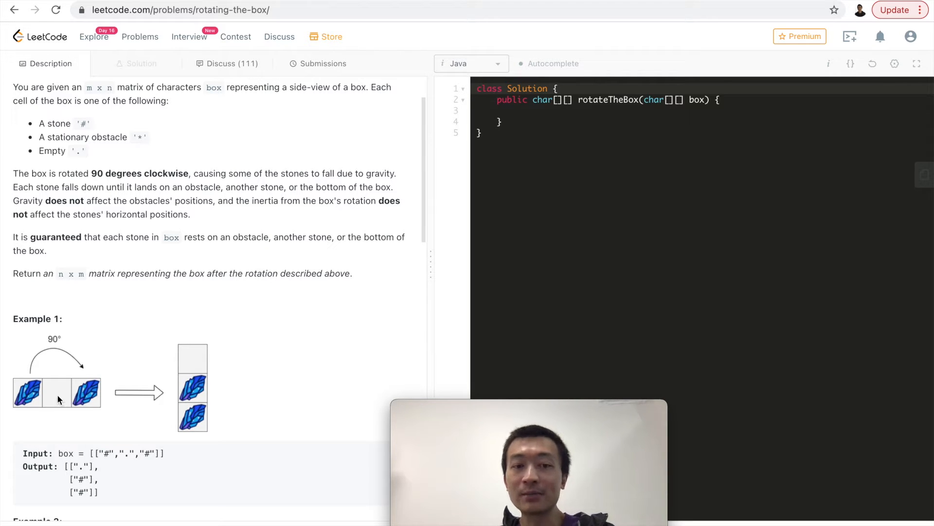
mouse_move(92, 398)
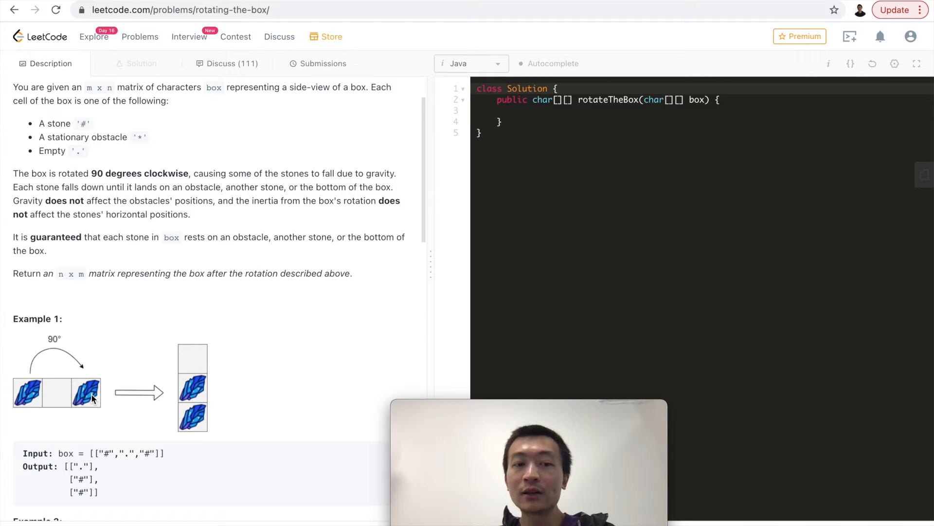
mouse_move(196, 387)
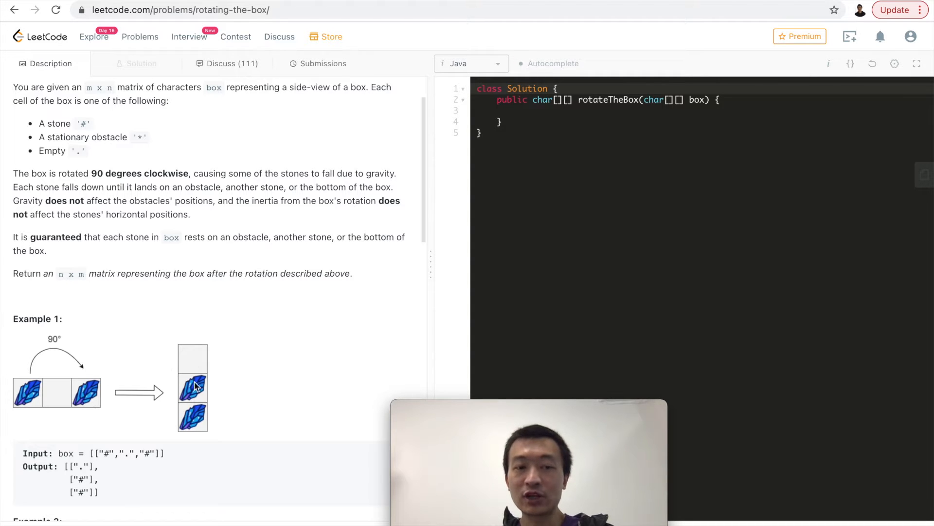
mouse_move(196, 419)
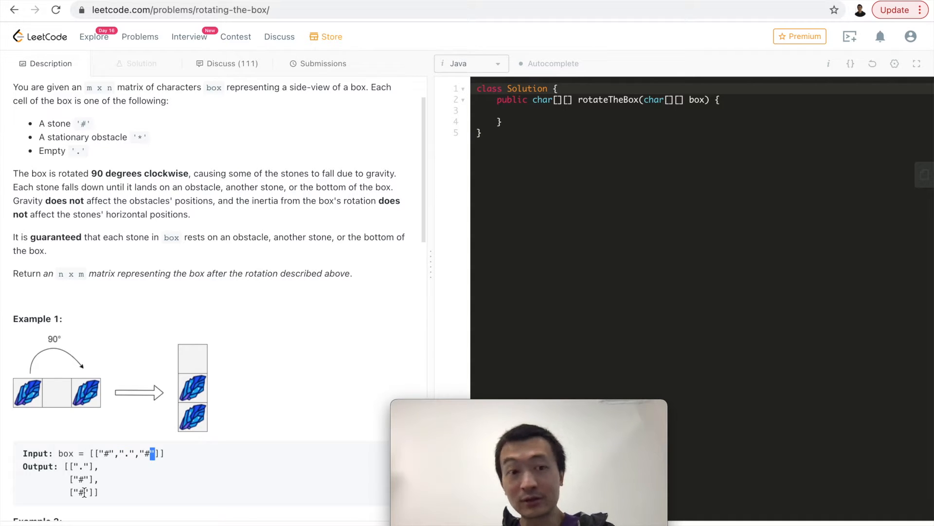
scroll("down", 3)
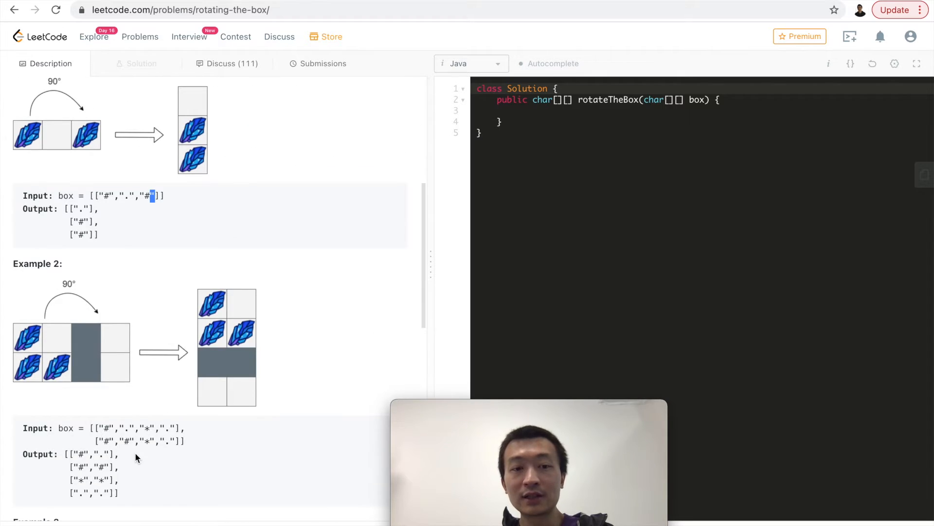
mouse_move(76, 323)
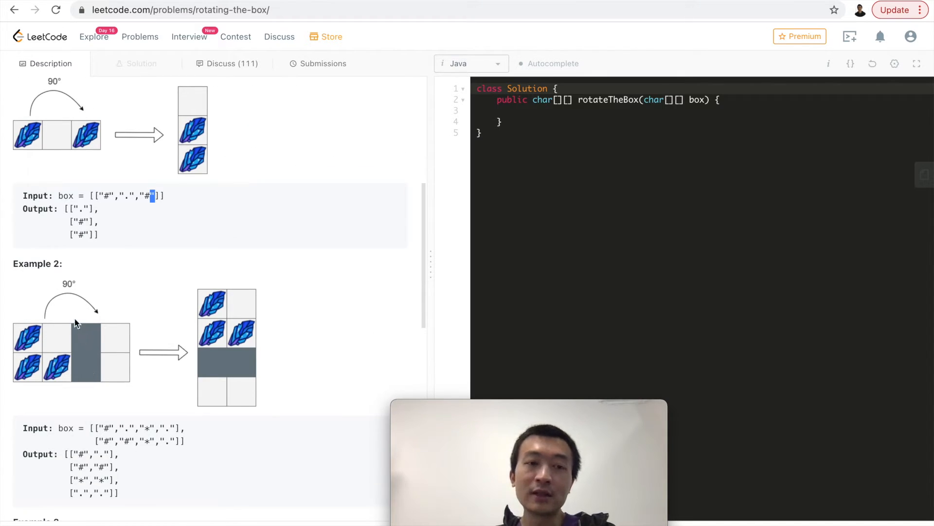
mouse_move(154, 426)
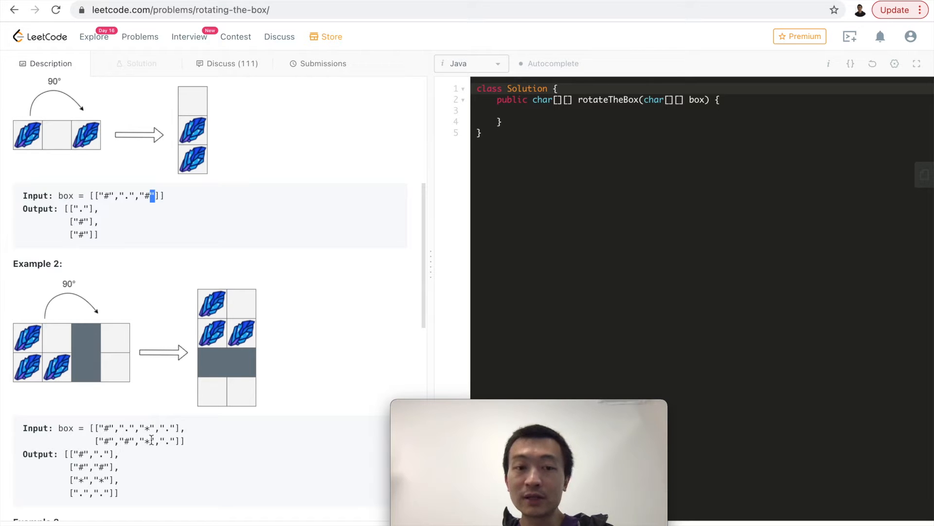
scroll("up", 3)
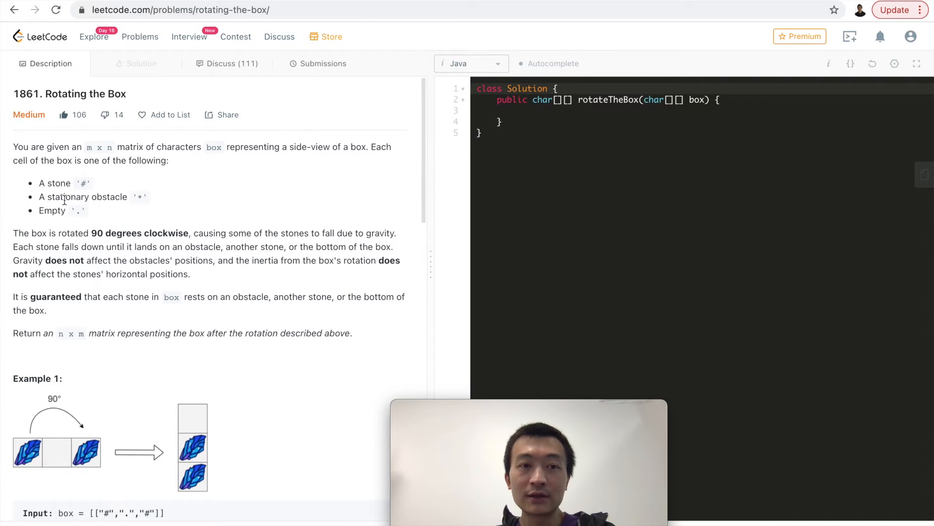
scroll("down", 3)
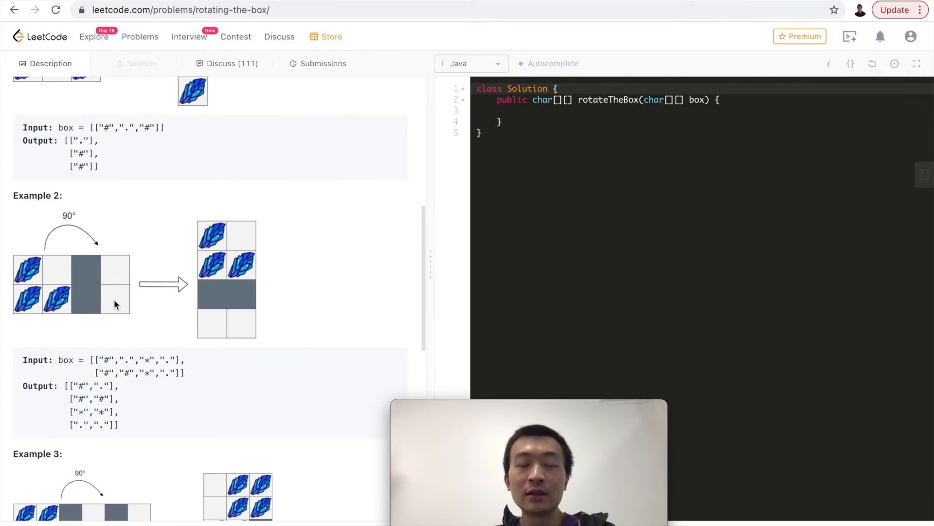
scroll("down", 3)
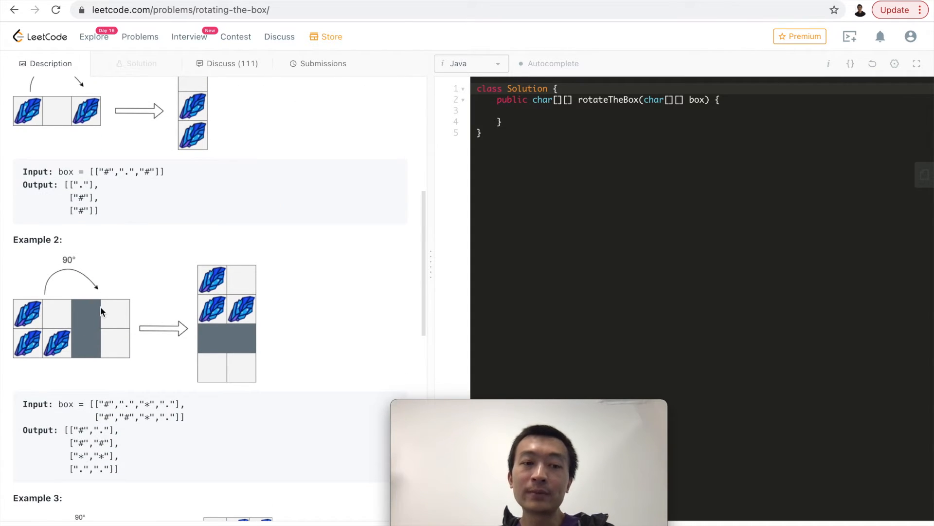
mouse_move(121, 332)
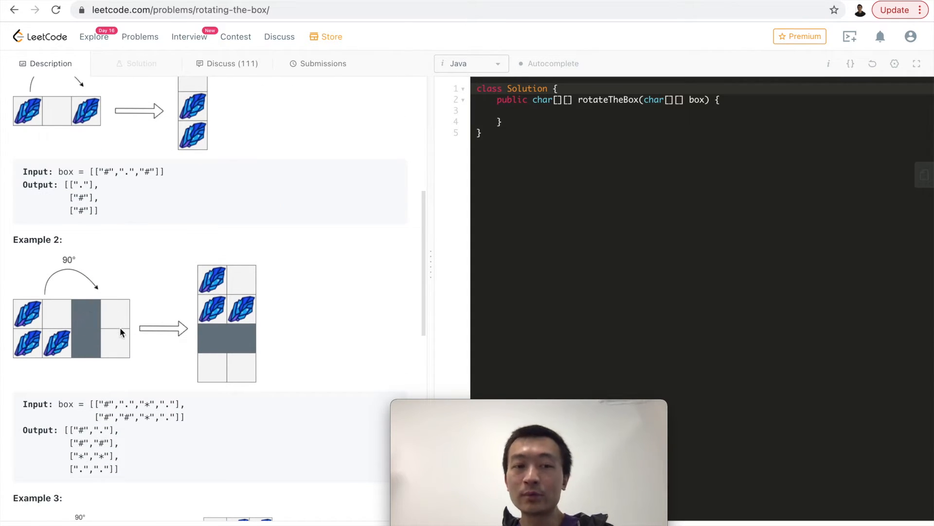
mouse_move(31, 334)
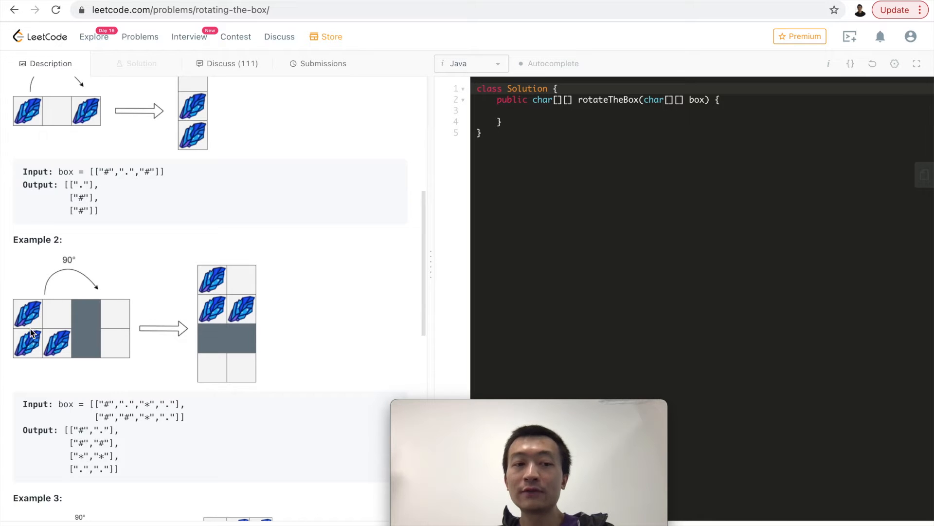
mouse_move(51, 304)
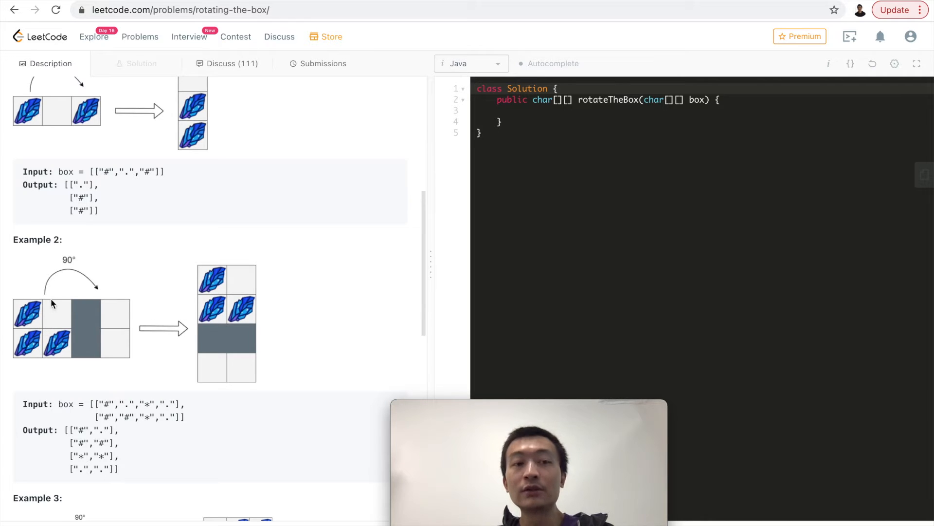
mouse_move(58, 342)
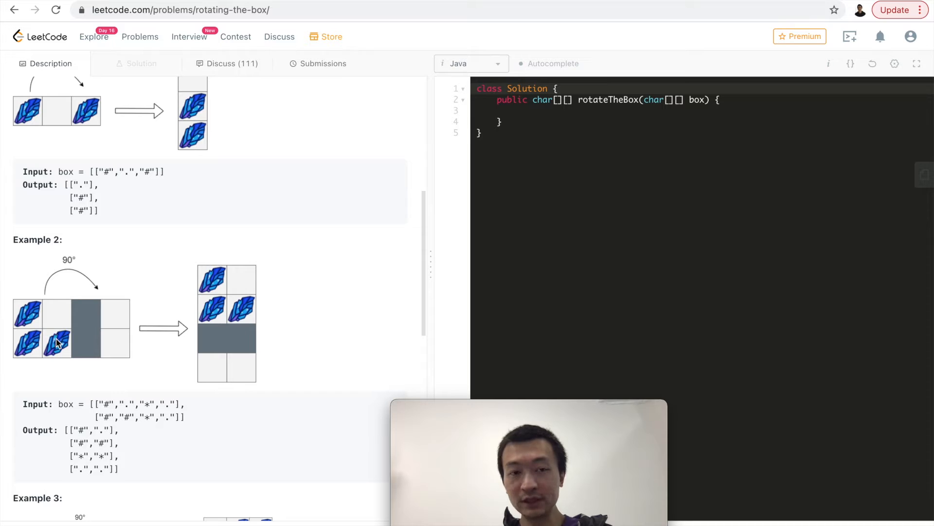
mouse_move(33, 350)
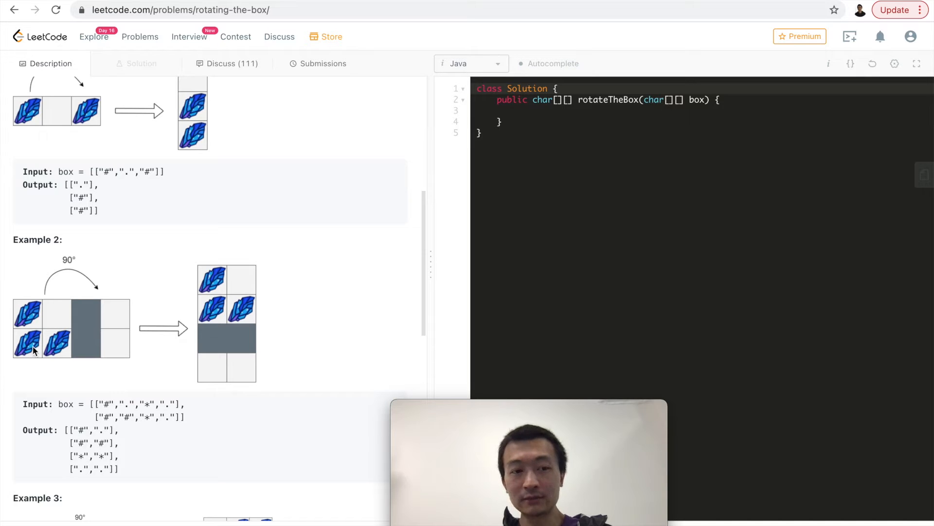
mouse_move(54, 348)
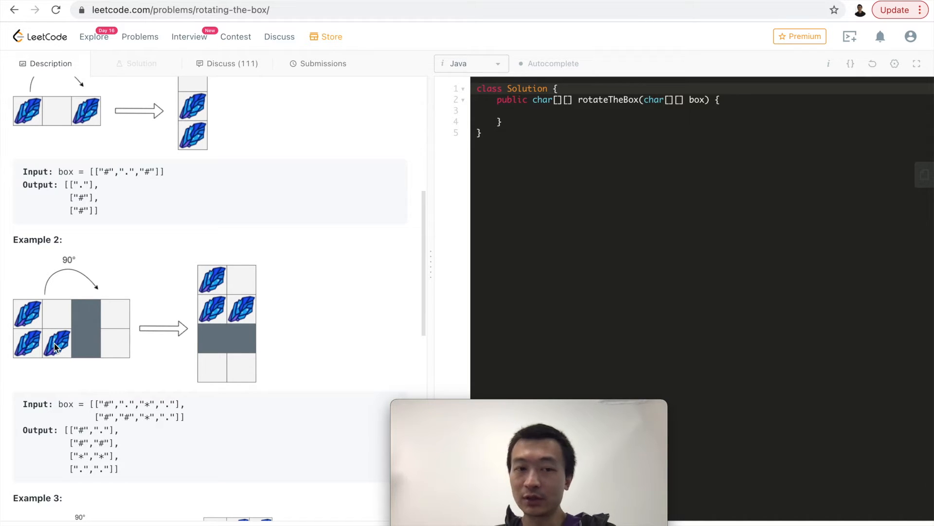
mouse_move(88, 338)
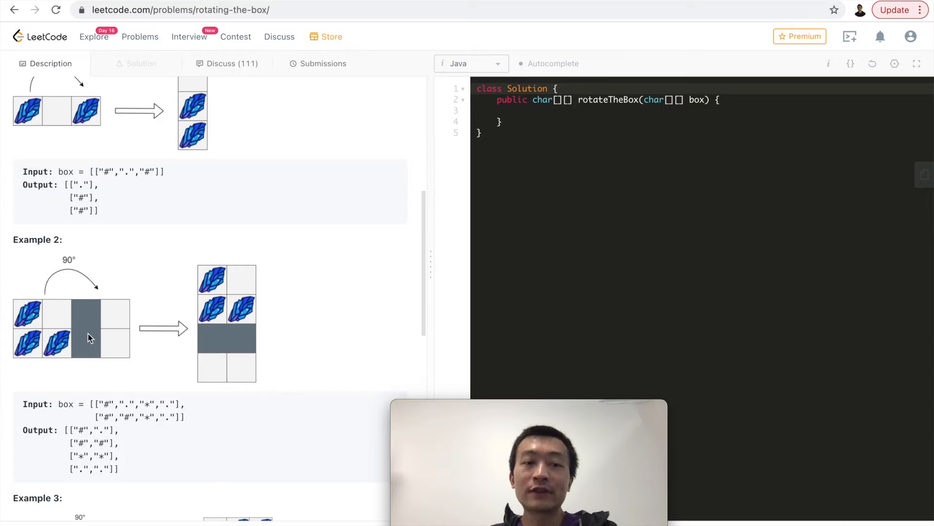
mouse_move(89, 310)
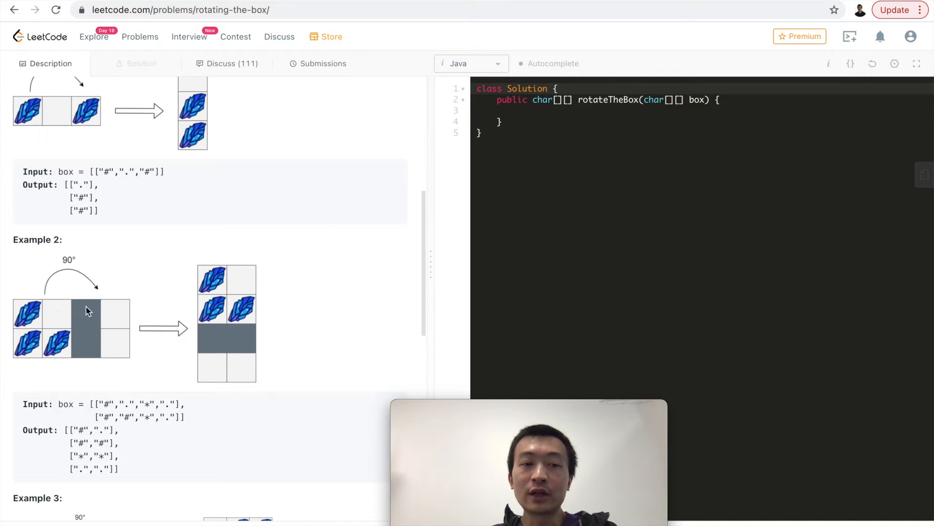
mouse_move(117, 314)
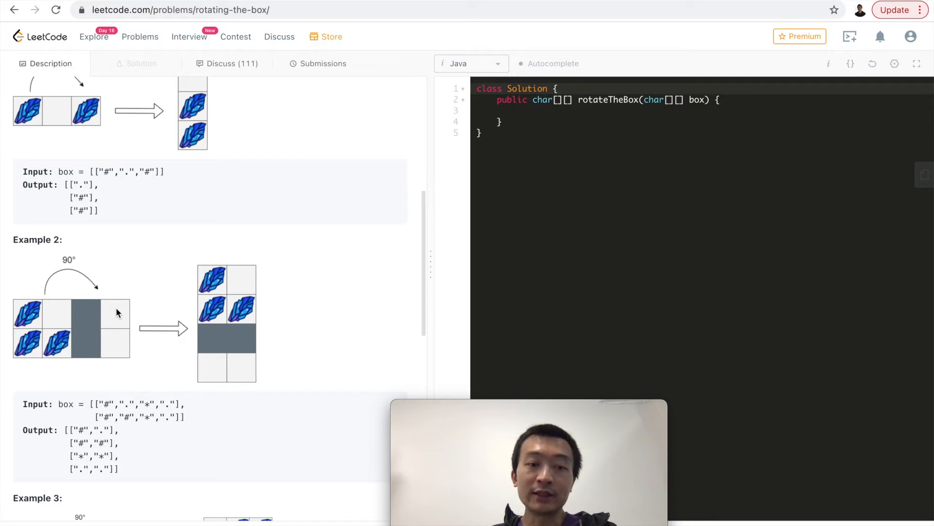
scroll("down", 3)
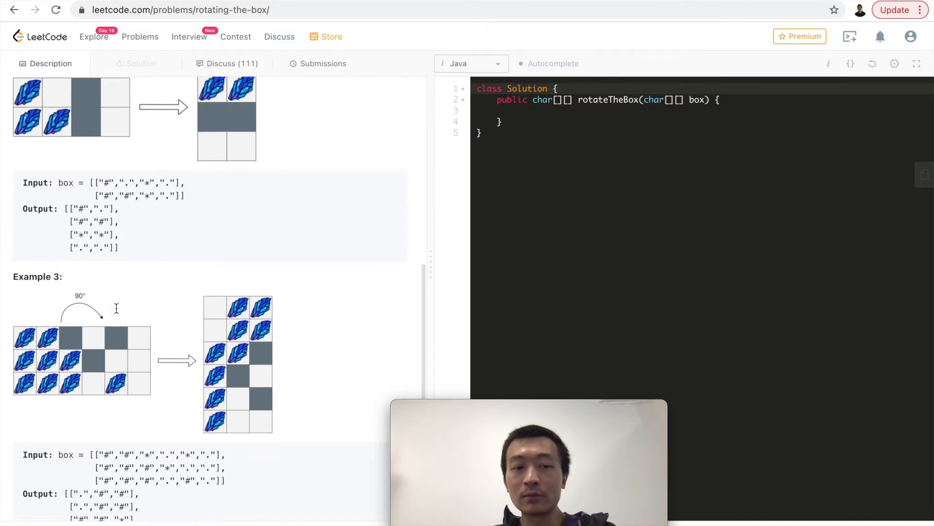
scroll("down", 3)
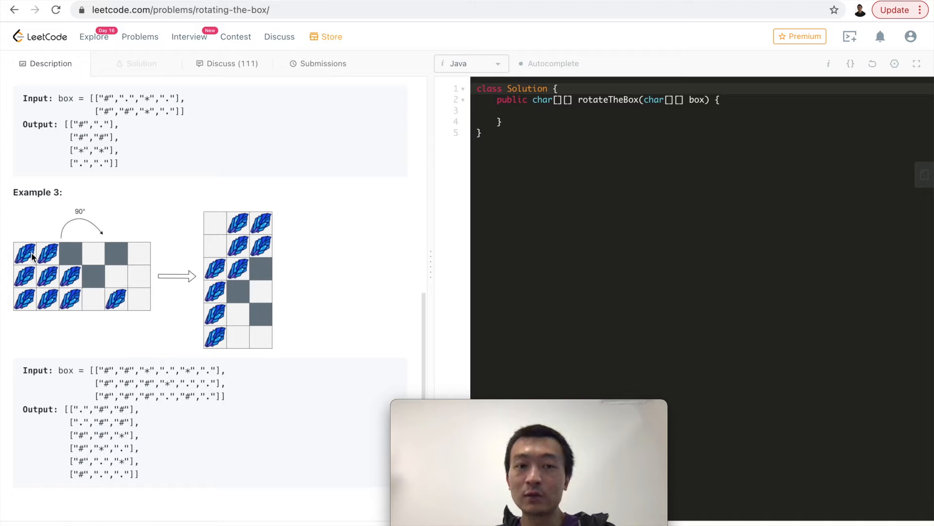
mouse_move(132, 259)
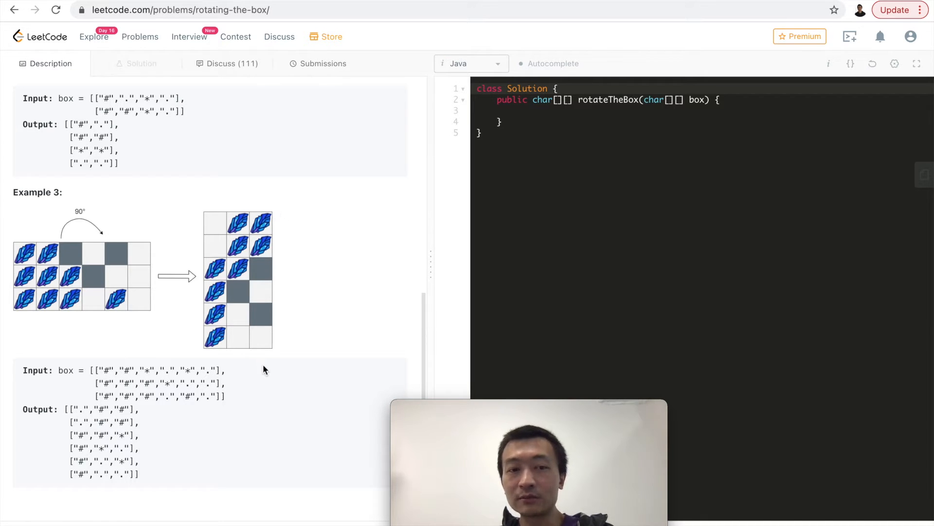
mouse_move(75, 258)
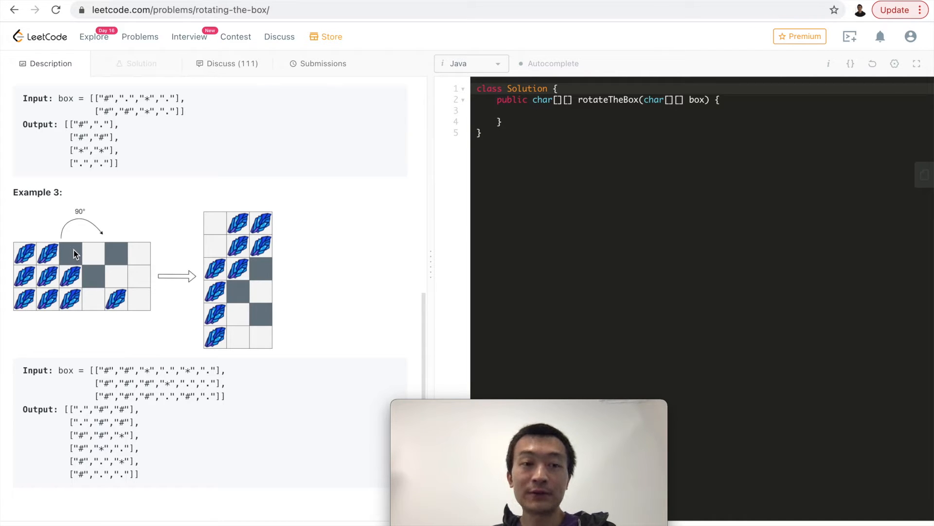
mouse_move(38, 256)
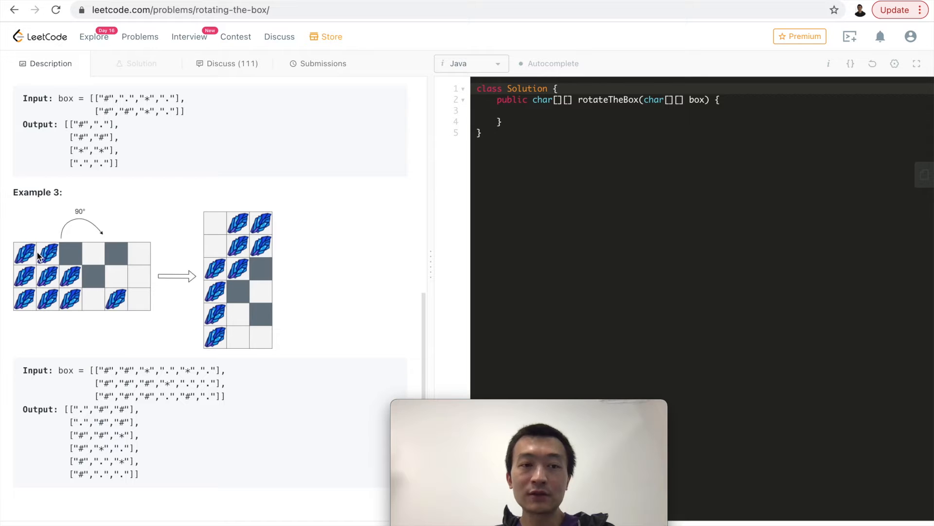
mouse_move(147, 256)
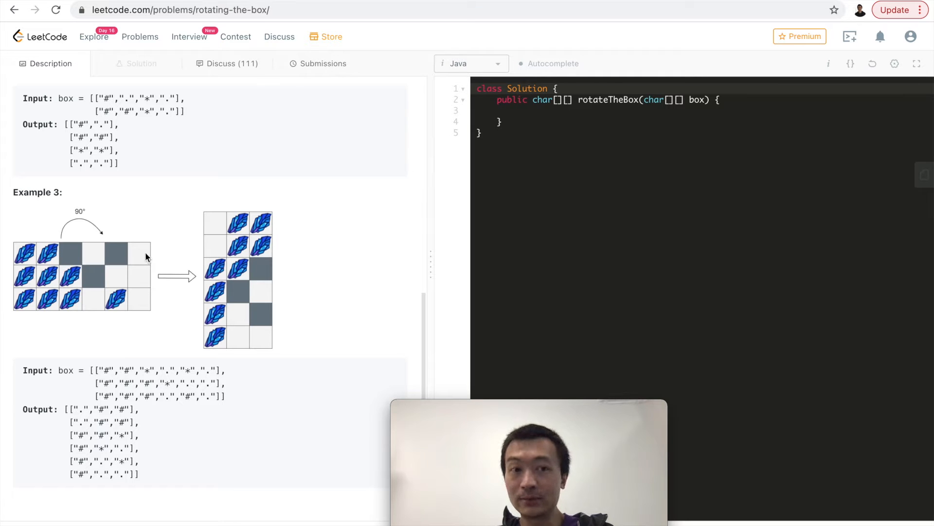
mouse_move(106, 282)
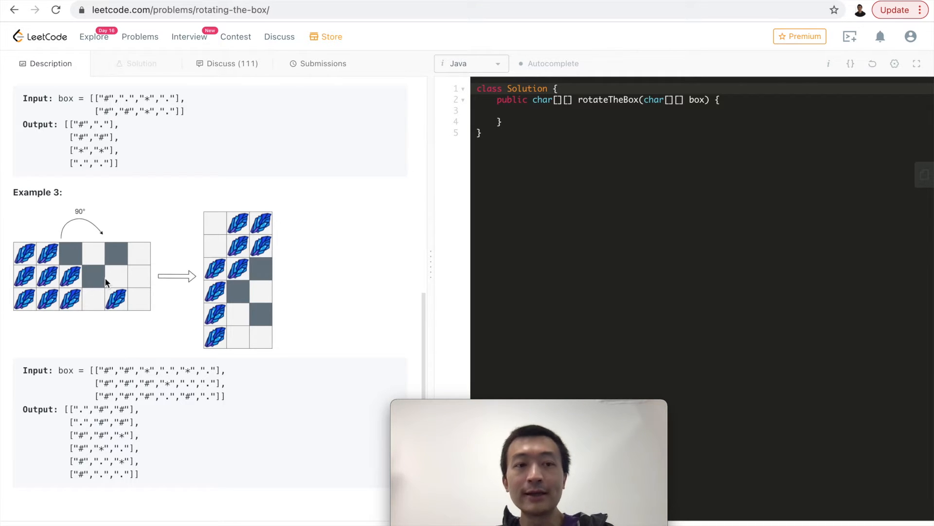
mouse_move(27, 284)
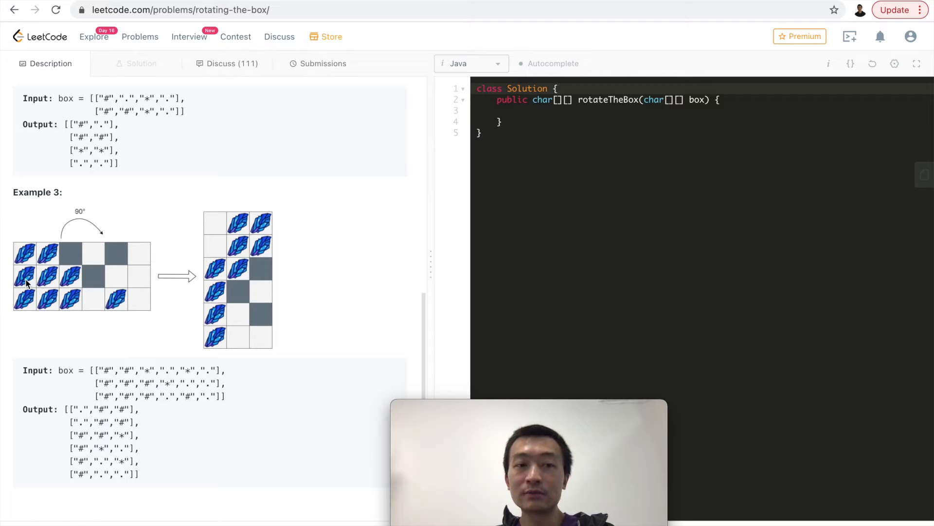
mouse_move(201, 242)
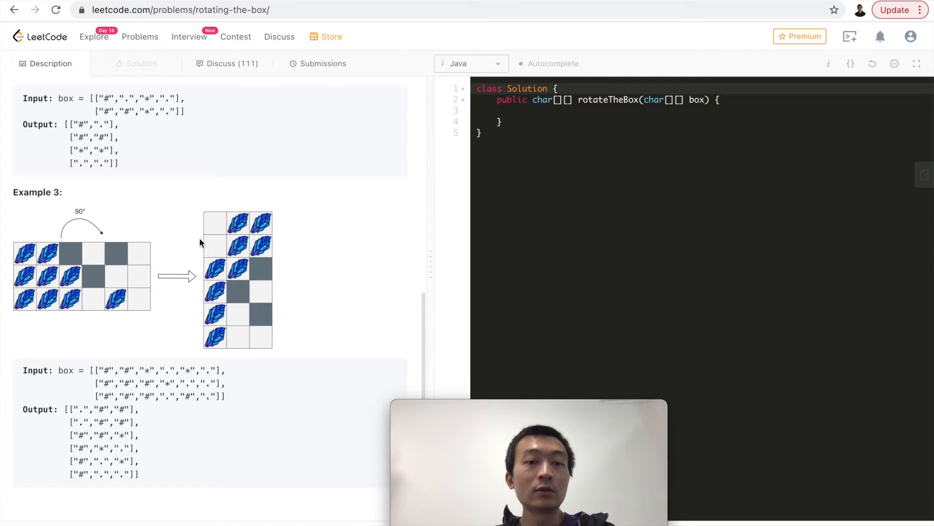
mouse_move(243, 349)
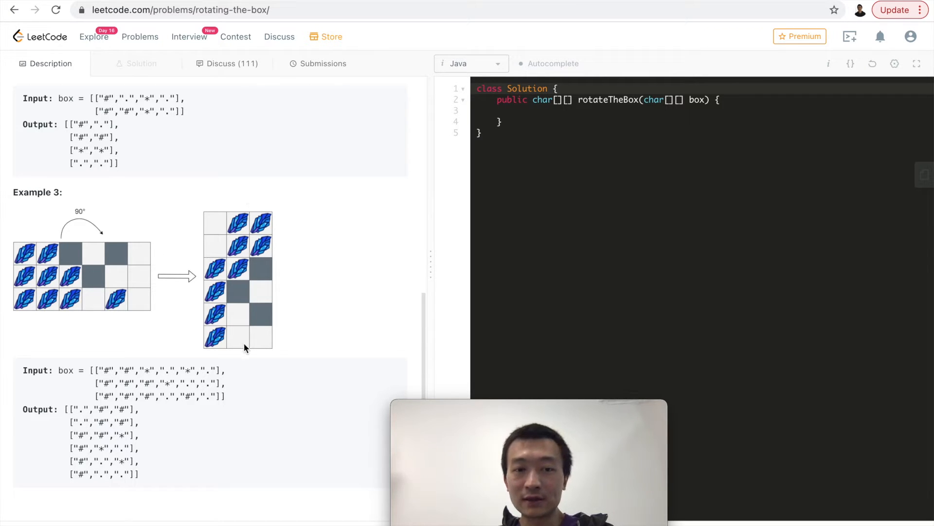
mouse_move(242, 217)
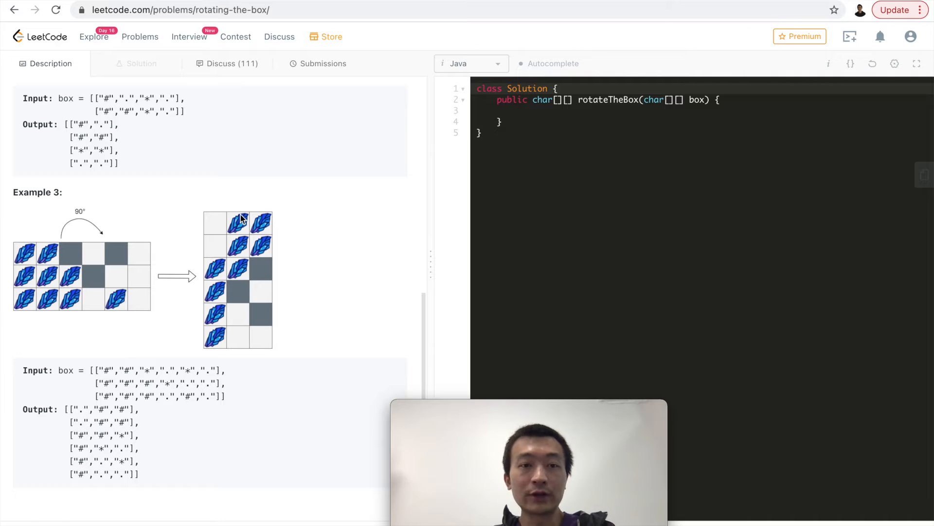
mouse_move(241, 292)
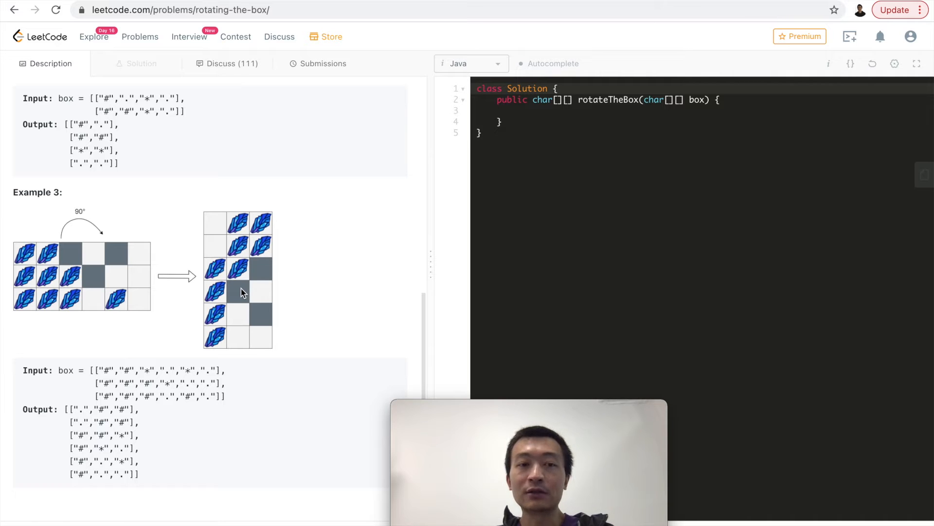
mouse_move(35, 309)
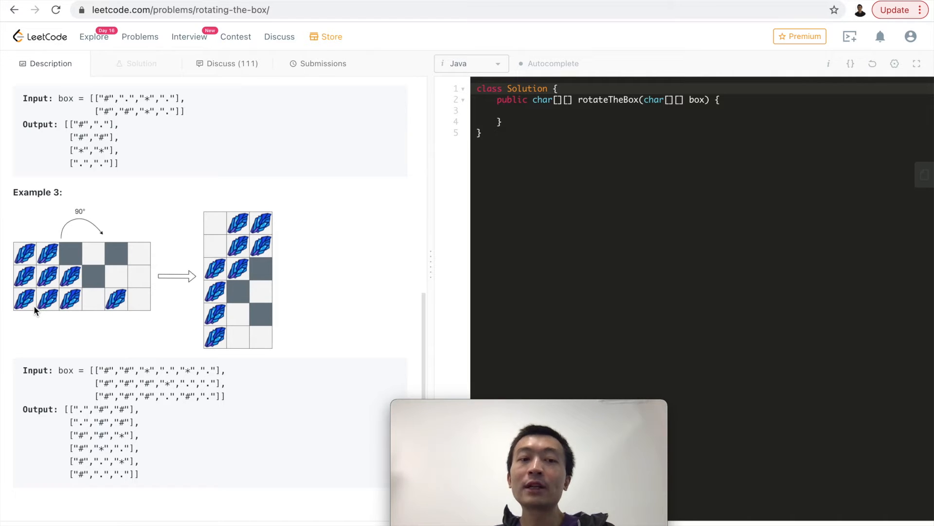
mouse_move(219, 223)
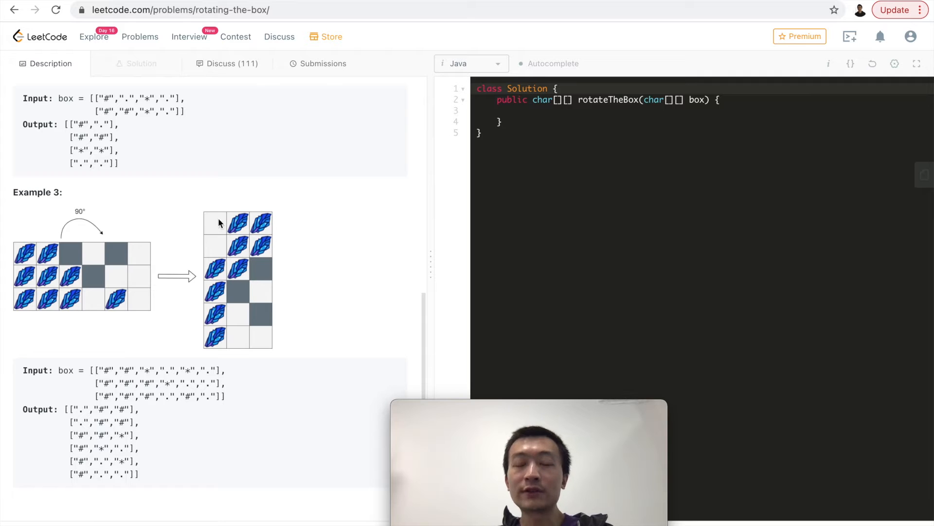
mouse_move(46, 309)
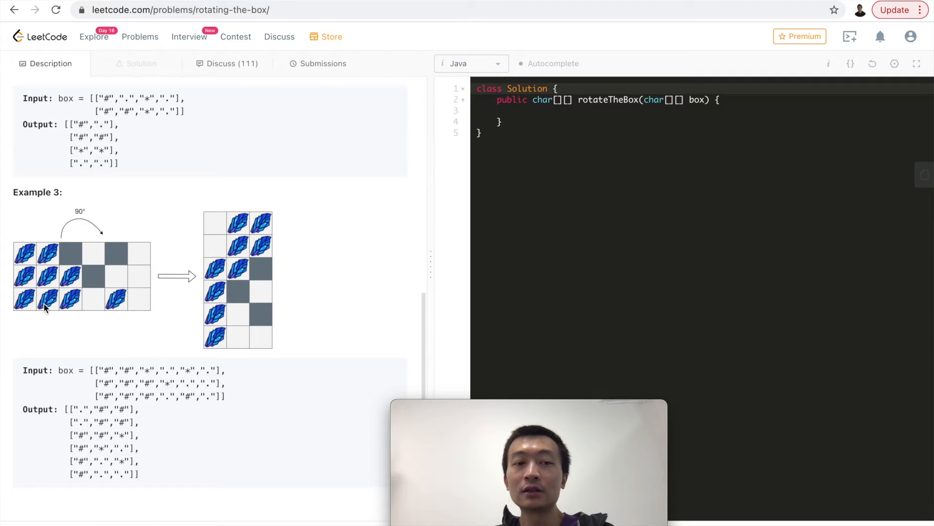
mouse_move(113, 308)
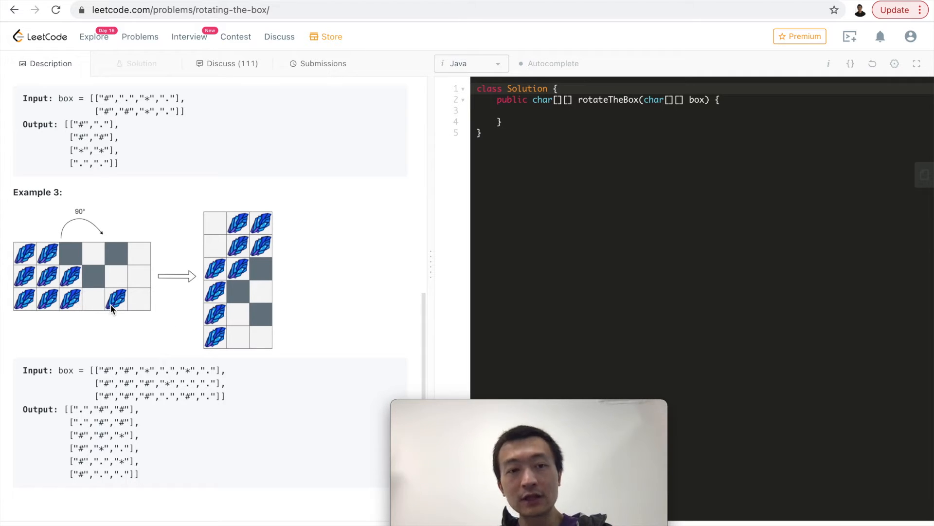
mouse_move(93, 305)
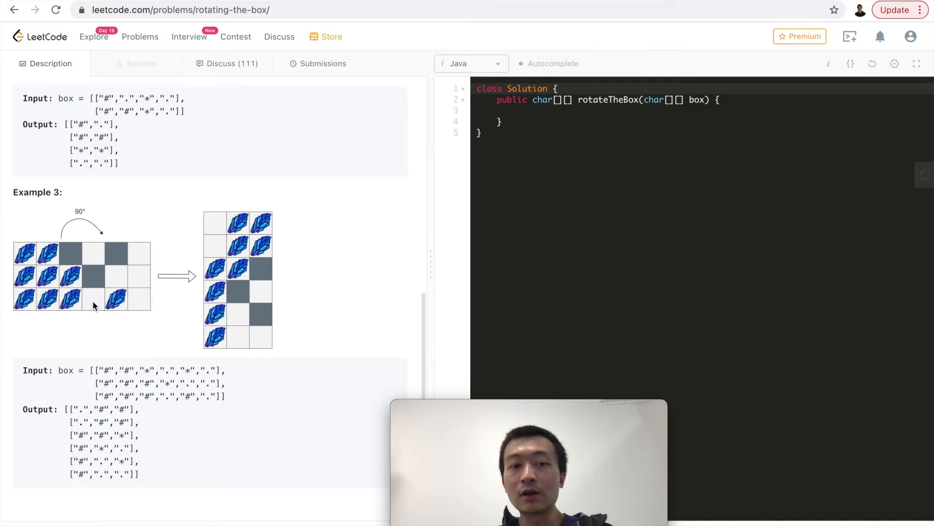
mouse_move(143, 305)
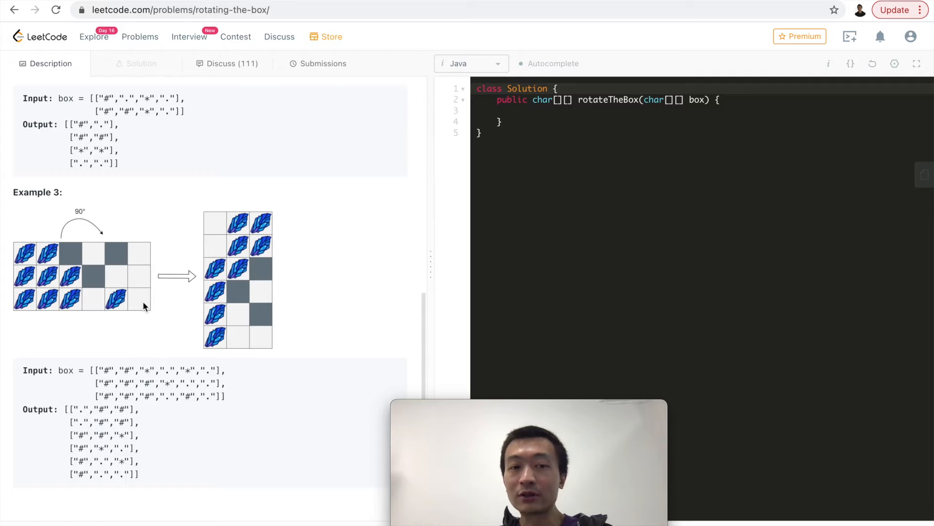
mouse_move(48, 305)
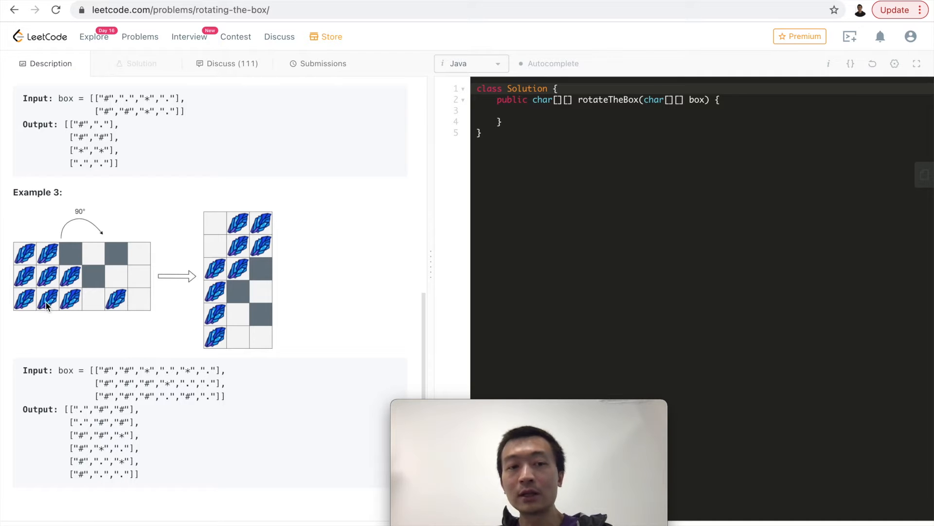
mouse_move(68, 307)
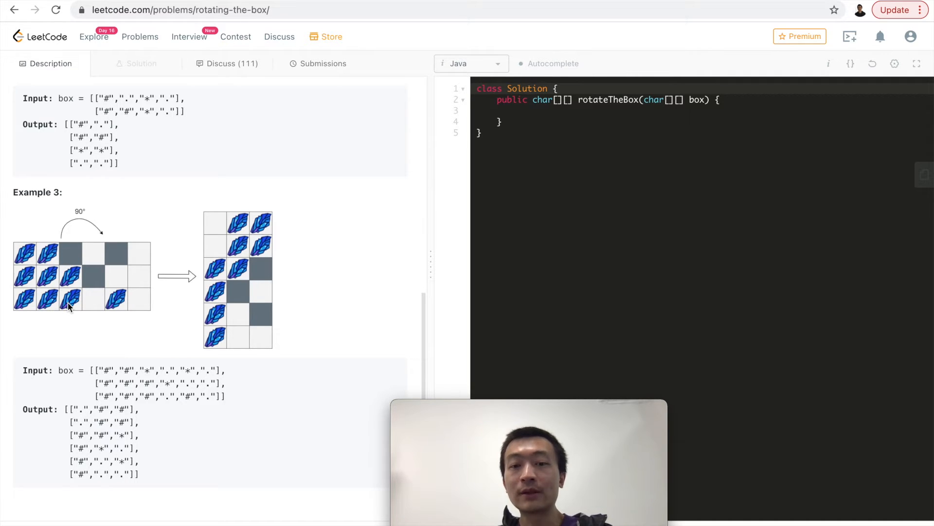
mouse_move(94, 309)
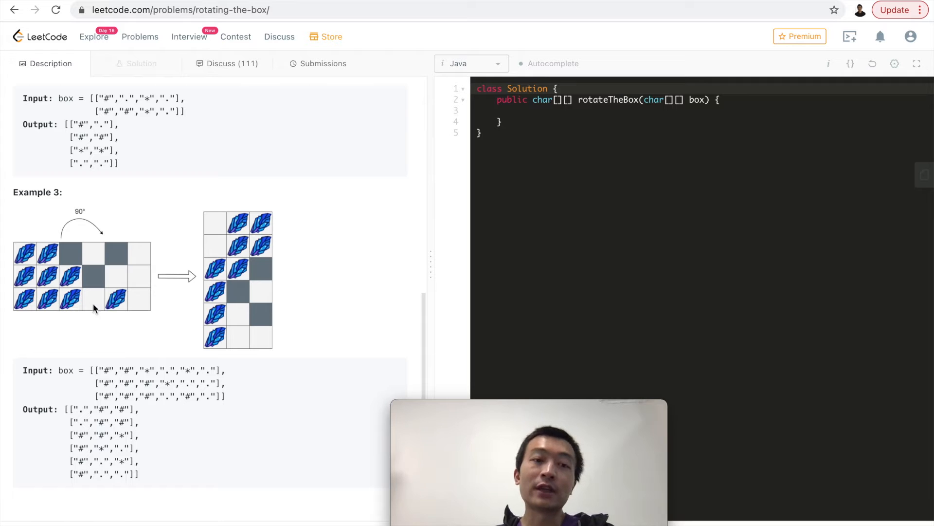
mouse_move(135, 305)
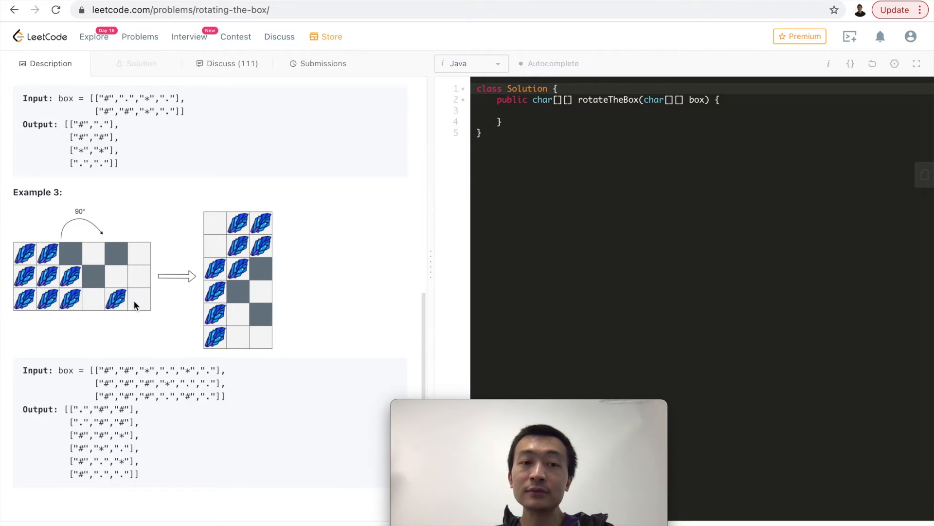
Return to the top of the statement and highlight the n x m result size.
scroll("down", 3)
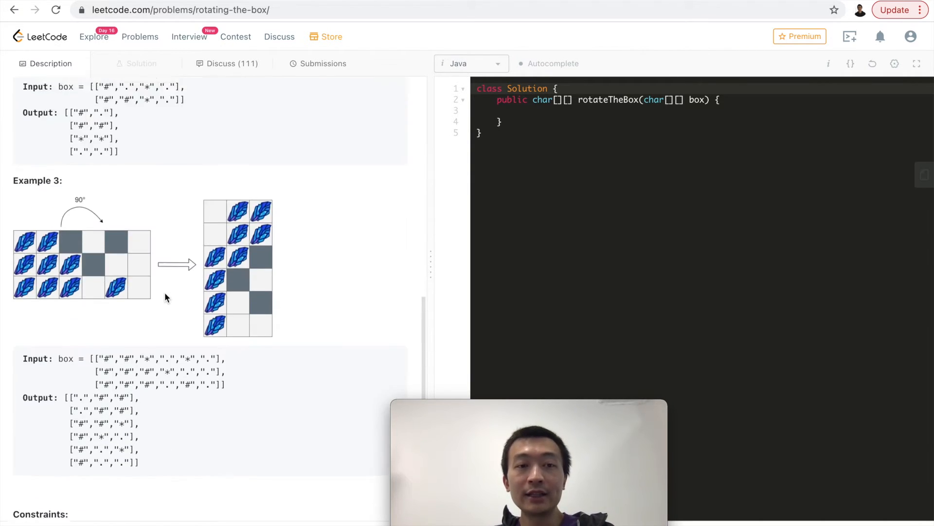
scroll("up", 3)
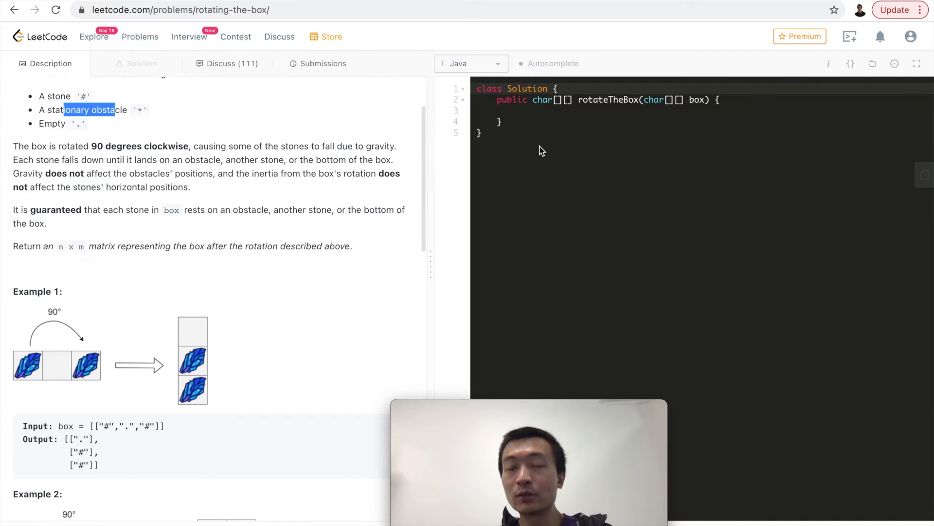
scroll("up", 3)
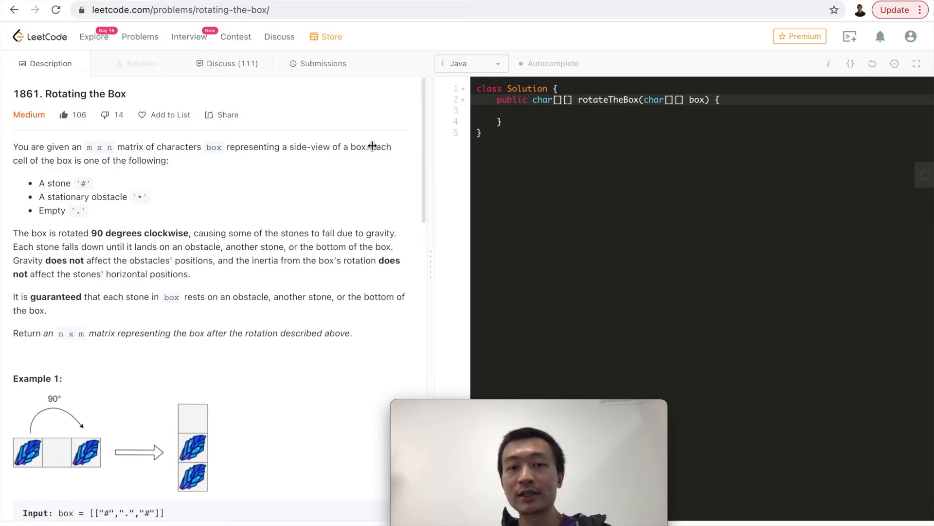
double_click(65, 333)
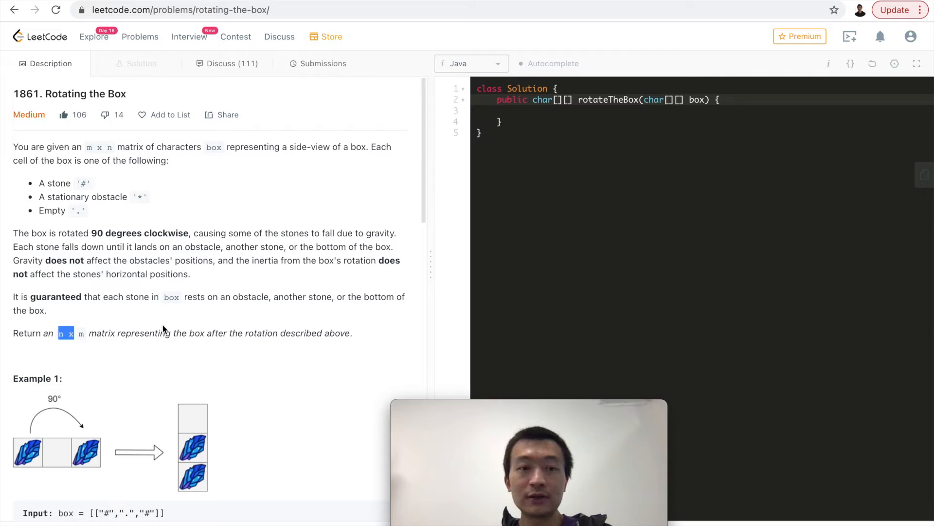
scroll("down", 3)
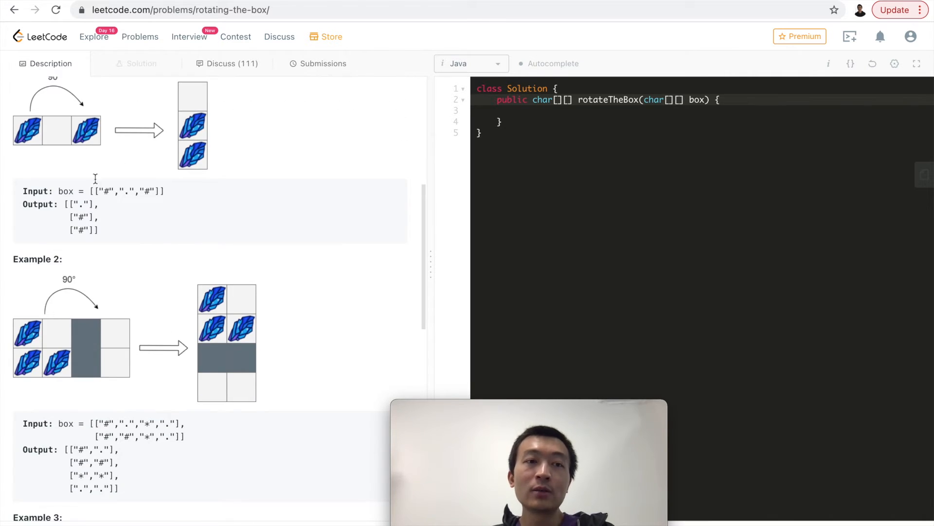
scroll("up", 3)
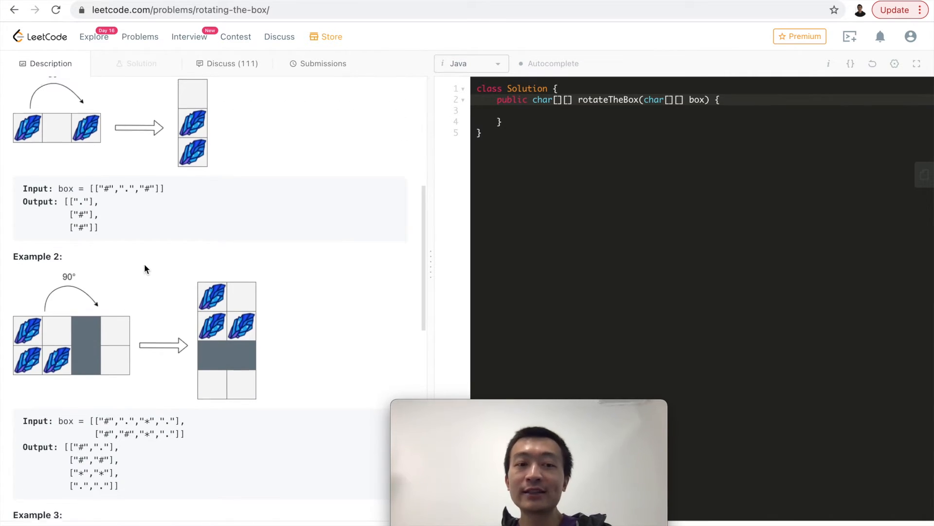
scroll("down", 3)
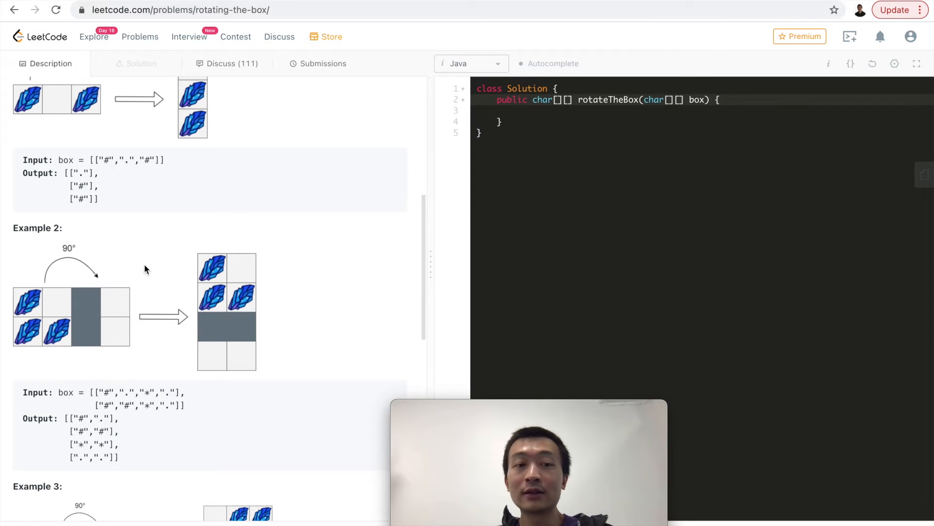
mouse_move(147, 289)
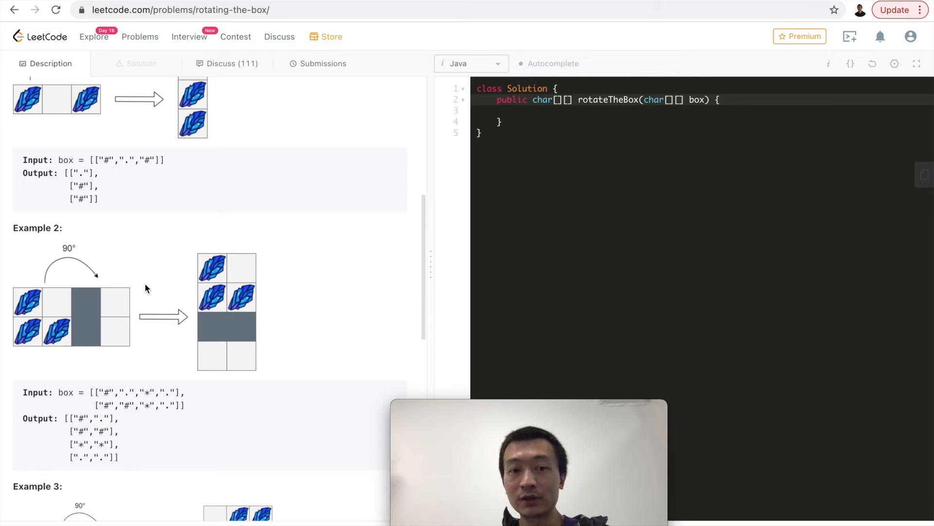
scroll("down", 3)
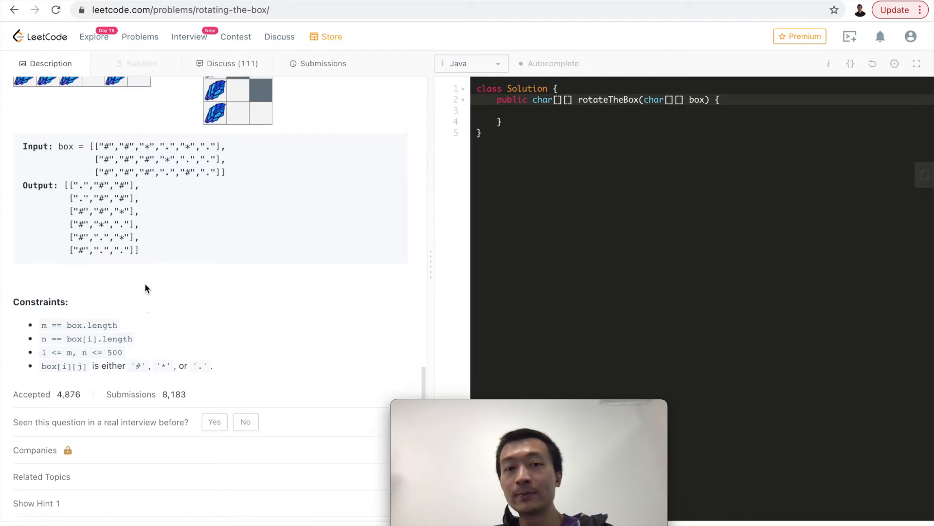
scroll("up", 3)
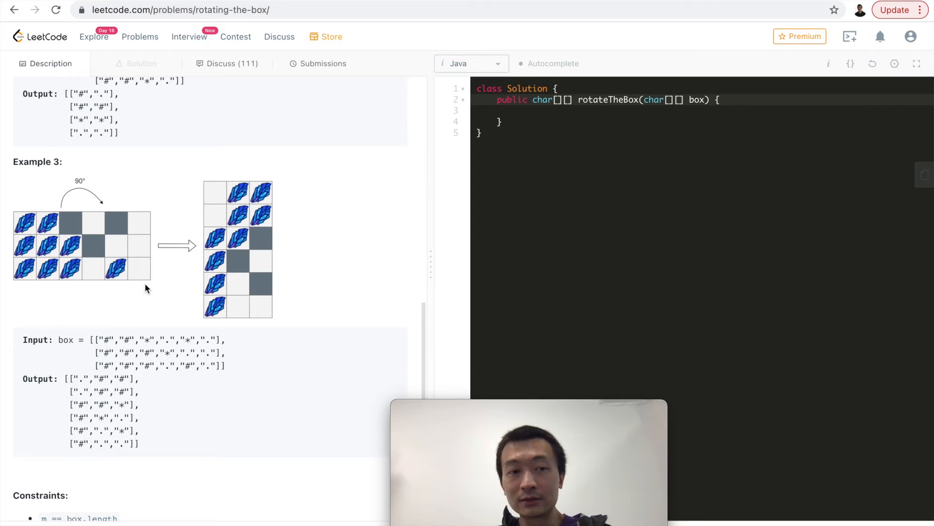
mouse_move(37, 233)
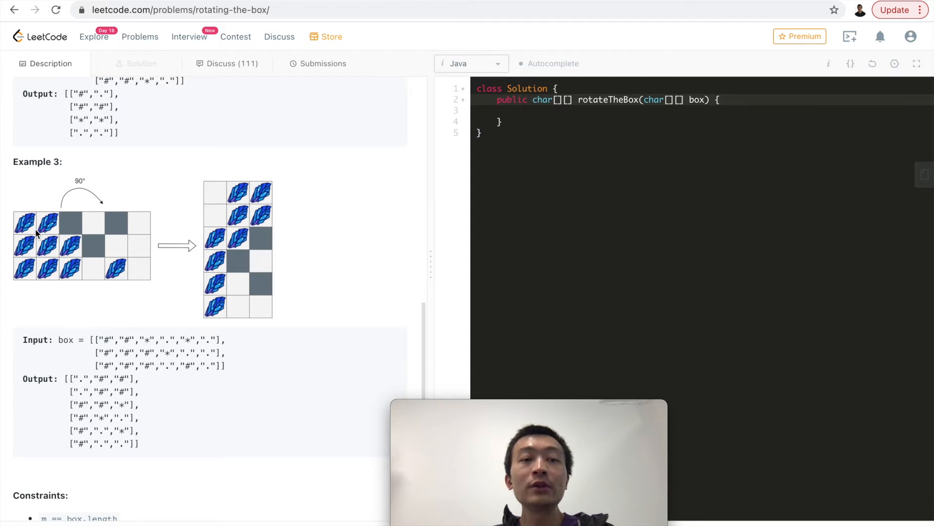
mouse_move(131, 232)
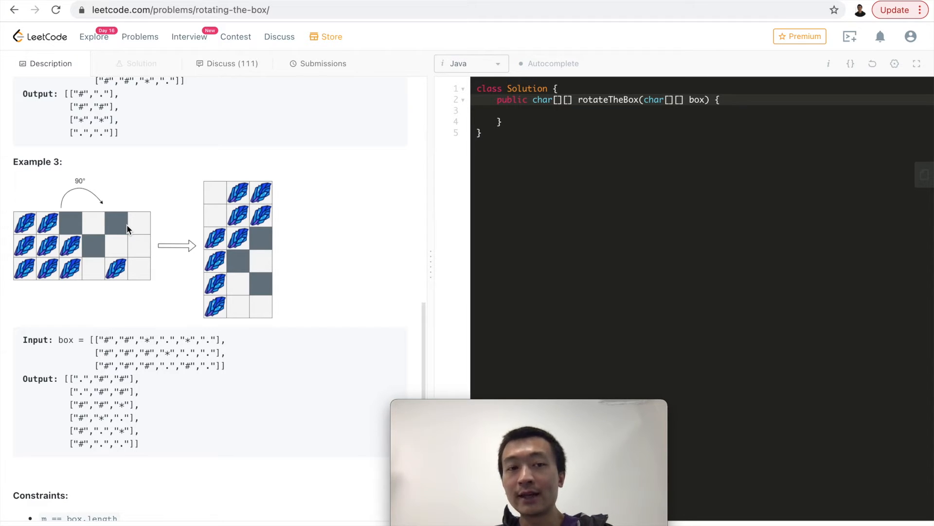
mouse_move(135, 230)
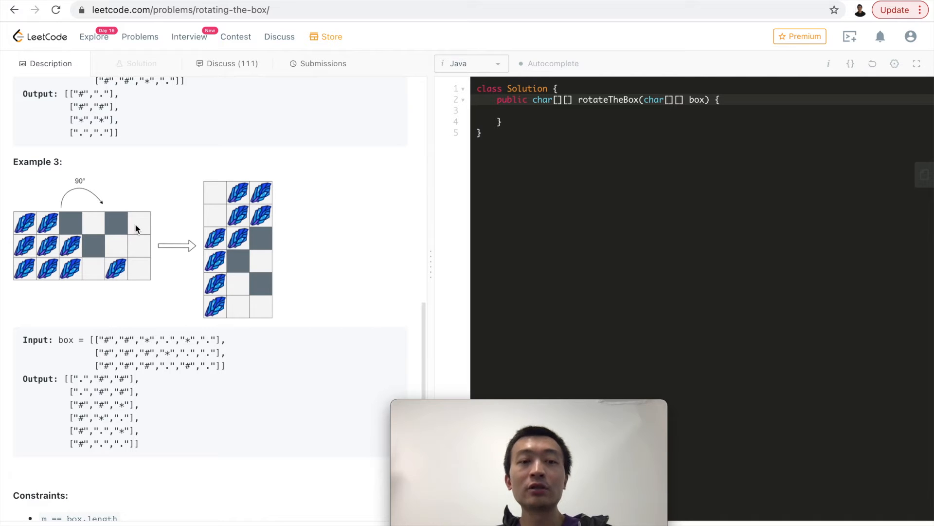
mouse_move(65, 247)
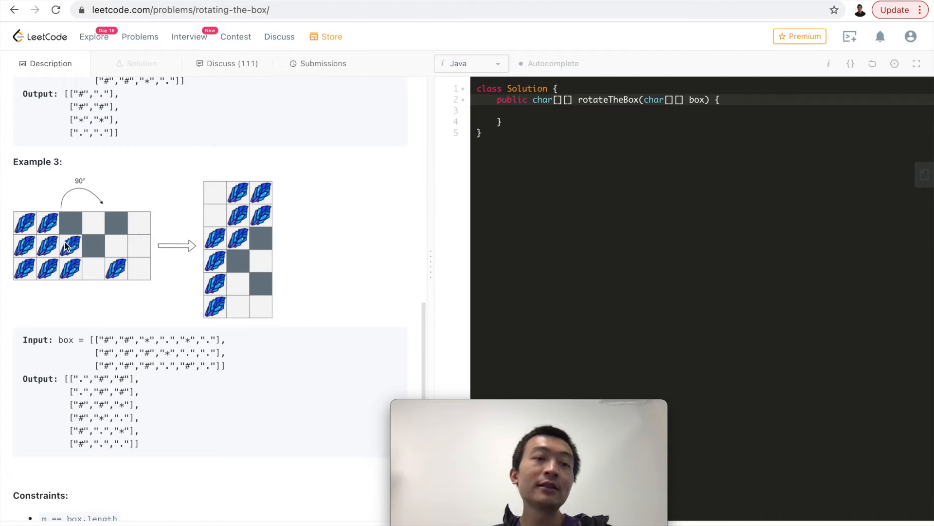
mouse_move(70, 227)
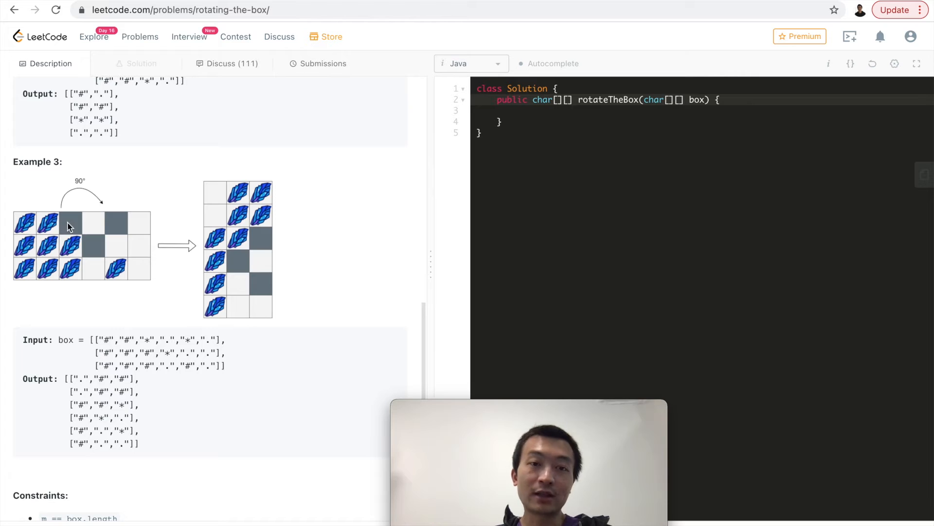
mouse_move(162, 211)
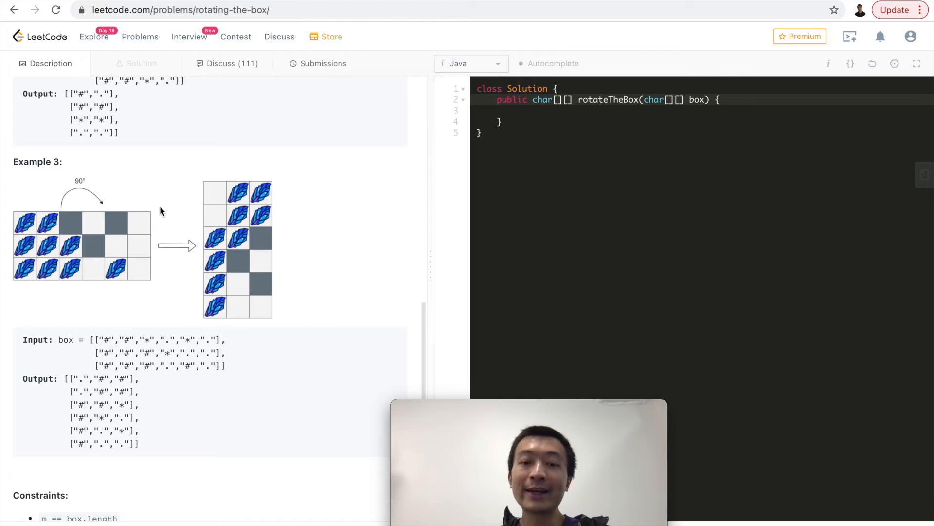
mouse_move(25, 232)
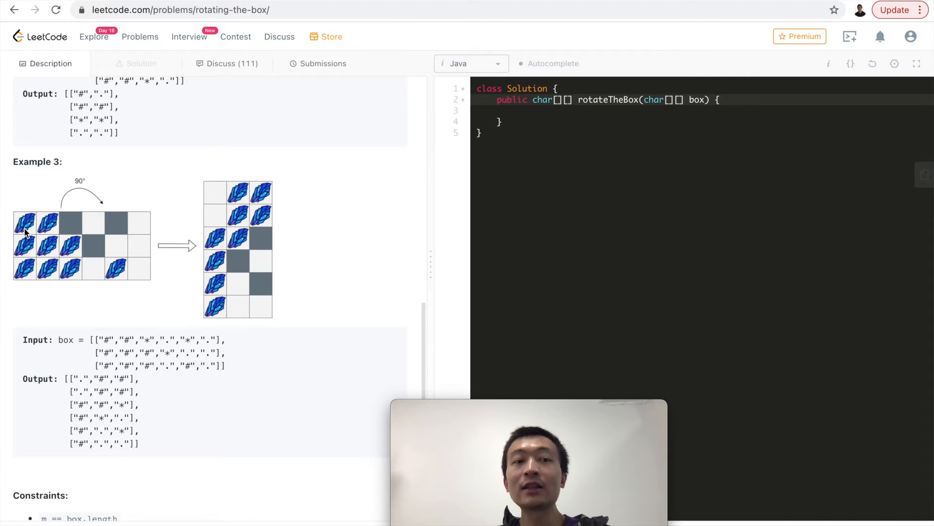
mouse_move(298, 169)
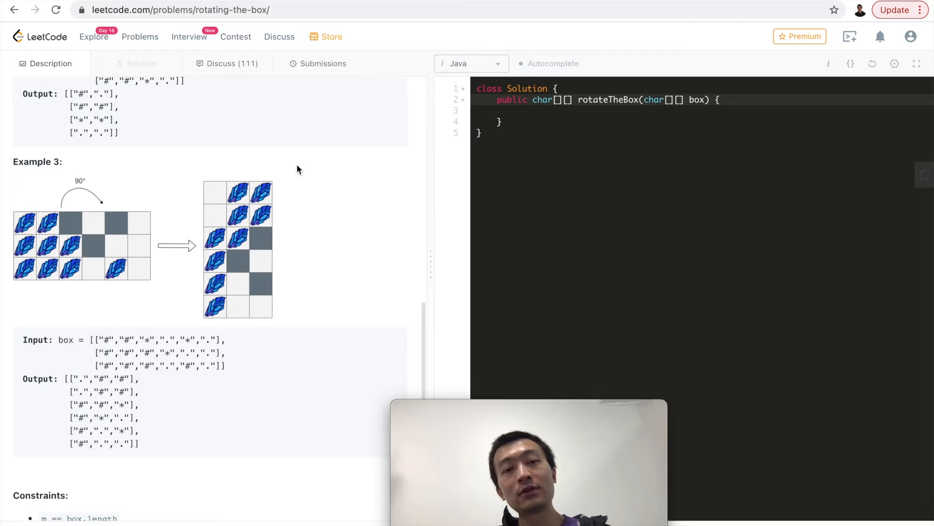
mouse_move(267, 269)
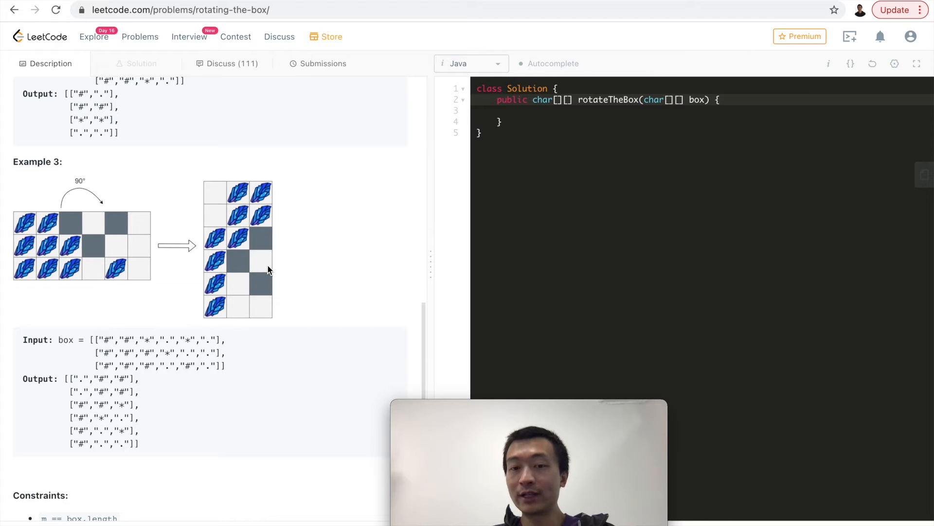
mouse_move(251, 428)
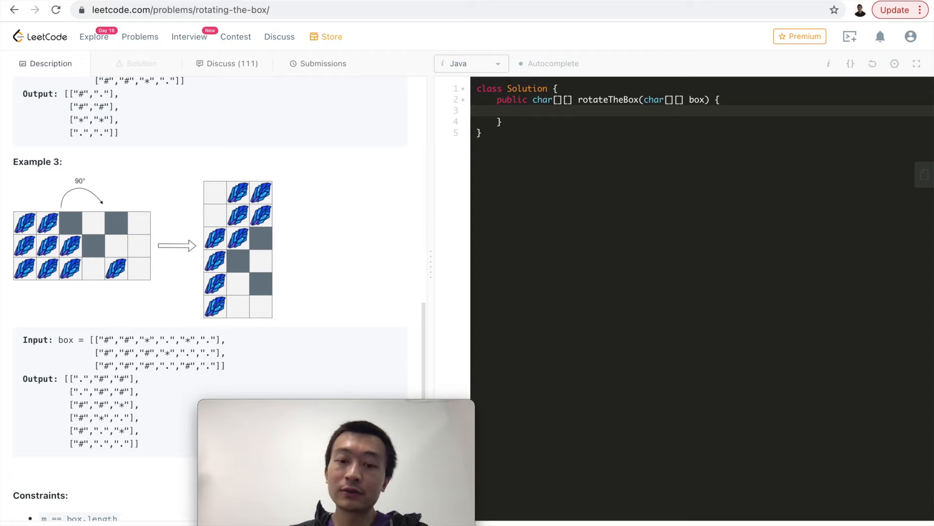
Declare int m = box.length and int n = box[0].length in rotateTheBox.
type("int m =")
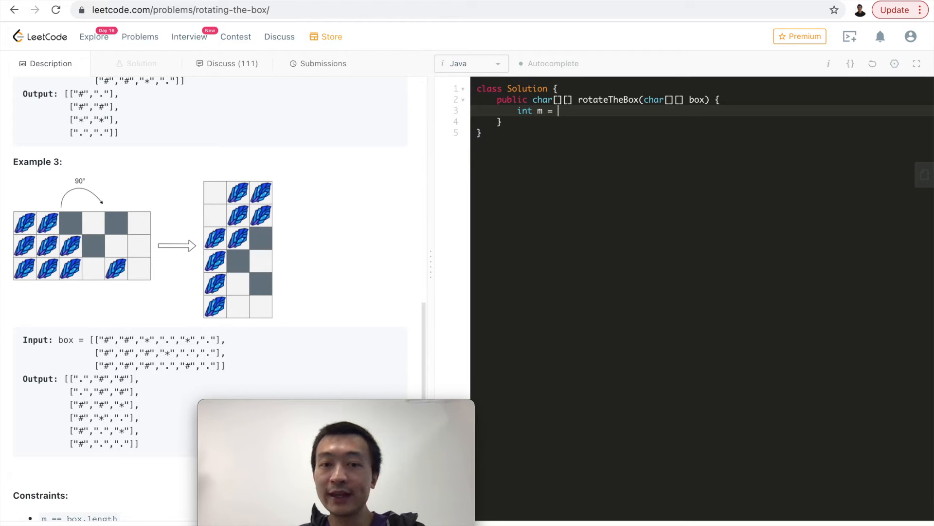
type("box.length")
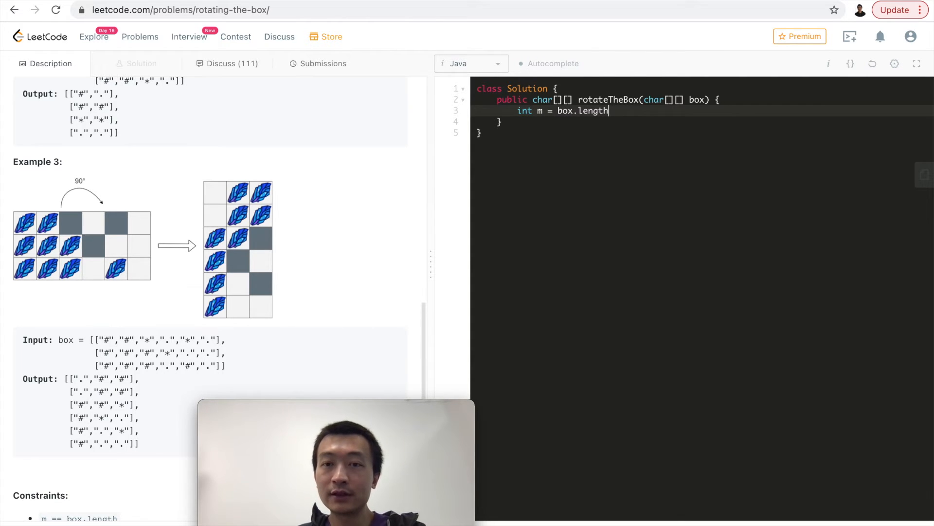
type(";")
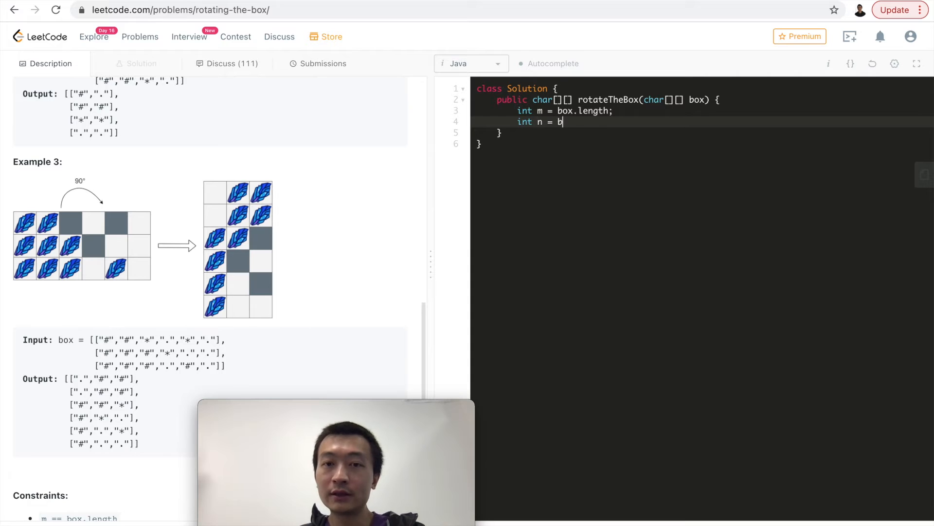
type("ox[0].leng")
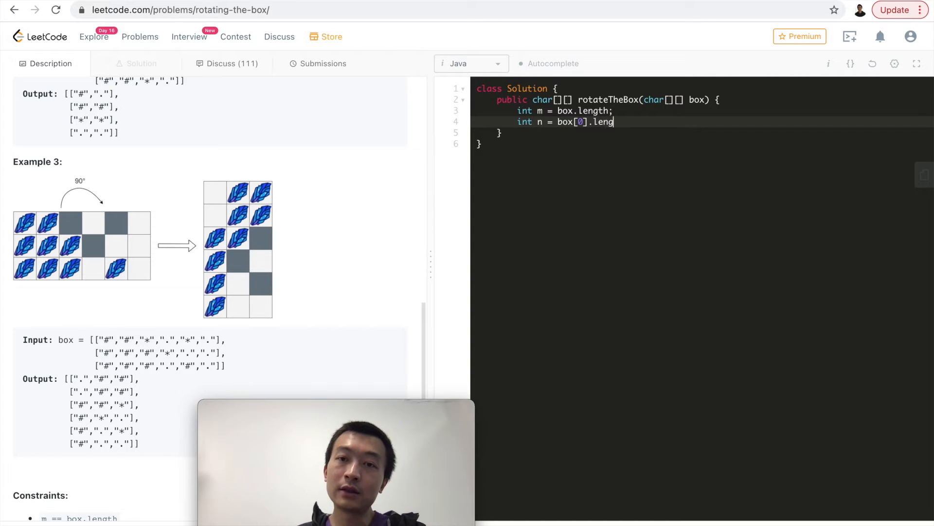
type("th;")
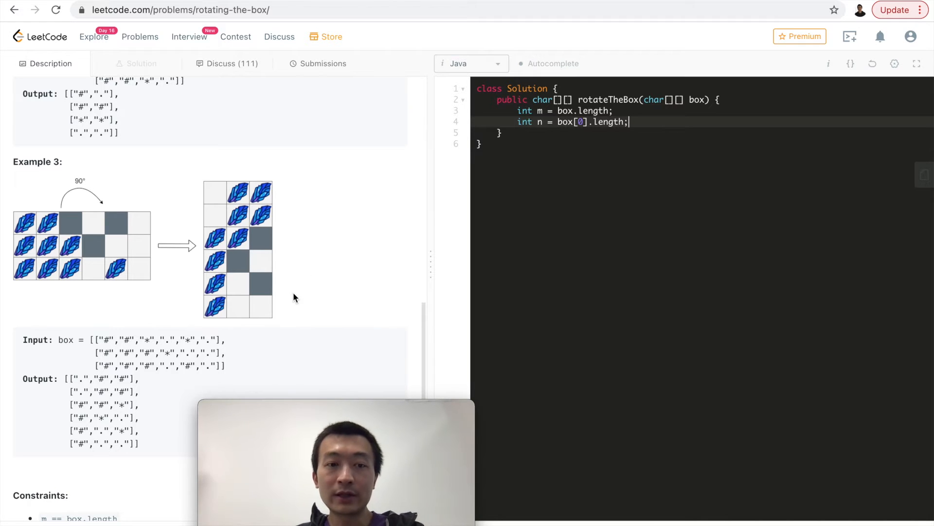
scroll("down", 3)
type("for (int i ")
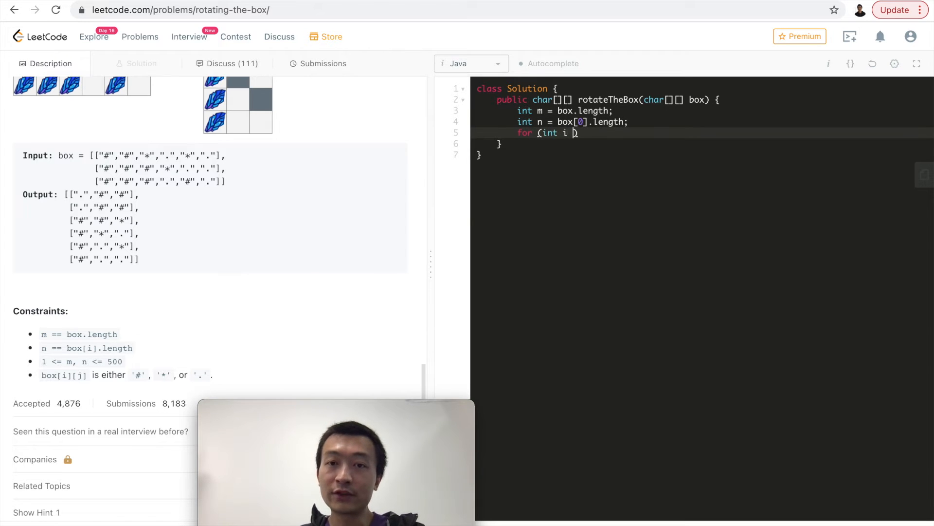
Add a for loop over rows with i from 0 to m.
type("= 0; i < ;")
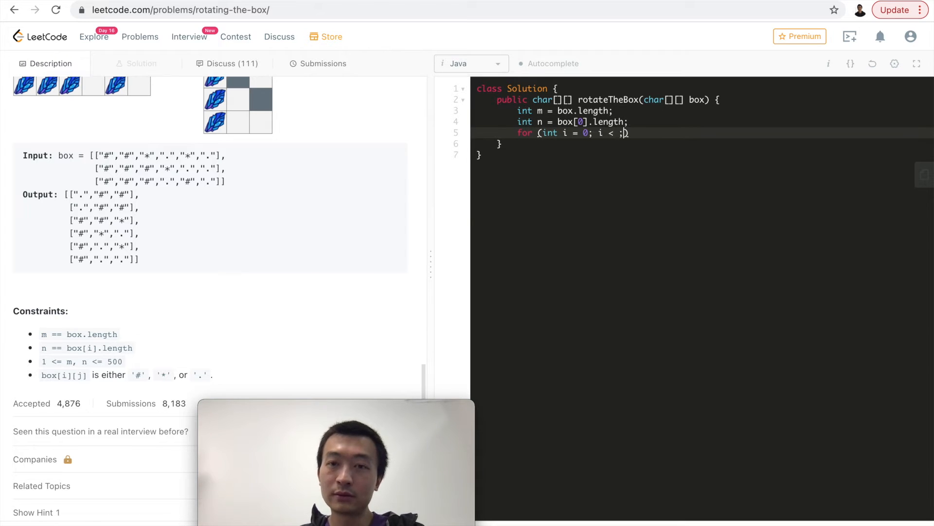
type("m; i++")
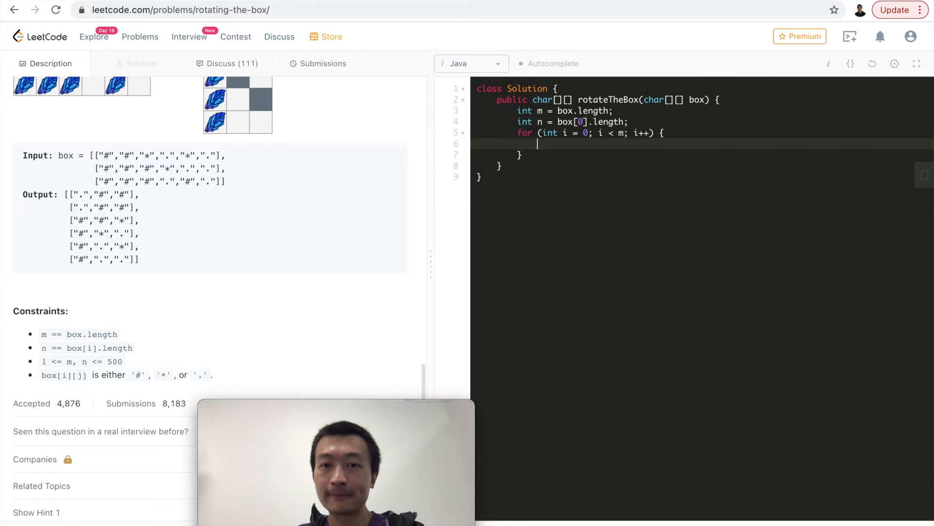
scroll("up", 3)
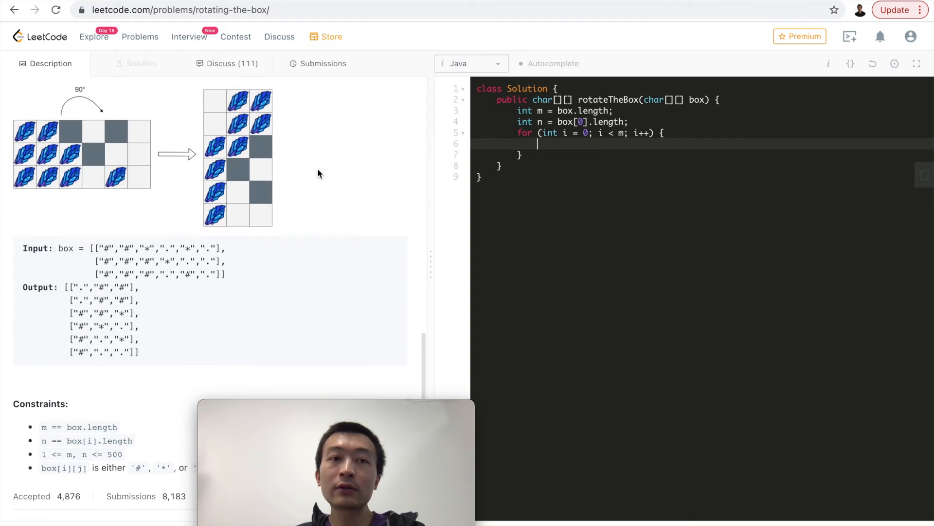
scroll("down", 3)
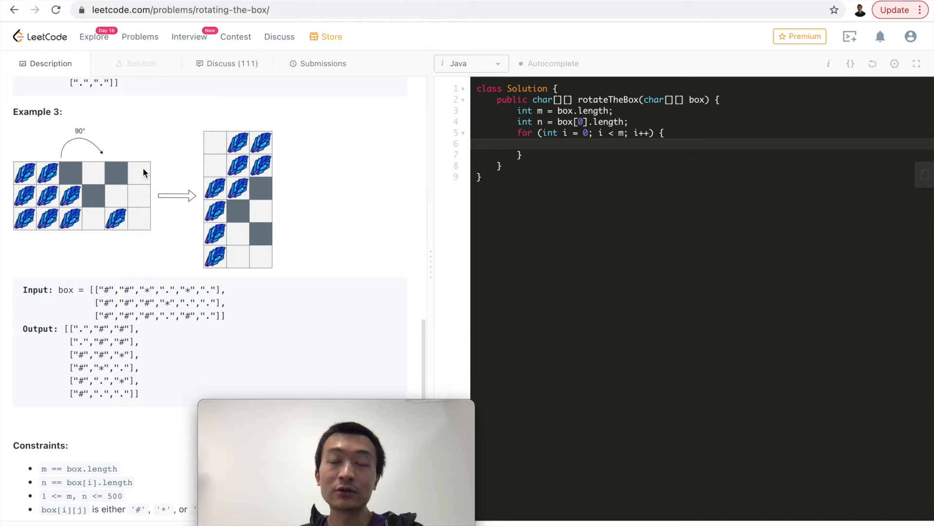
Add an inner loop with j from n - 1 down to 0 testing box[i][j] == '#'.
type("for")
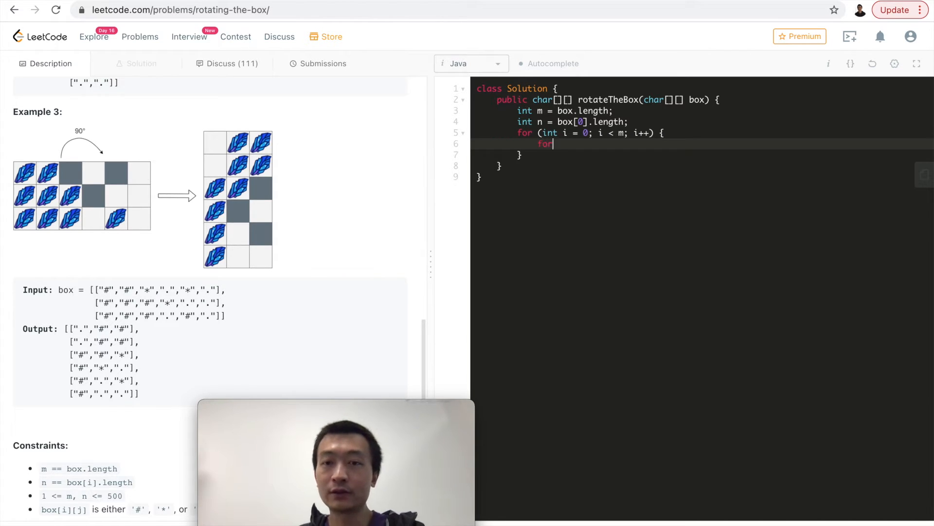
type("(int j = 0")
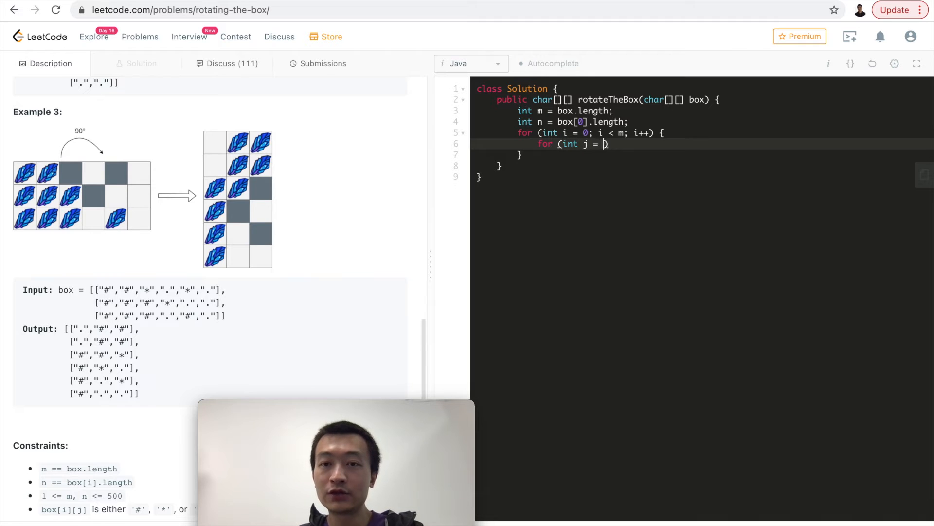
type("n - 1;")
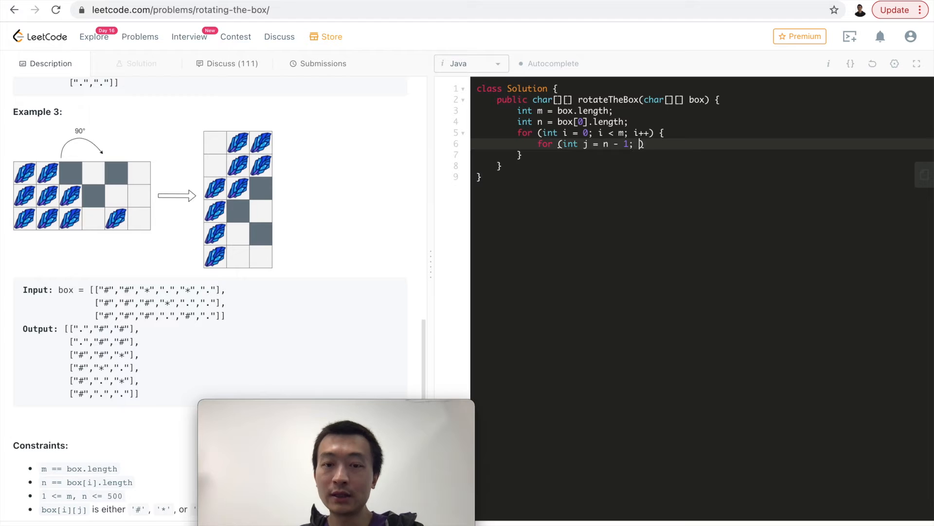
type("j >= 0;")
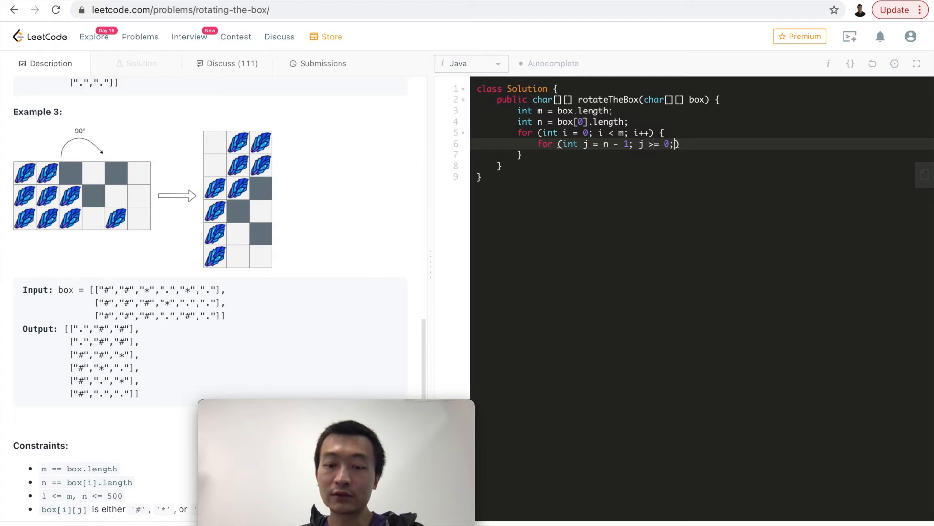
type("j--) {}")
type("if (box")
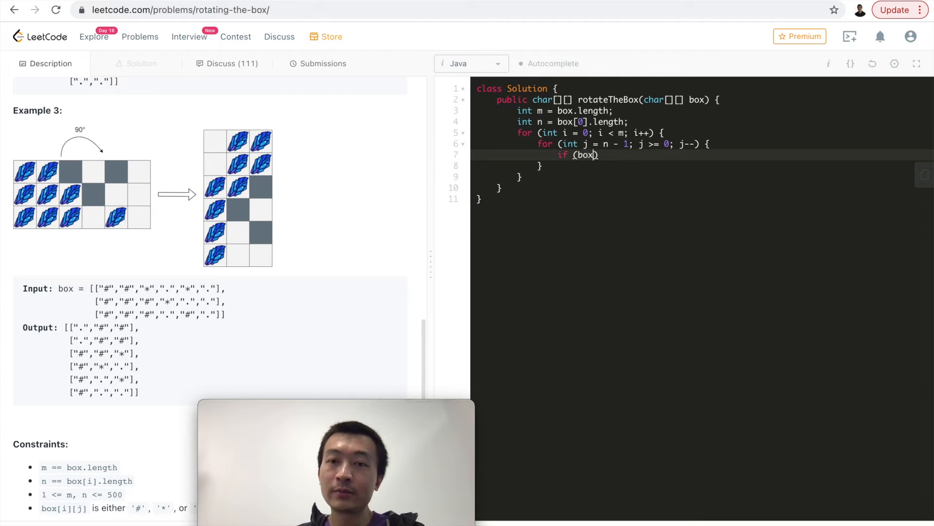
type("[i][]")
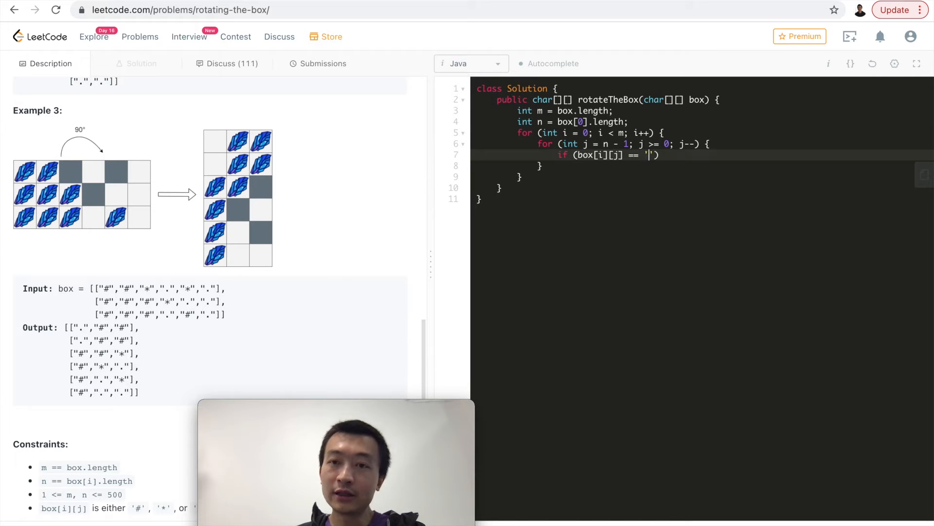
type("#")
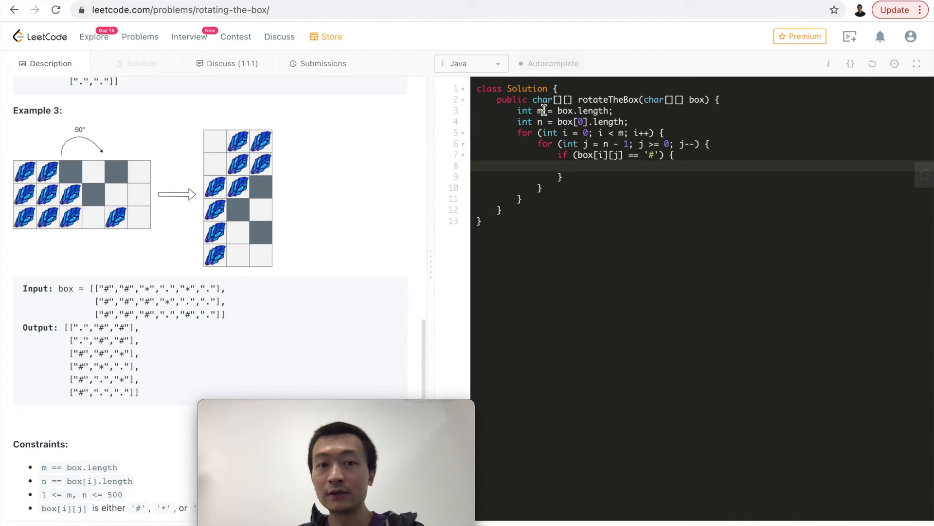
mouse_move(241, 171)
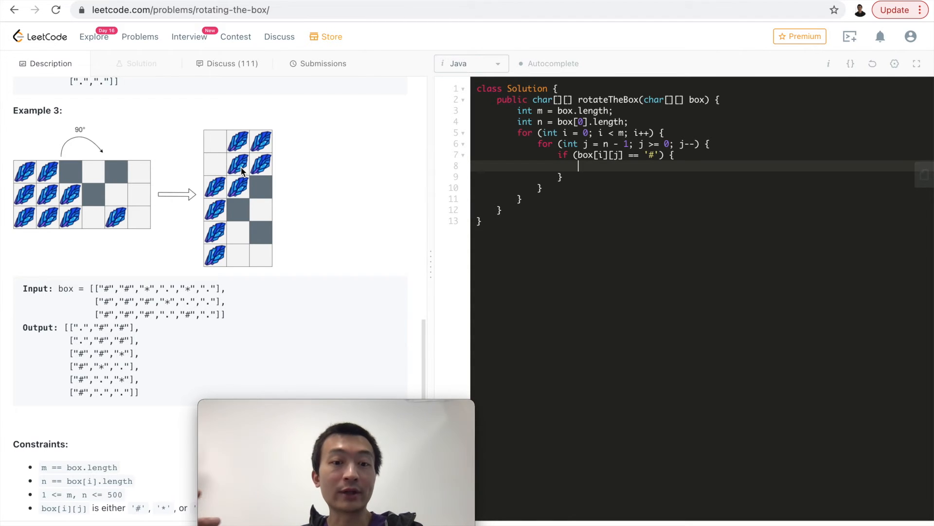
mouse_move(421, 166)
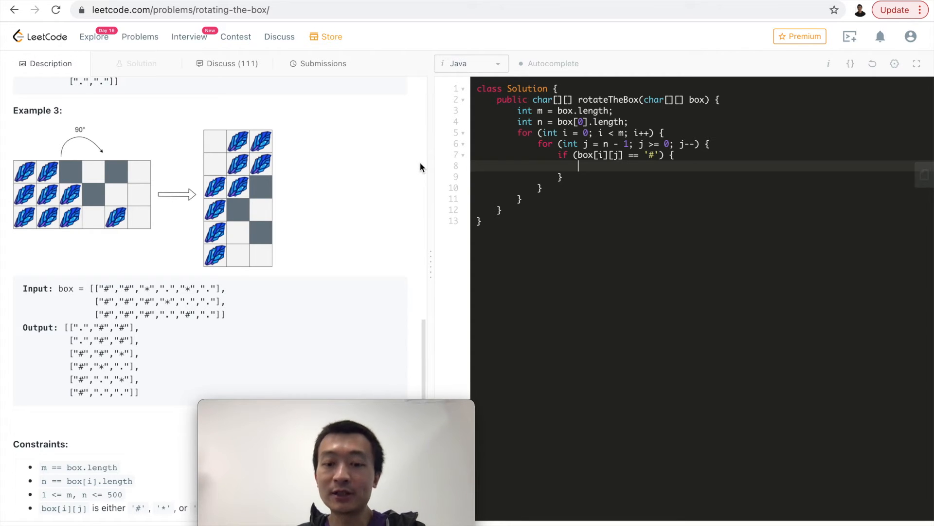
Count empty from j + 1 forward while empty < n and box[i][empty] is '.'.
type("int empty =")
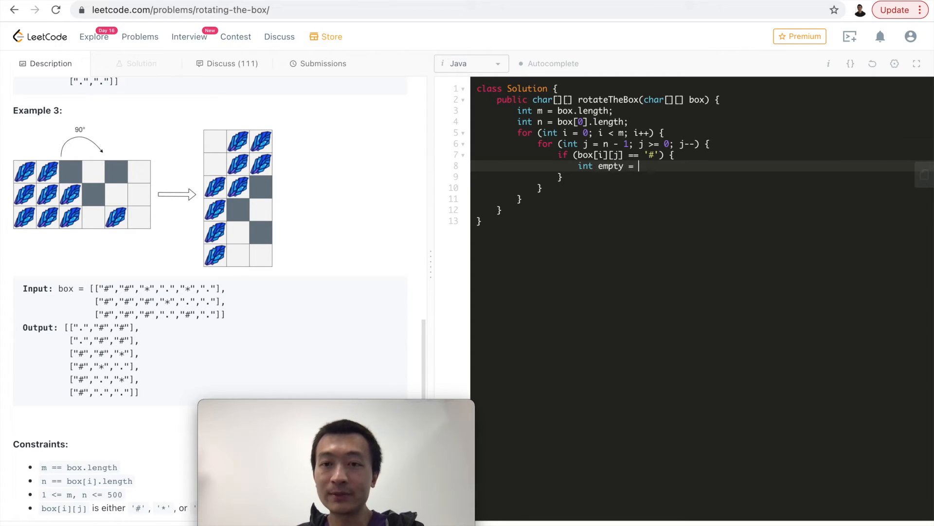
type("j + 1;")
type("while (empty")
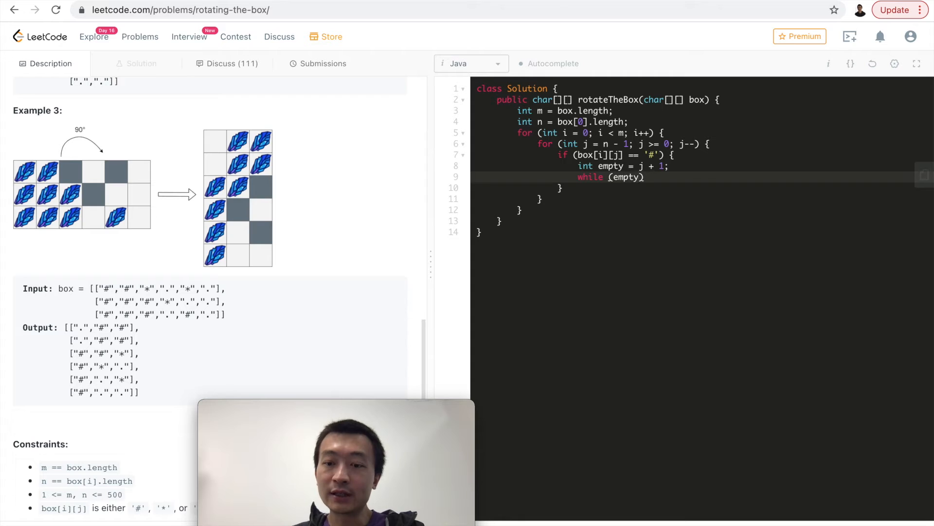
type("< n &&")
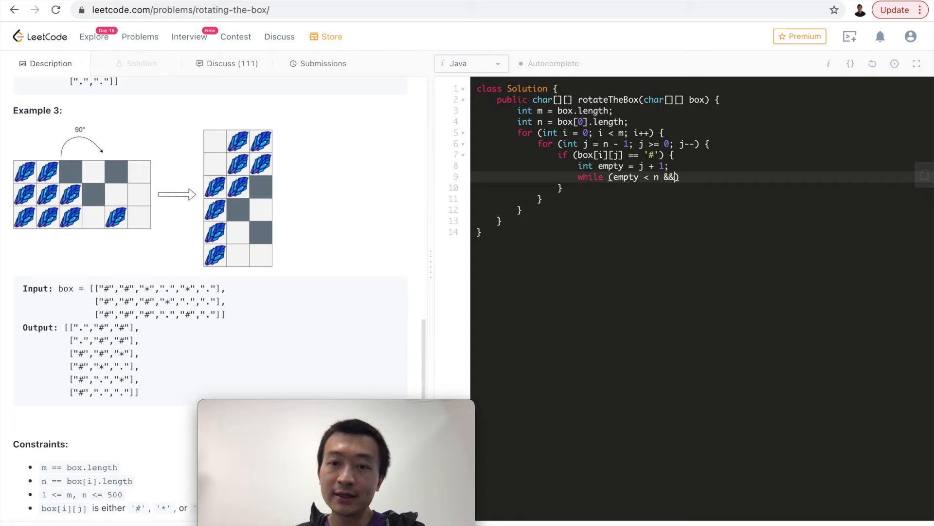
type("box[i]")
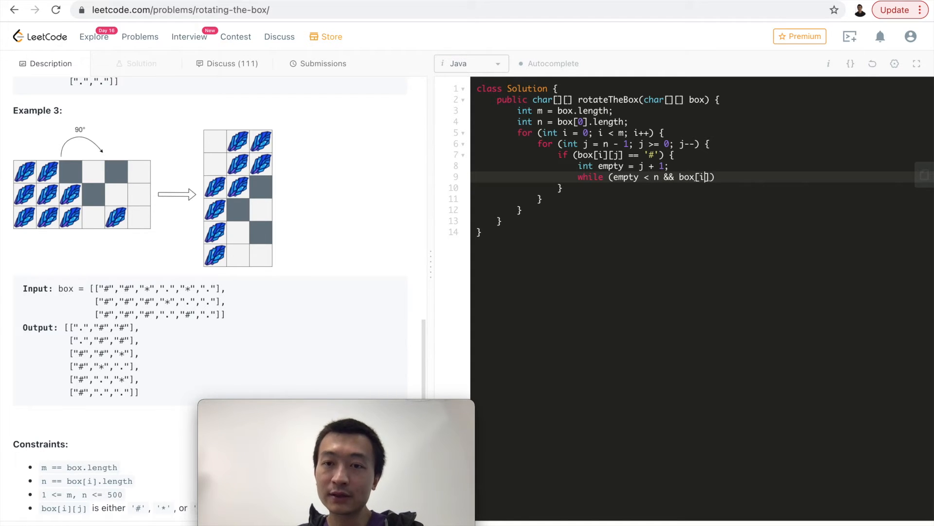
type("empty] == '.")
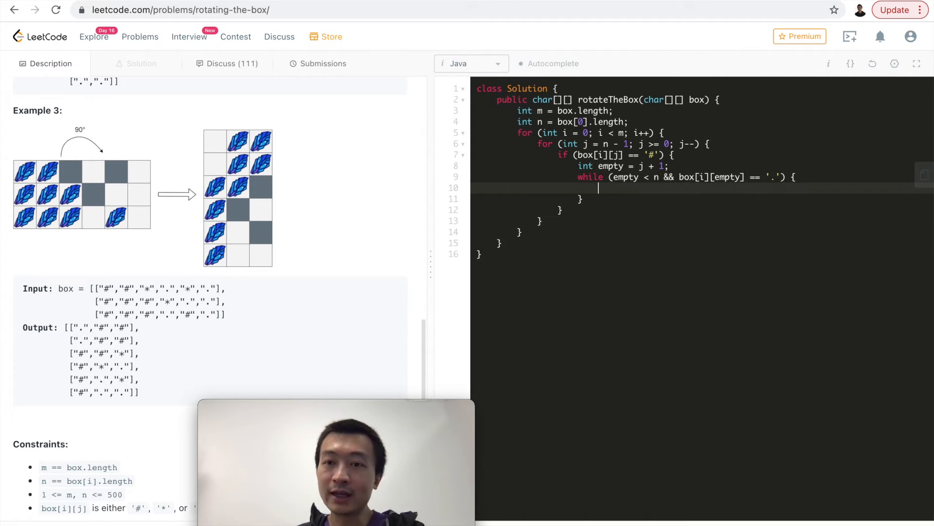
type("empty++")
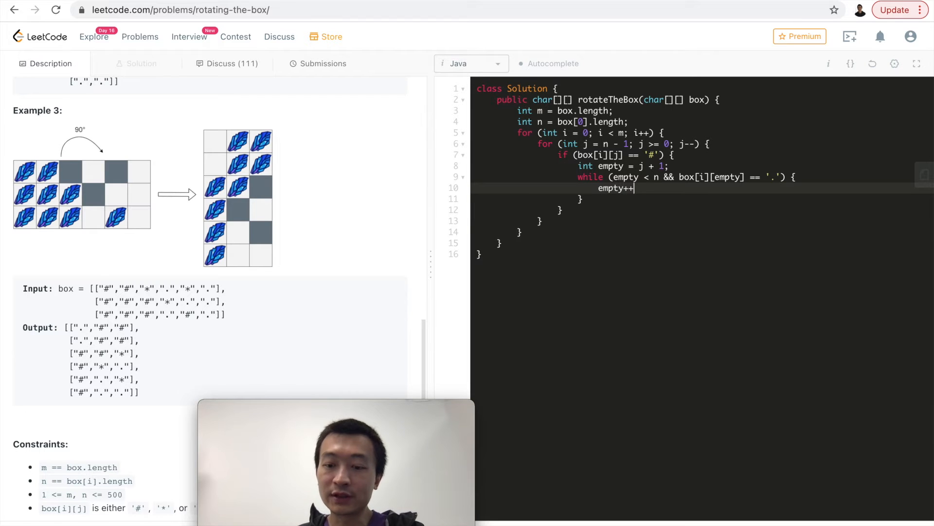
type(";")
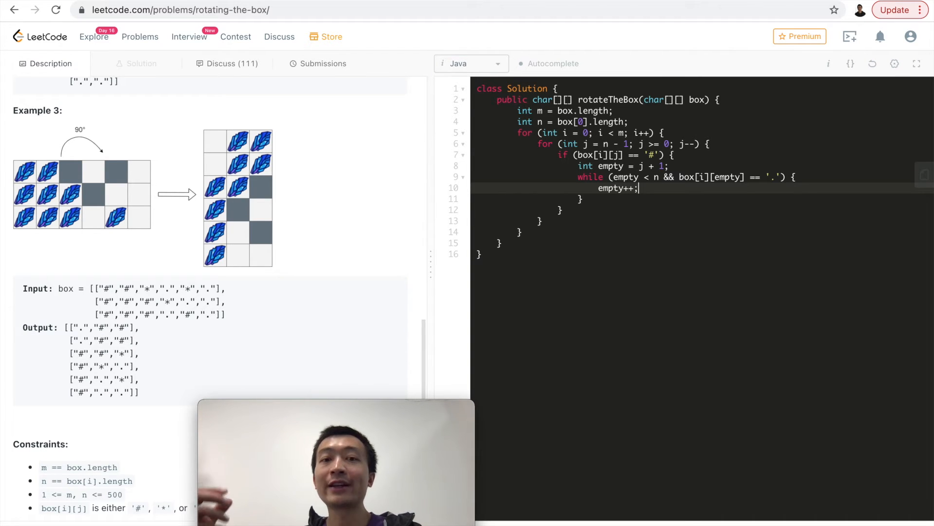
key("Return")
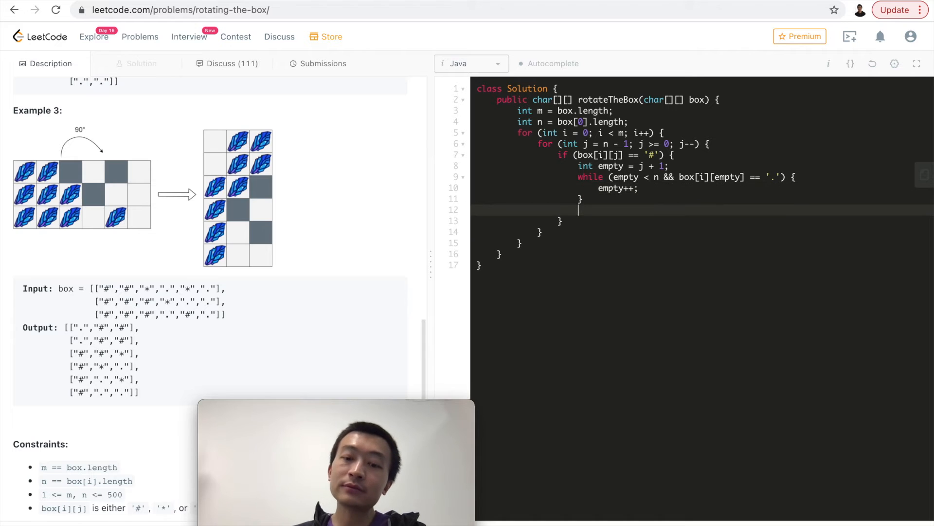
If empty < n and box[i][empty] == '.', set box[i][empty] = '#' and box[i][j] = '.'.
type("if (empty)")
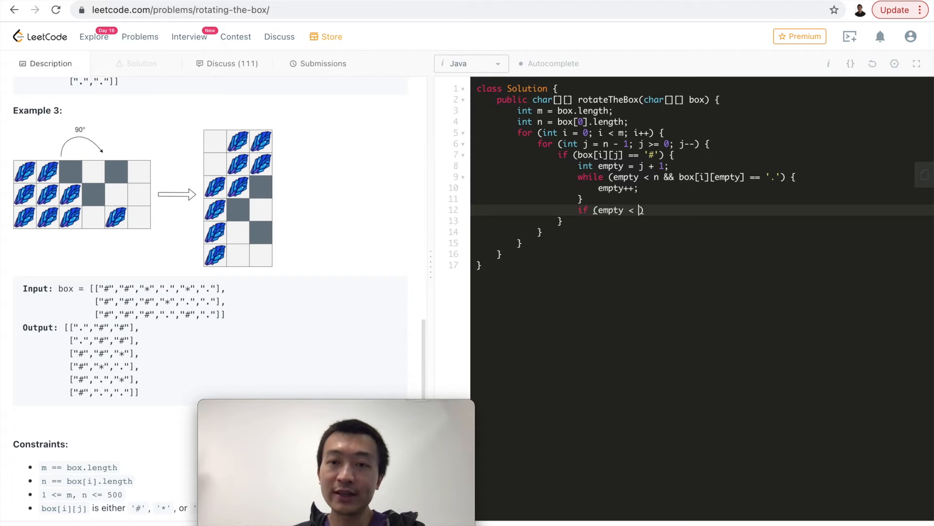
type("n)")
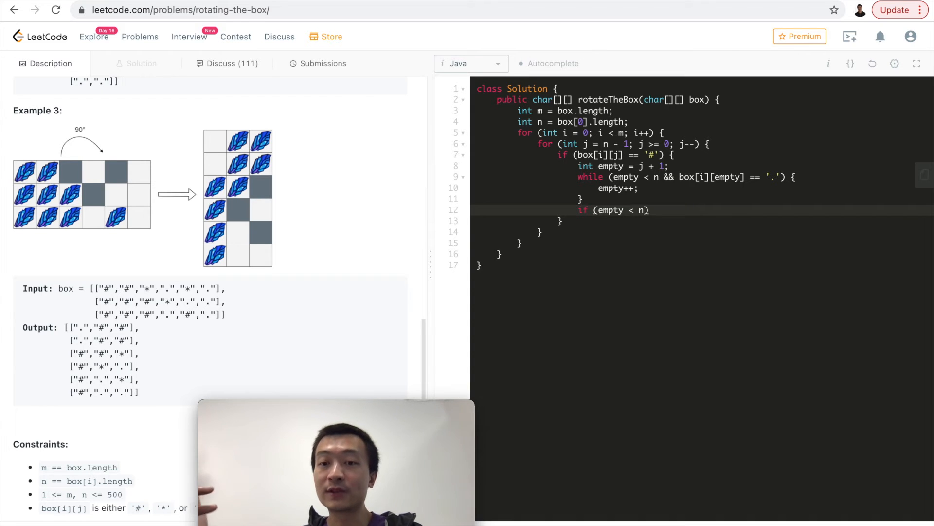
type("&&")
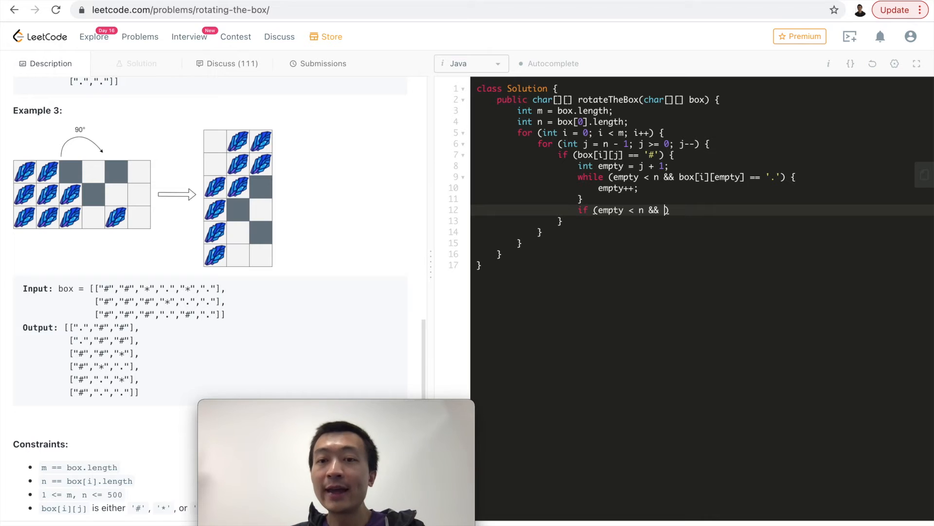
type("box[i][]")
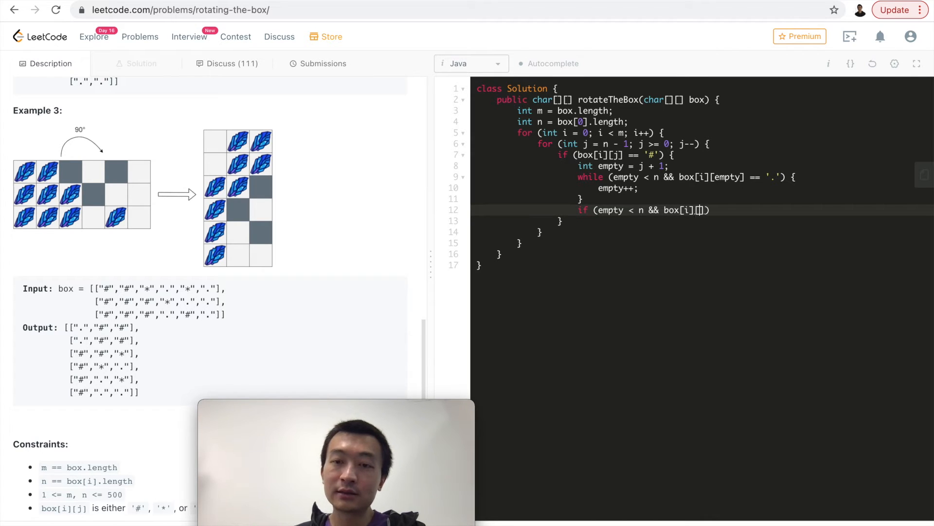
type("[empty] == '.")
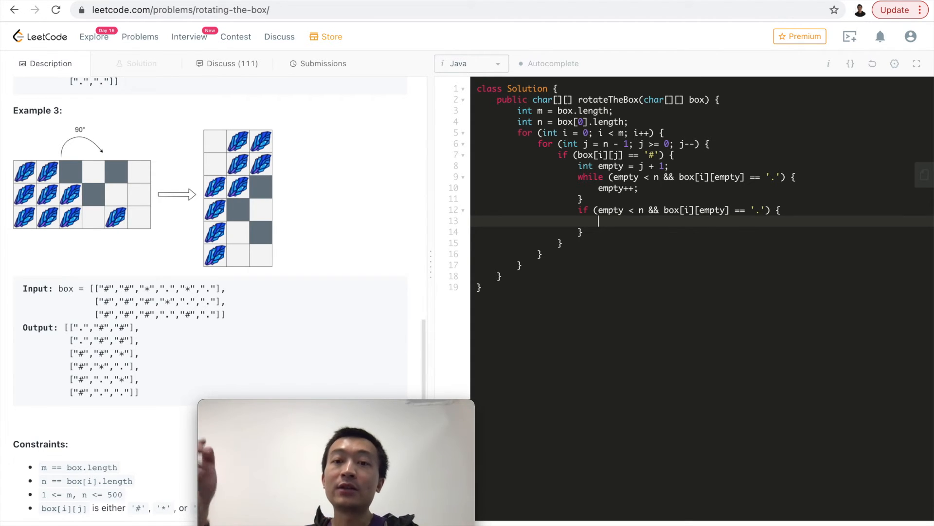
type("box[]")
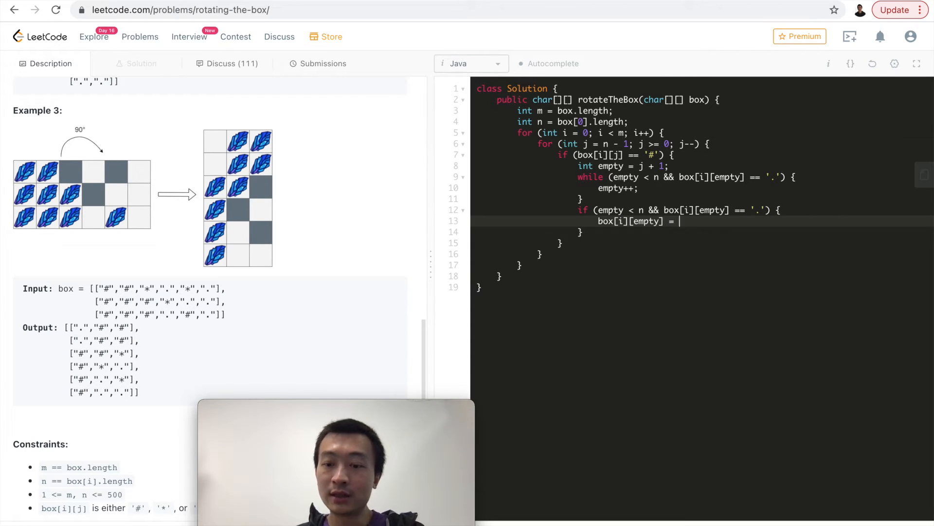
type("'#';")
type("box")
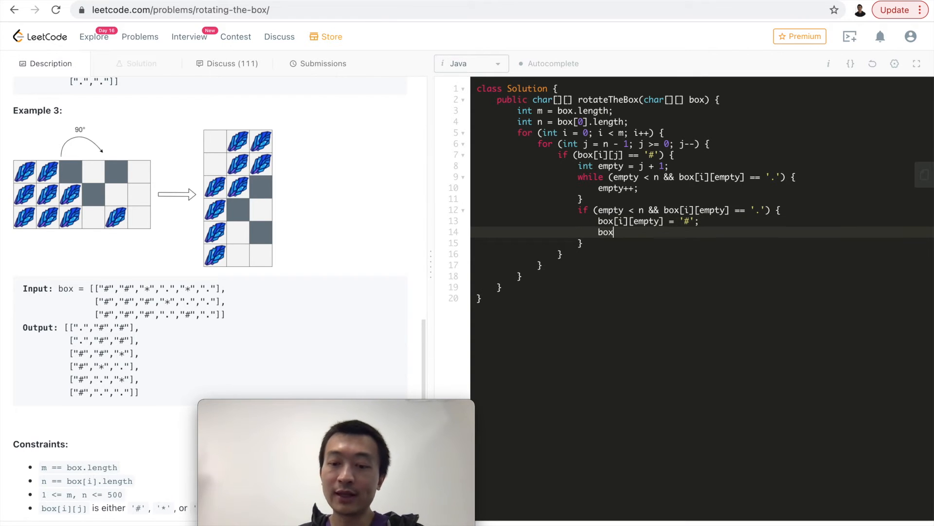
type("[]")
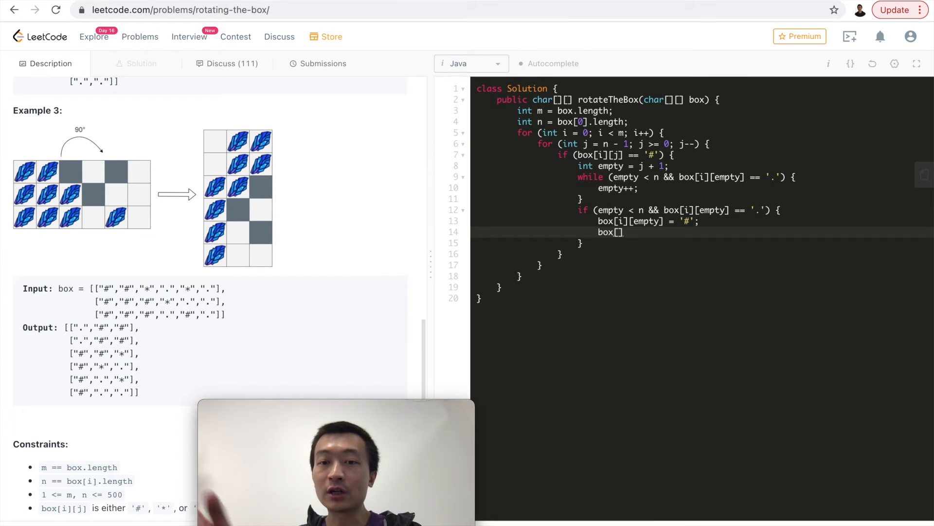
type("i][j]")
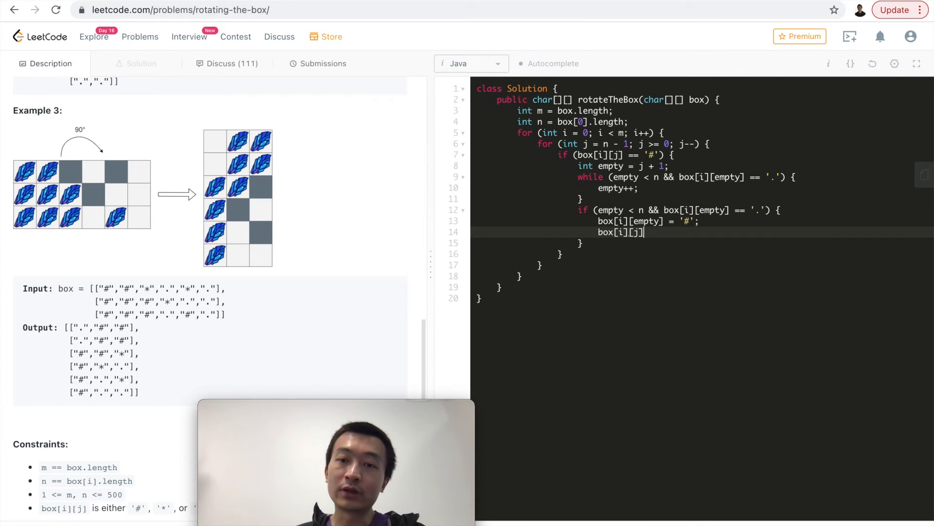
type("= '.';")
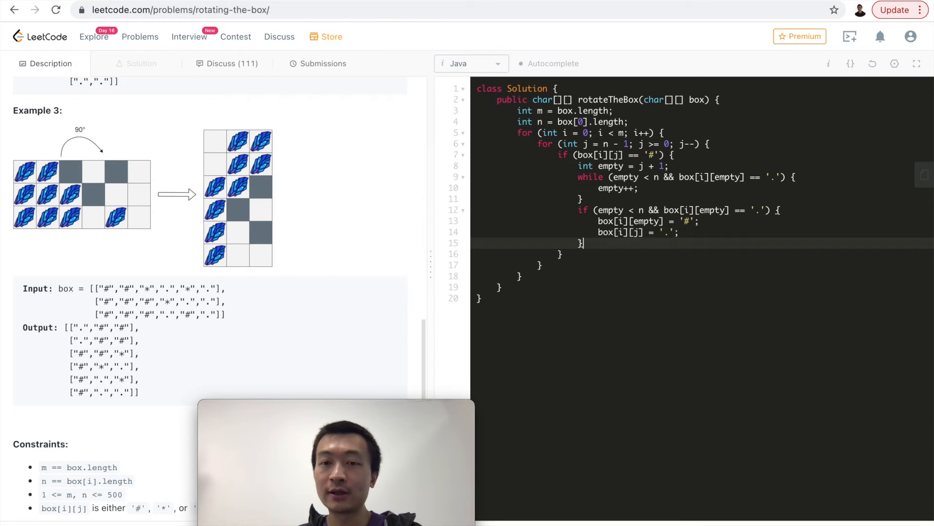
Add else if box[i][empty - 1] == '.' setting box[i][empty - 1] = '#' and box[i][j] = '.'.
type("else if")
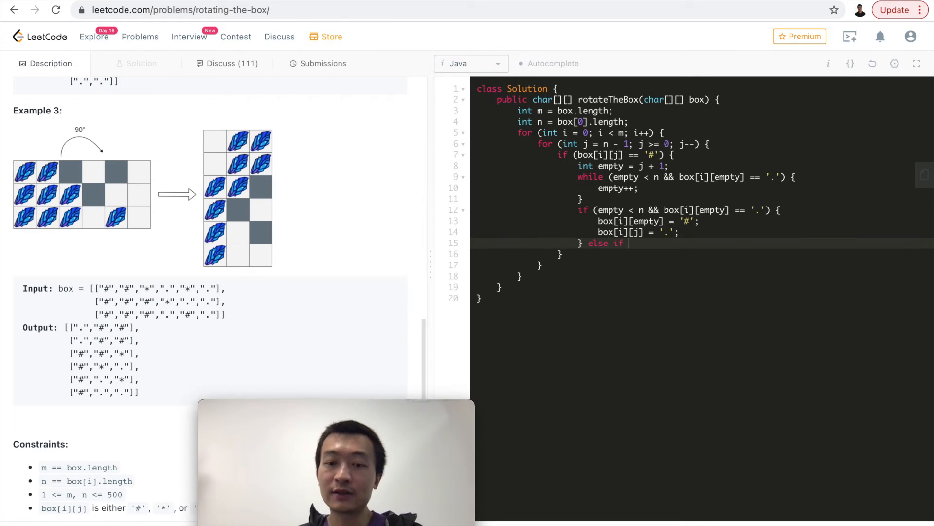
type("()")
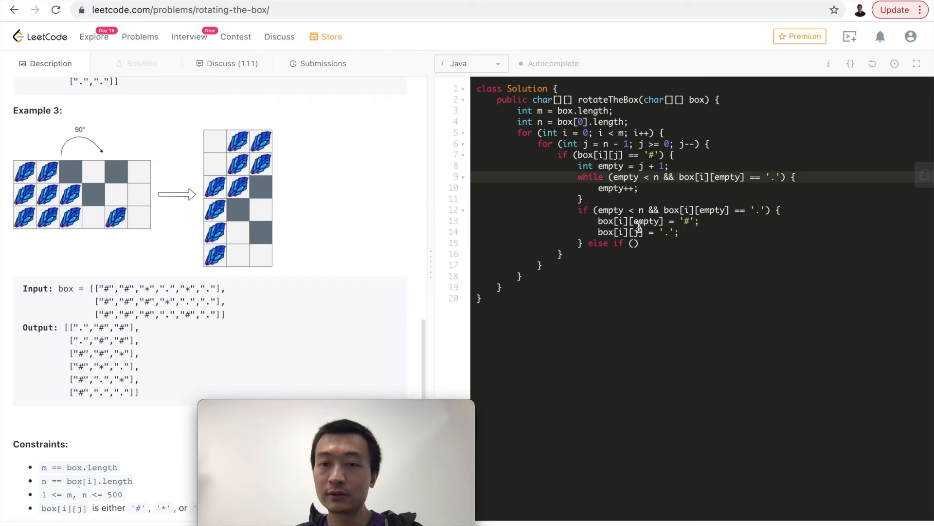
type("empty - 1 < n &&")
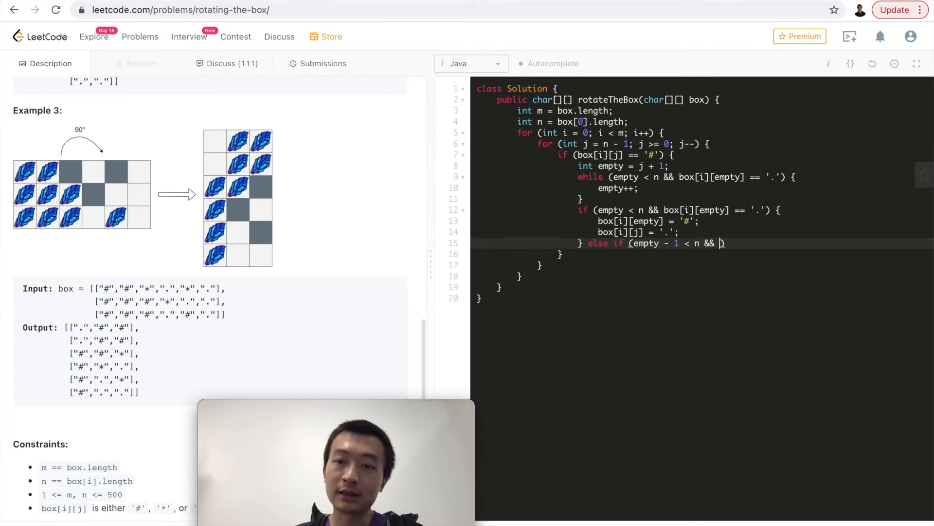
type("box[i]")
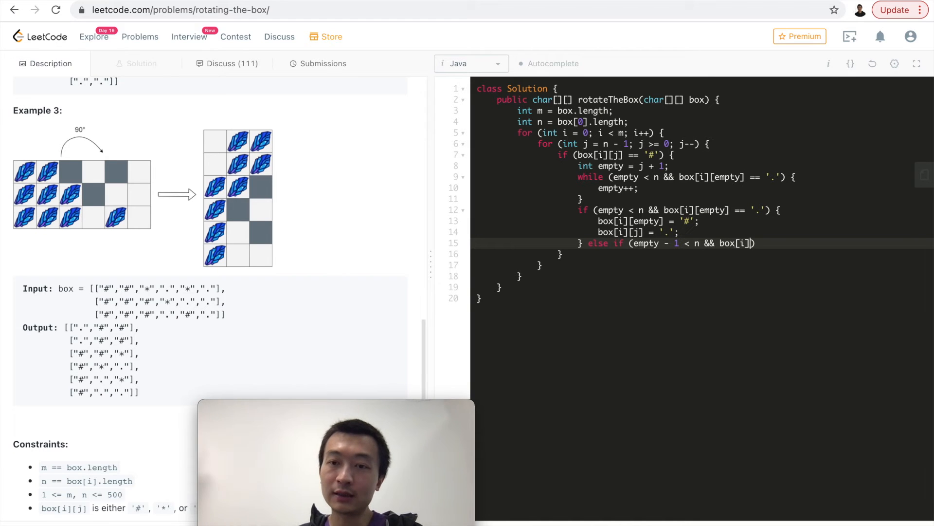
type("[empty - 1]")
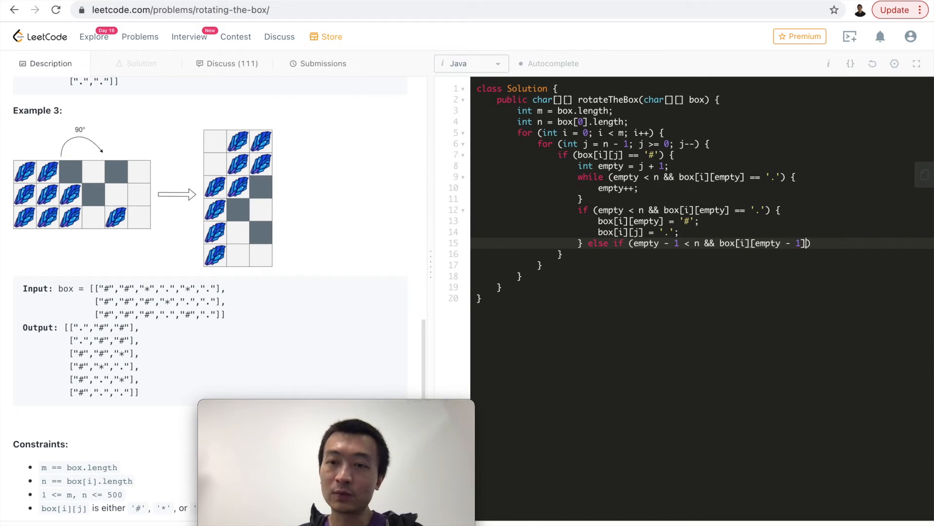
type("== '.')")
type("box[i][")
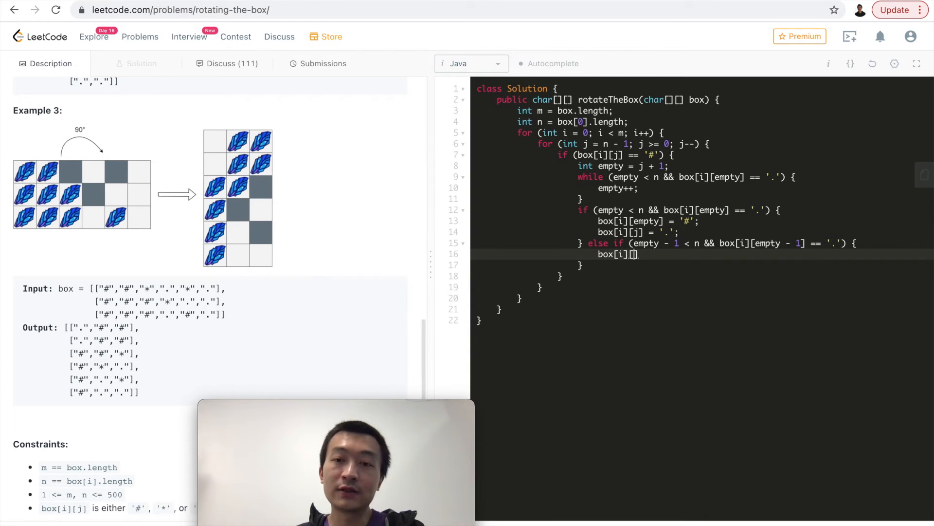
type("empty - 1]")
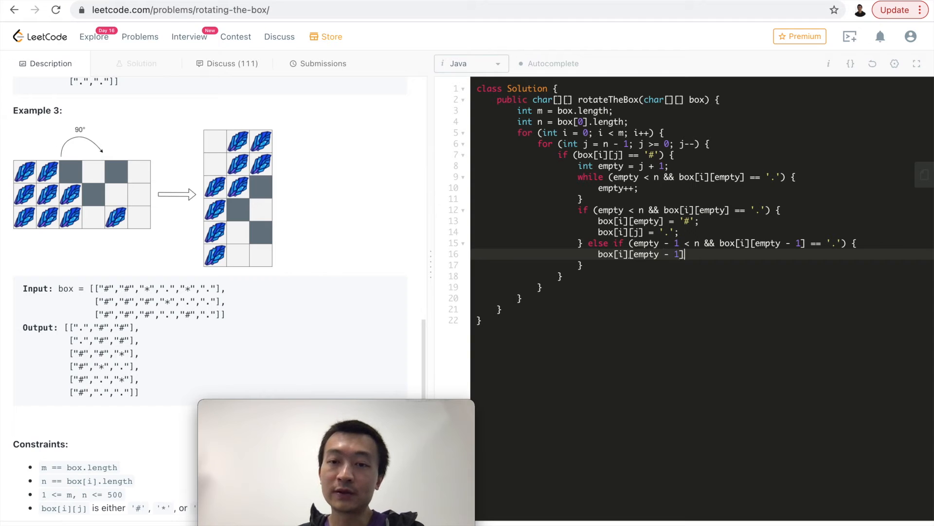
type("= '#'")
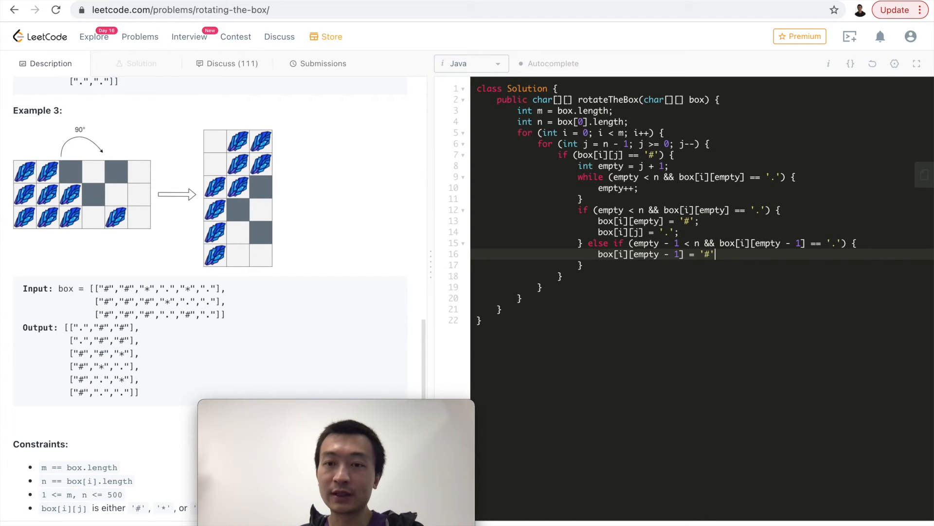
type("box[i][j] =")
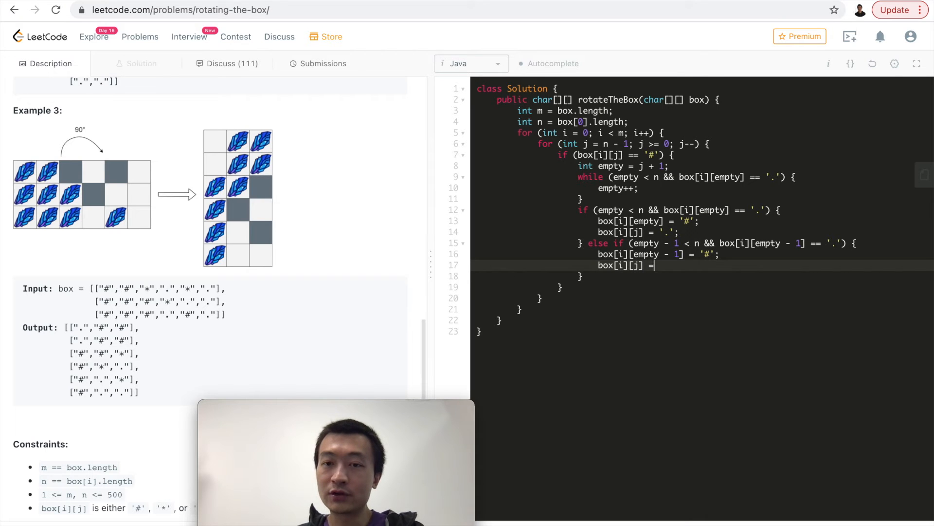
type("'.';")
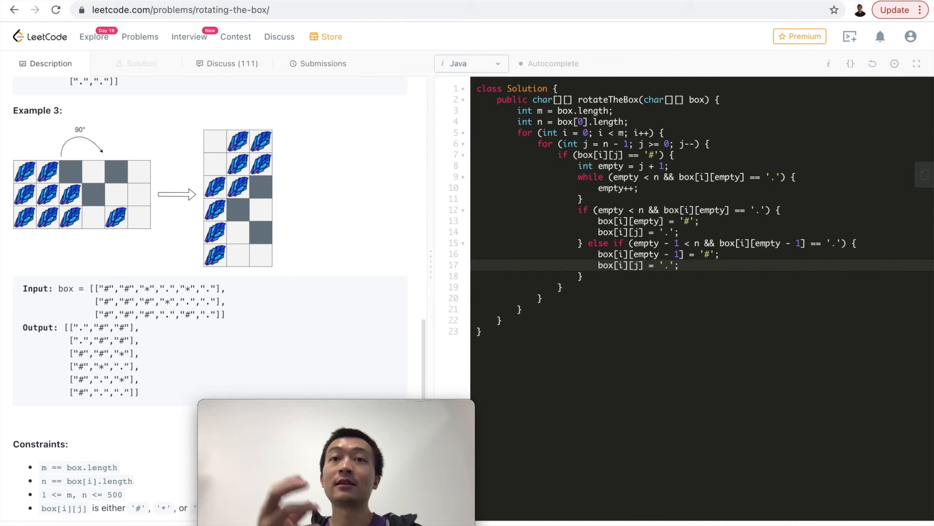
left_click(678, 265)
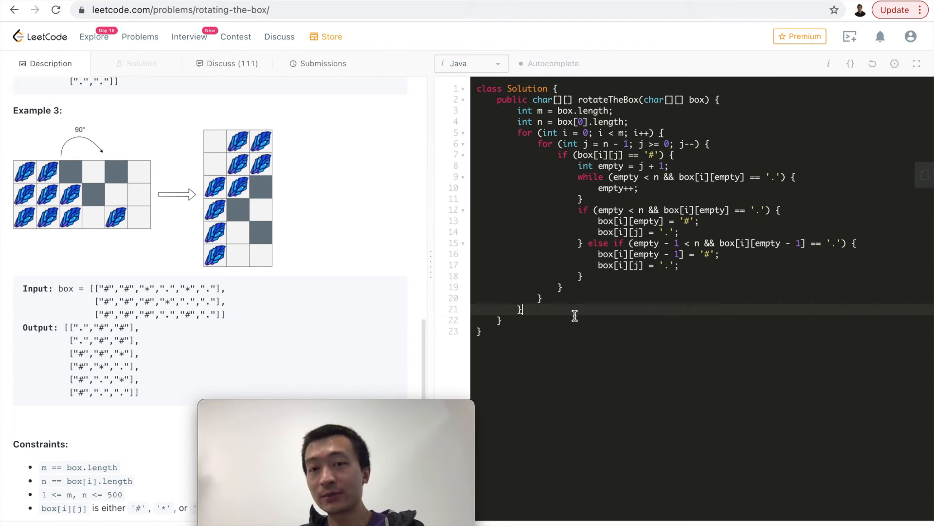
mouse_move(467, 295)
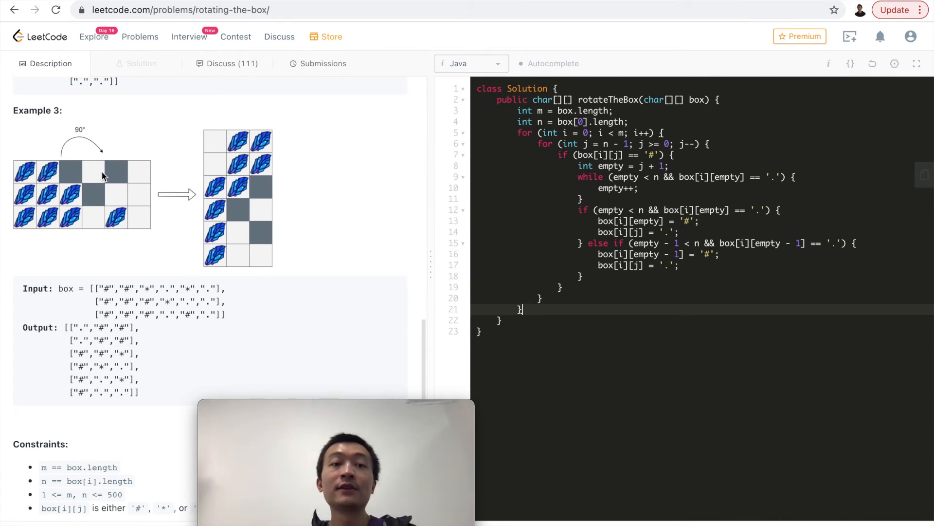
mouse_move(132, 174)
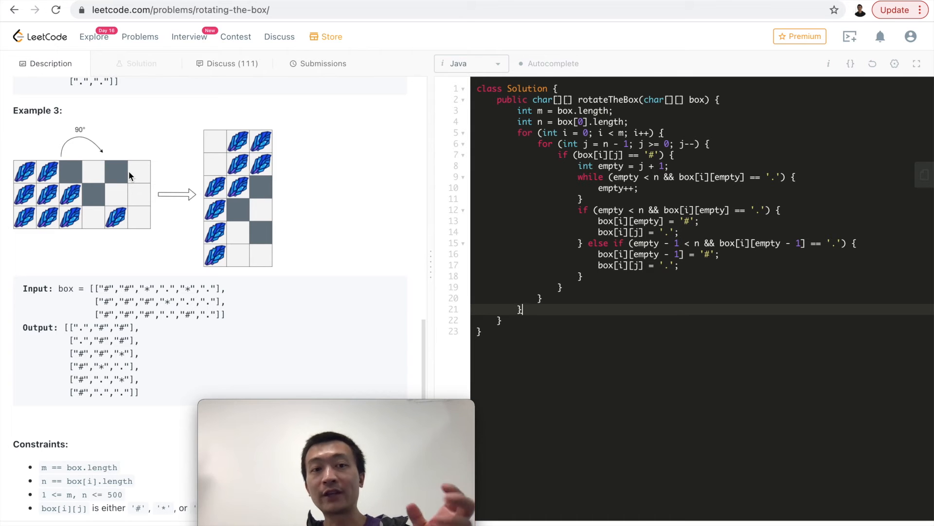
mouse_move(168, 165)
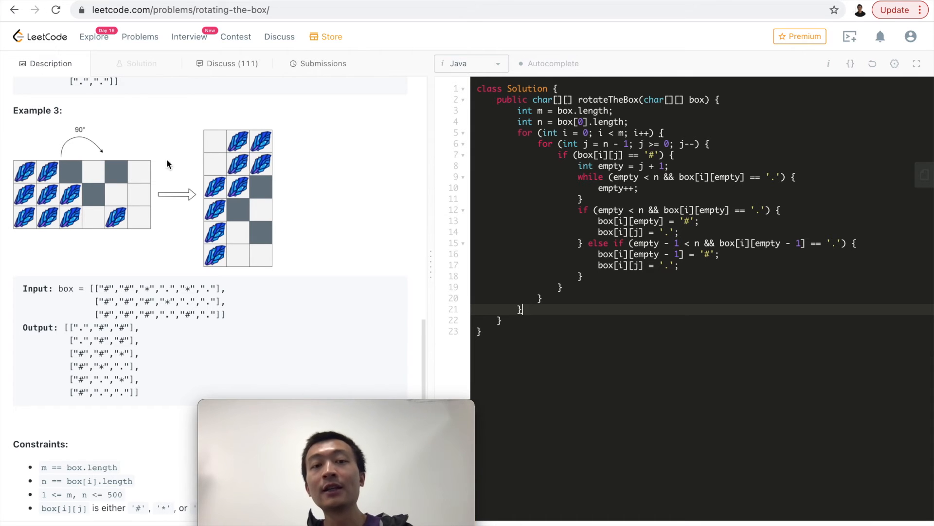
mouse_move(255, 171)
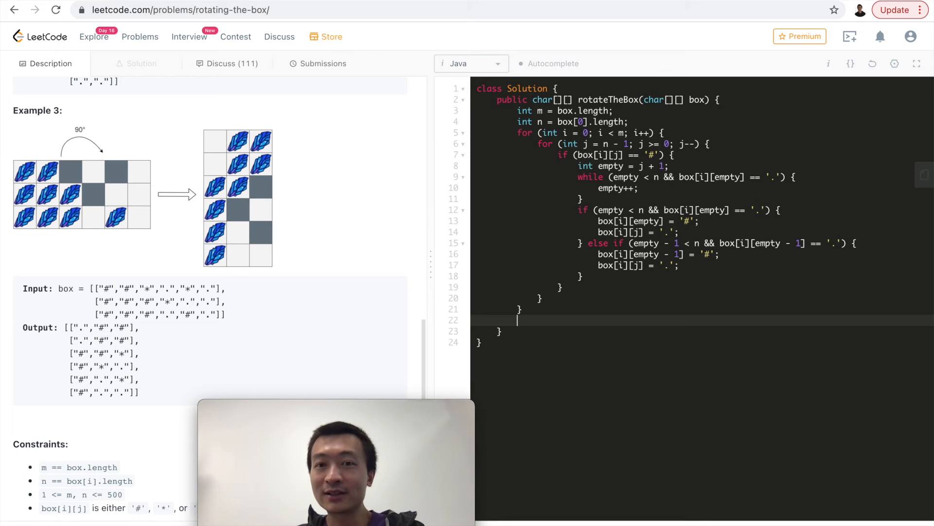
Declare char[][] result = new char[n][m] below the stone-sliding loops.
type("char[][]")
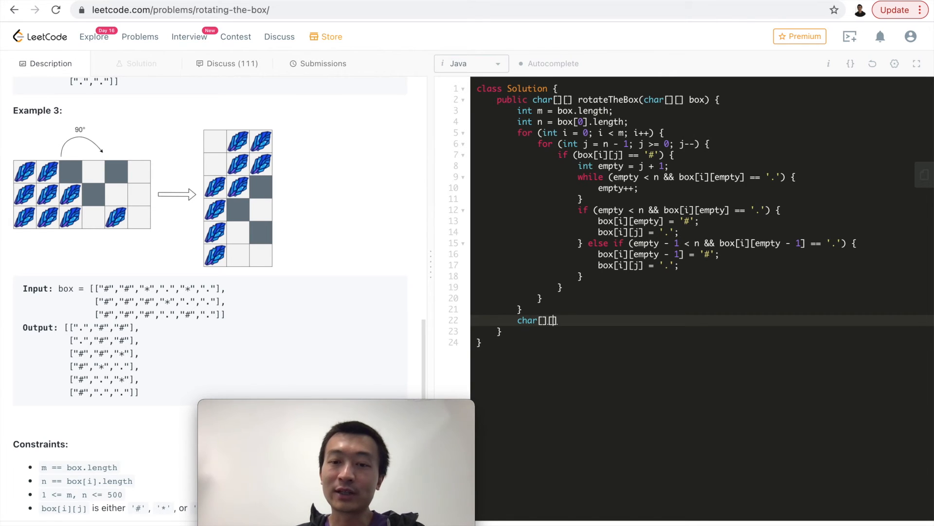
type("result")
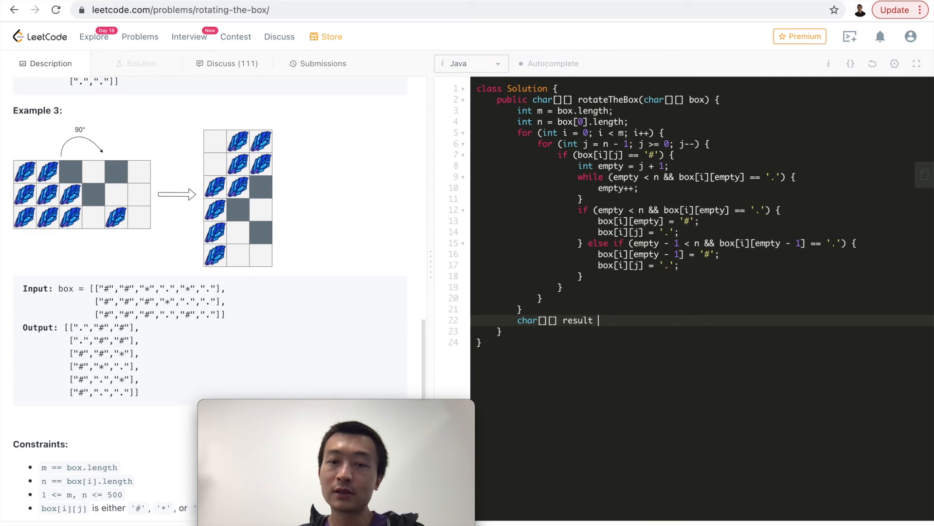
type("= new char[n]")
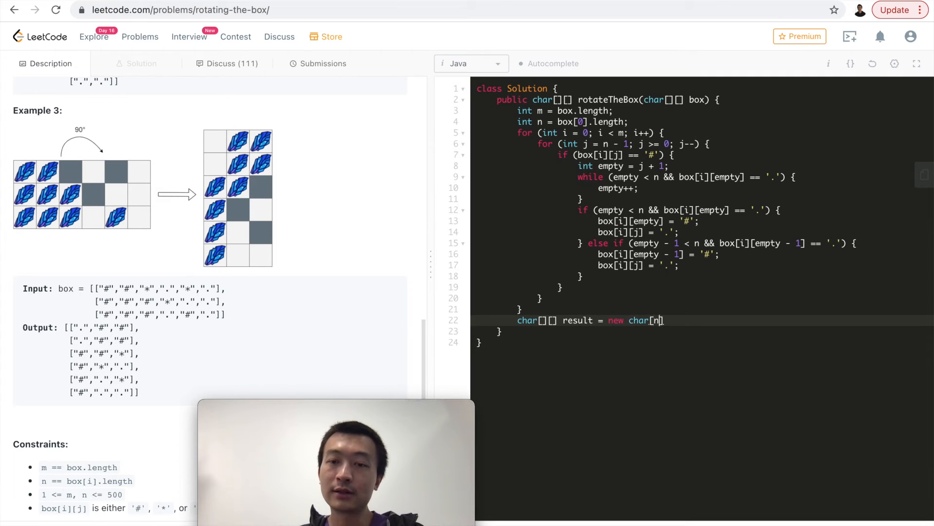
type("[m];")
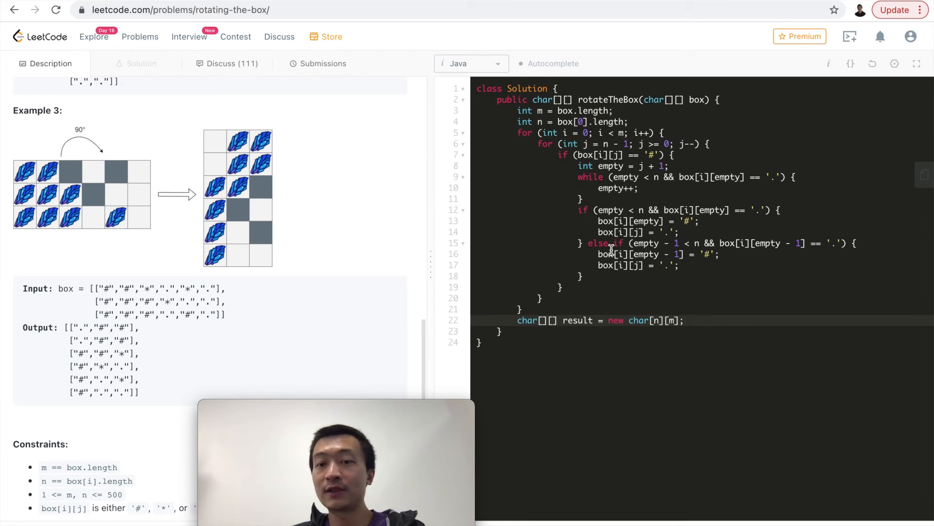
mouse_move(615, 173)
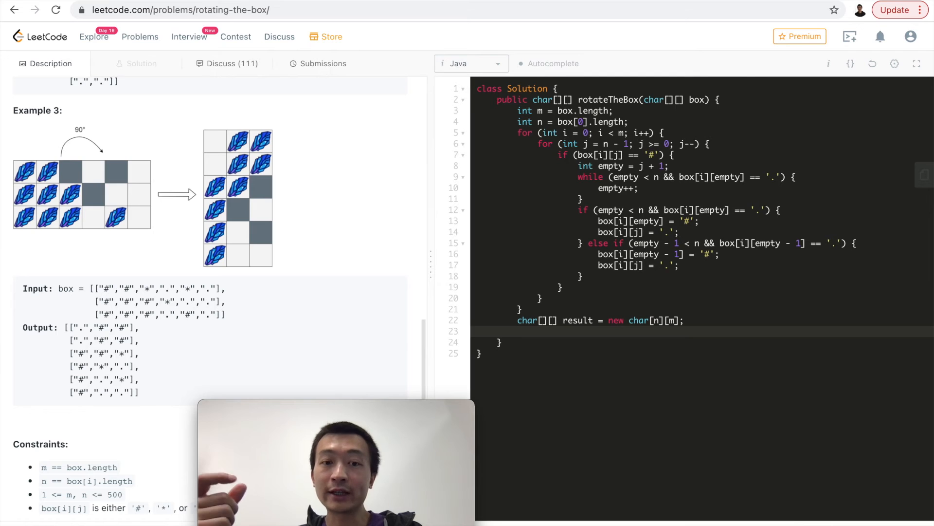
left_click(519, 331)
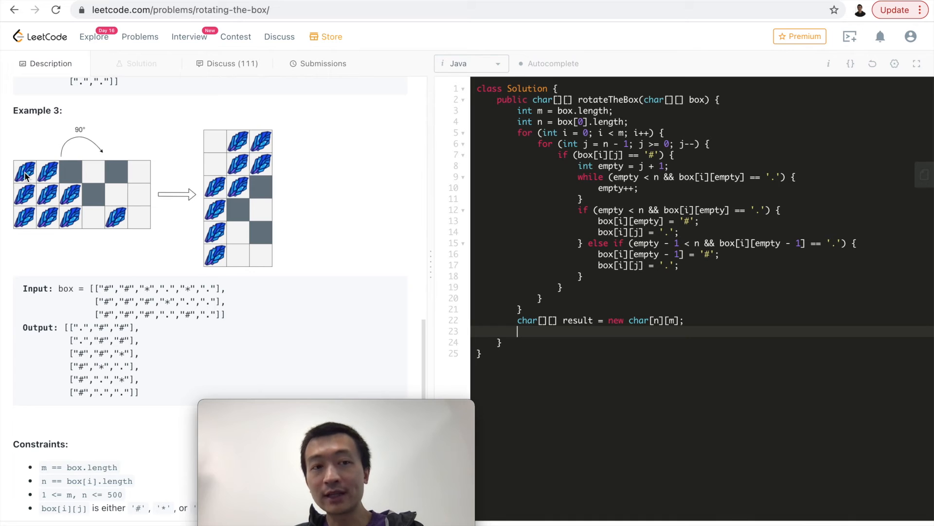
mouse_move(265, 142)
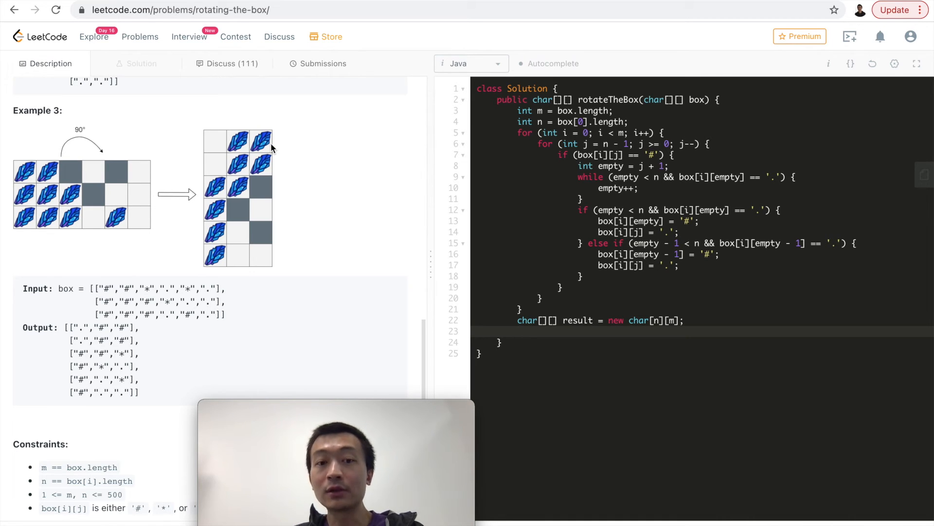
left_click(519, 331)
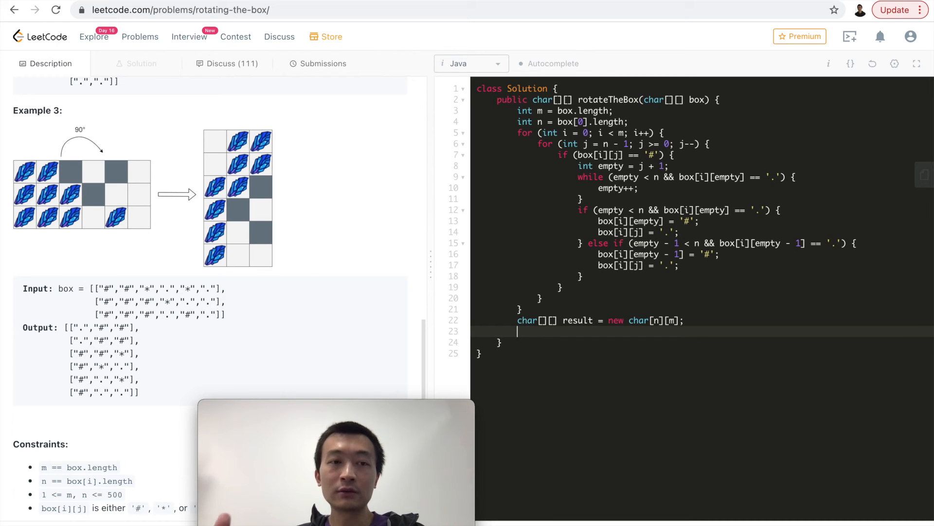
Write nested for loops over i up to m and j from 0 to n after the result grid.
type("for")
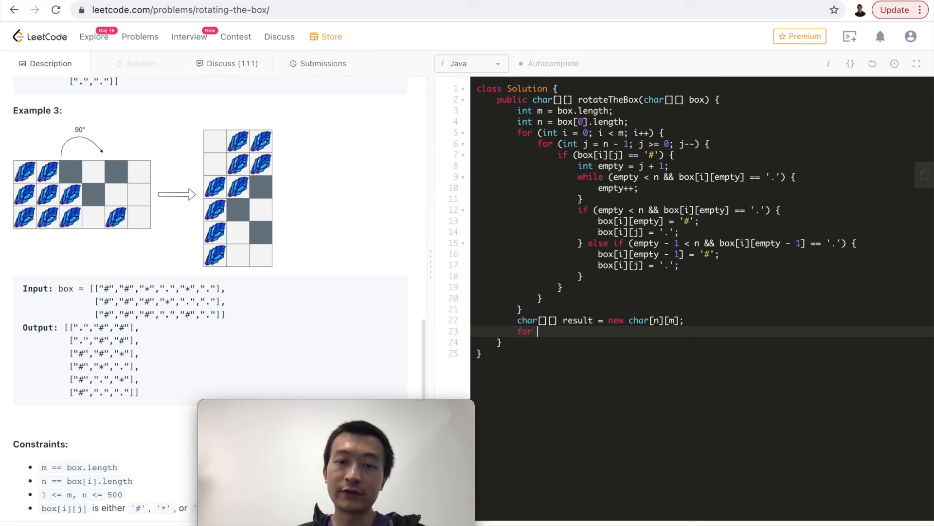
type("(int i = 0;)")
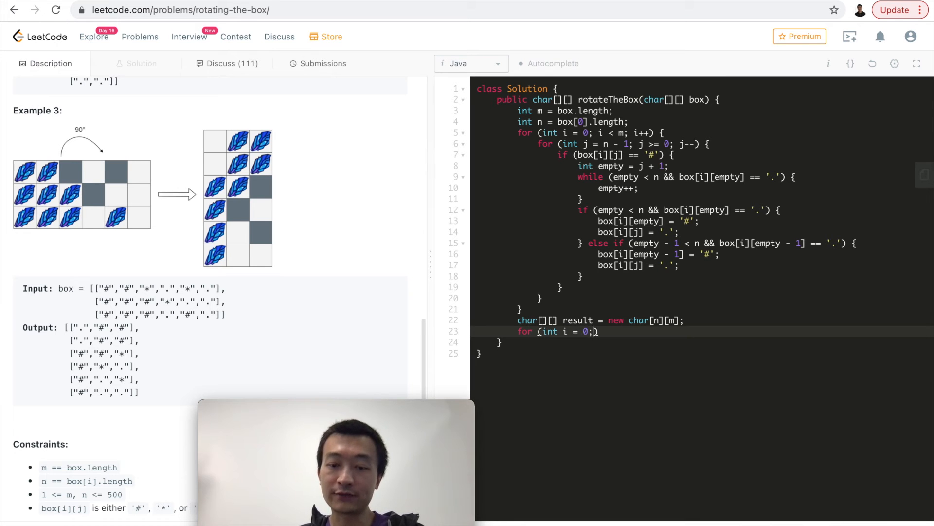
type("i < m; i++")
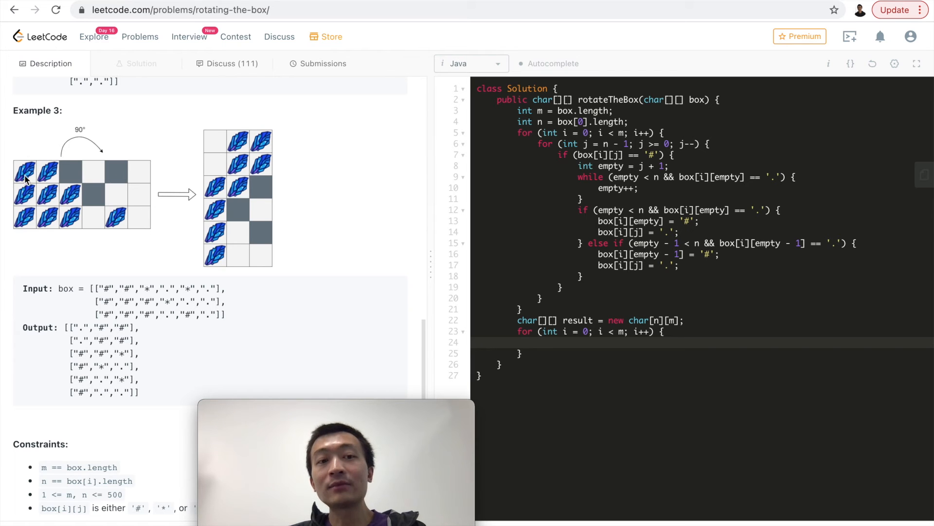
left_click(537, 342)
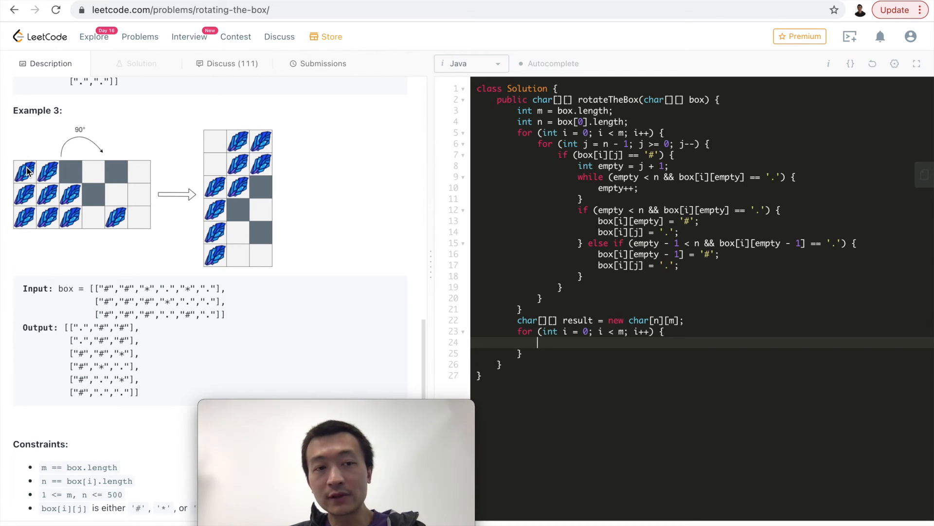
mouse_move(21, 222)
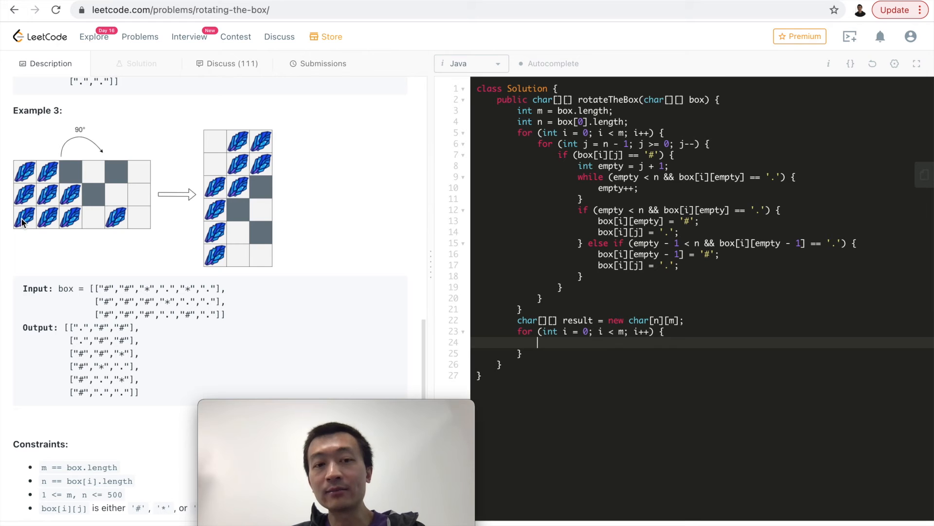
type("f")
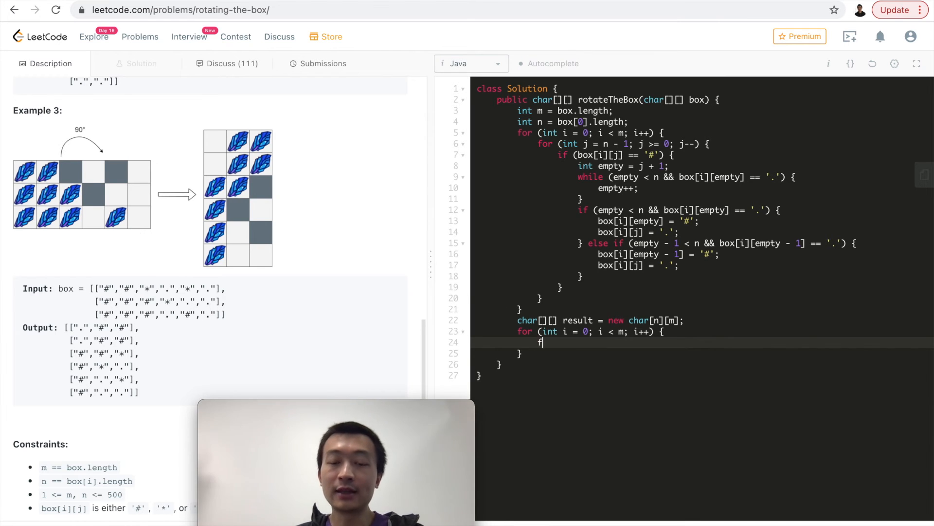
type("or (int j = 0")
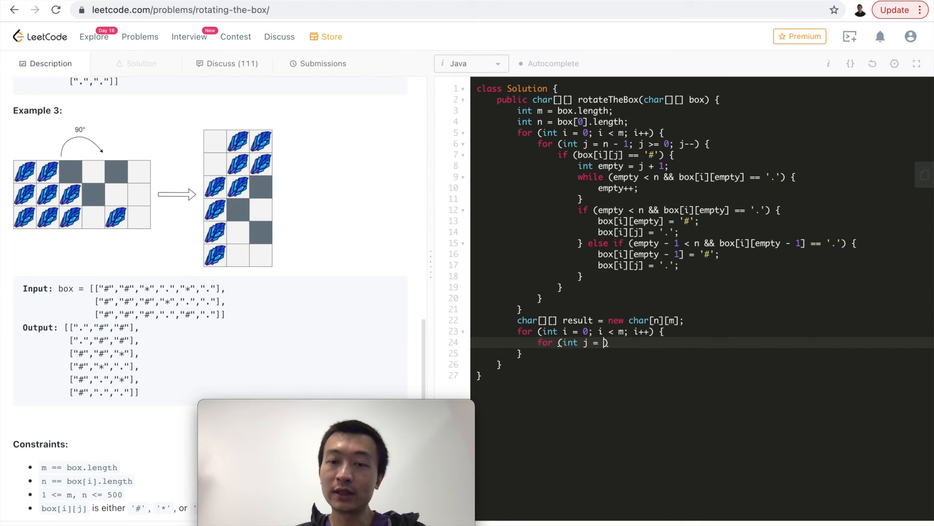
type("0;")
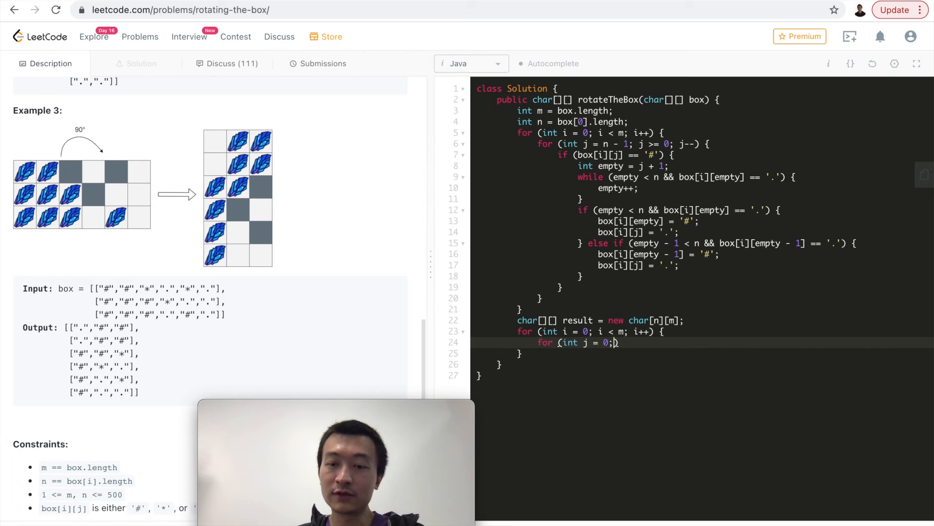
type("j")
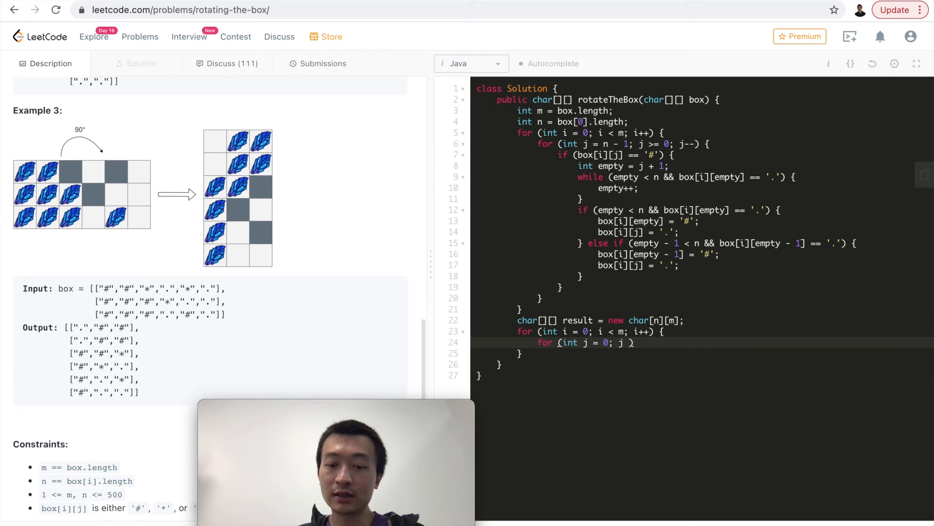
type("< n; j++")
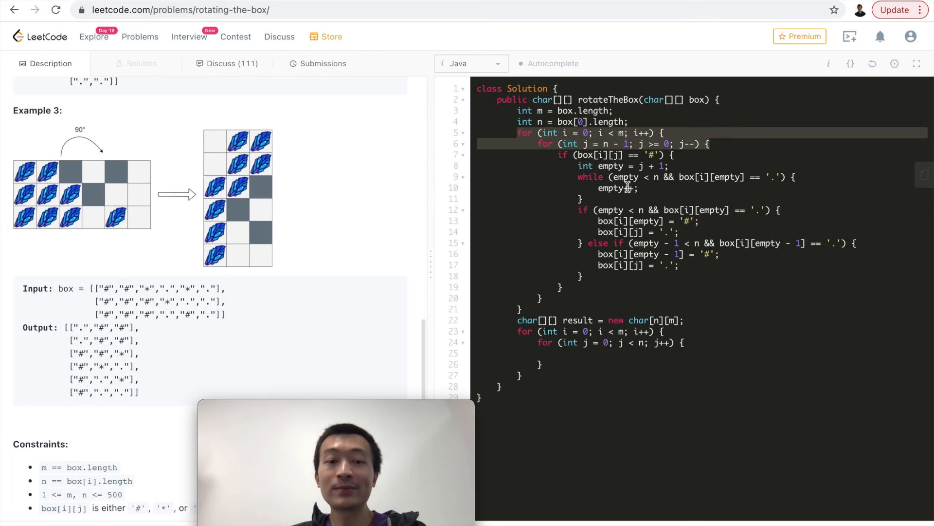
mouse_move(121, 185)
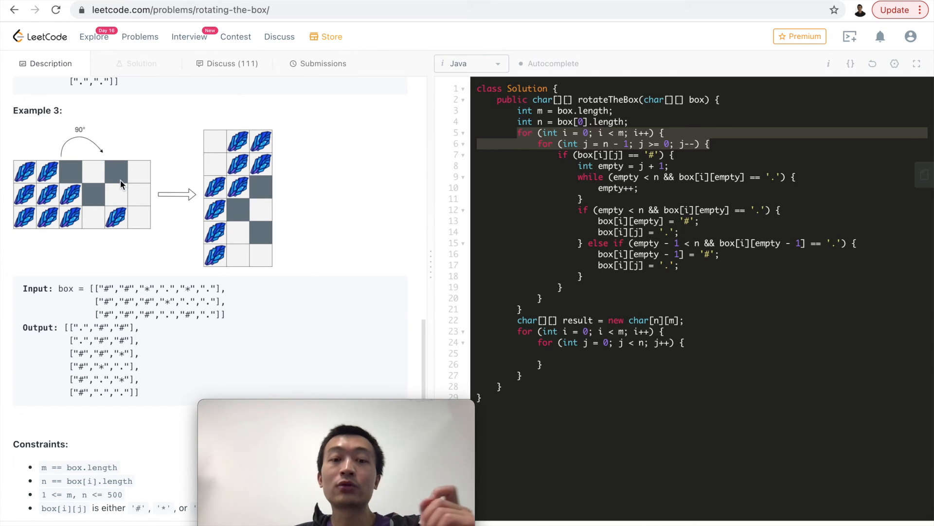
mouse_move(36, 173)
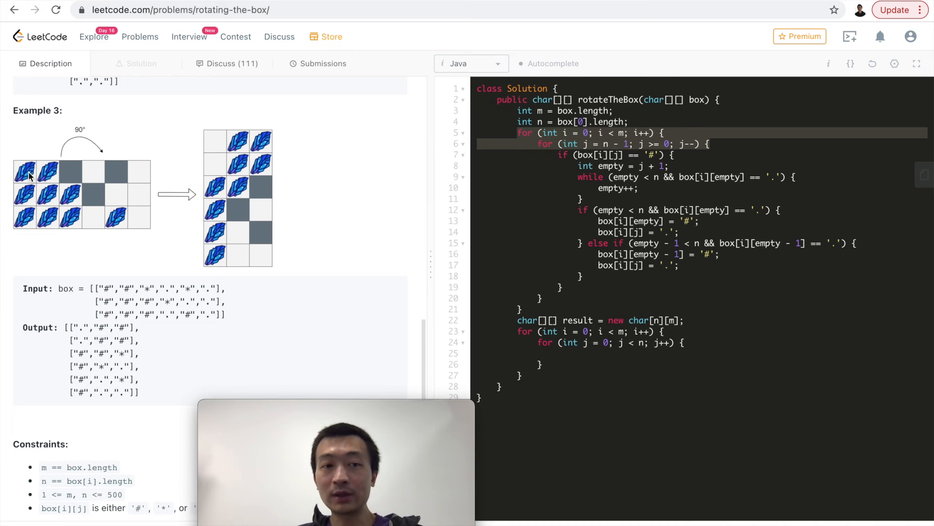
mouse_move(233, 183)
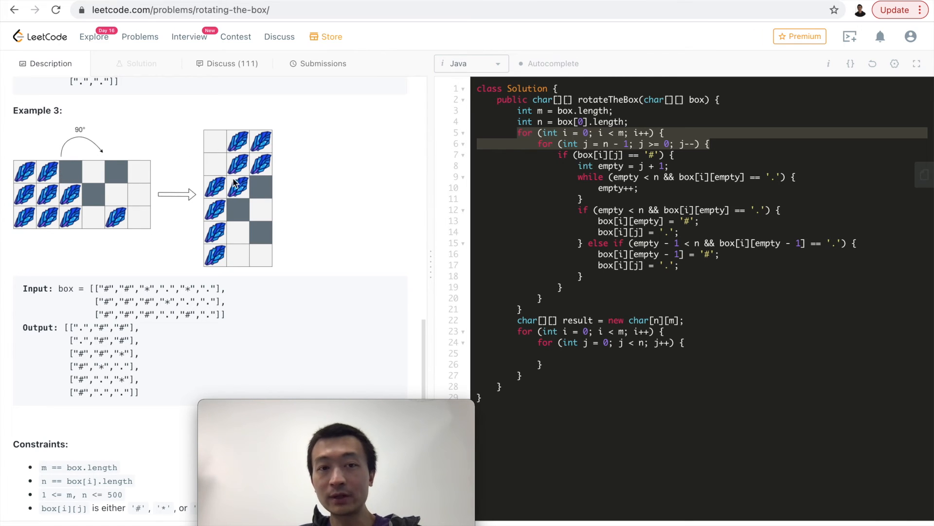
Start the copy assignment result[][] = box[i][j] inside the inner loop.
left_click(587, 331)
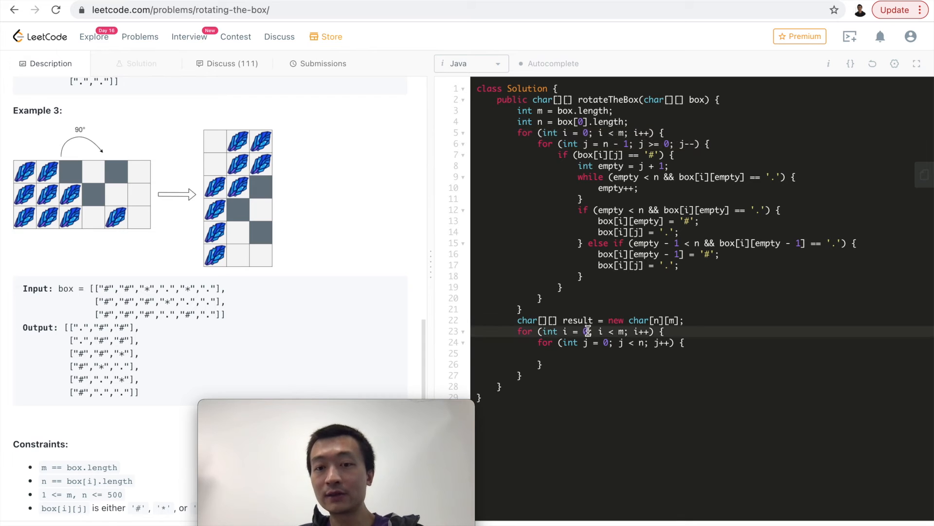
type("result")
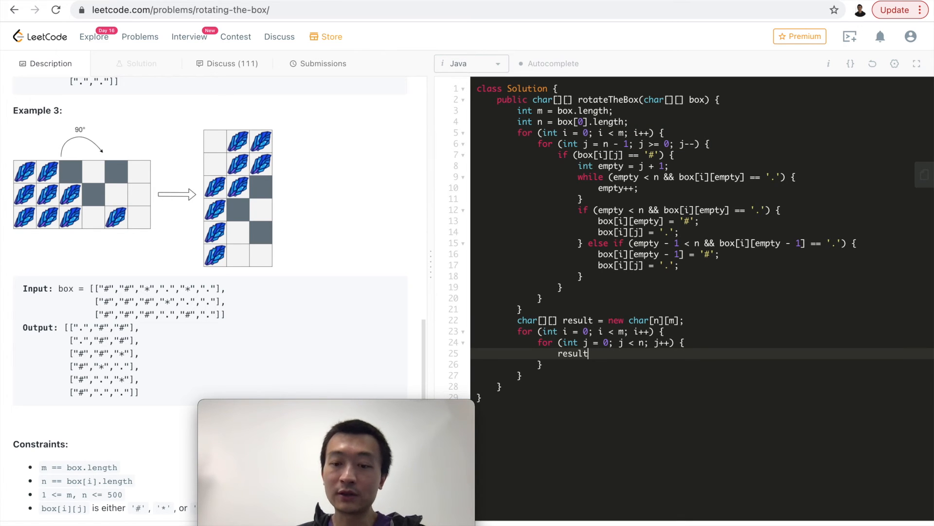
type("[][] =")
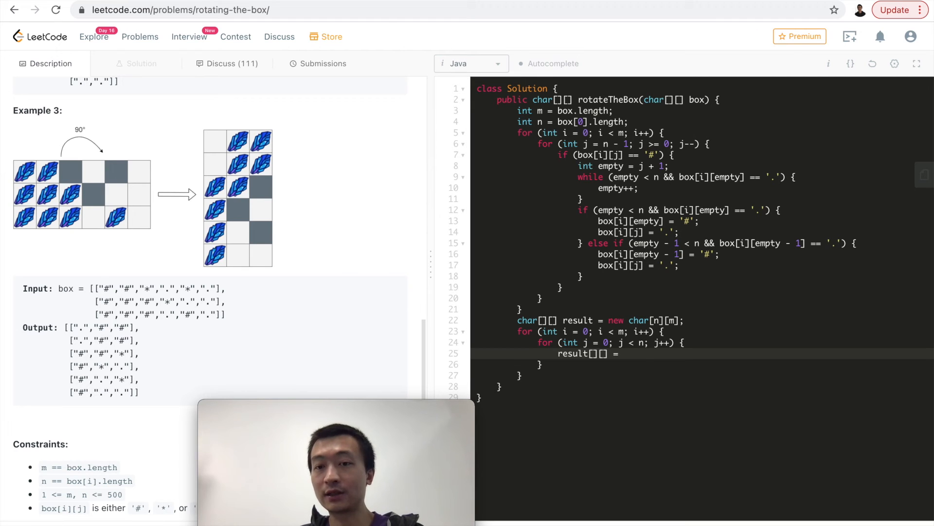
type("box[i][j];")
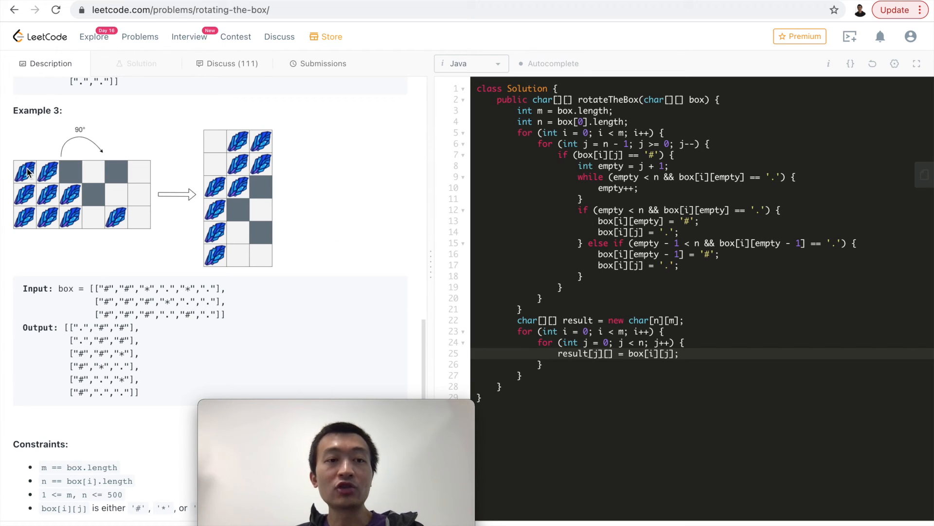
mouse_move(221, 147)
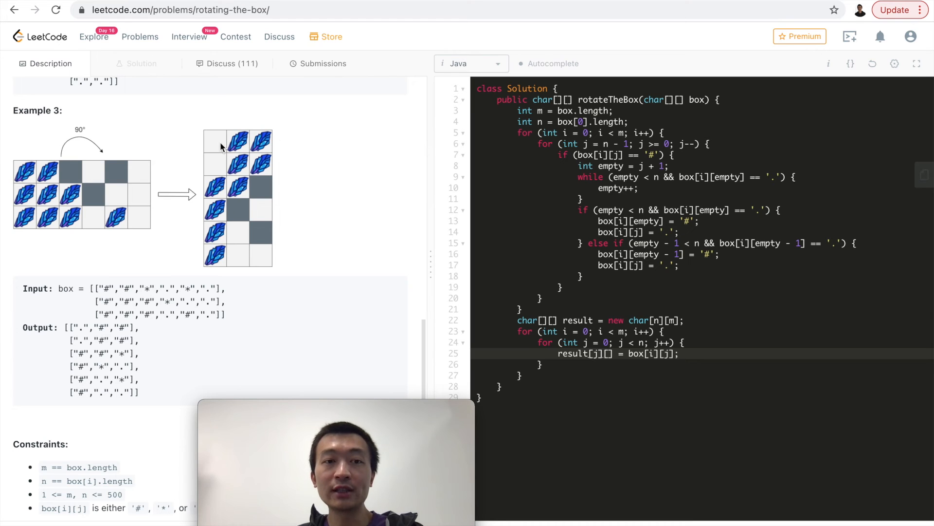
mouse_move(237, 148)
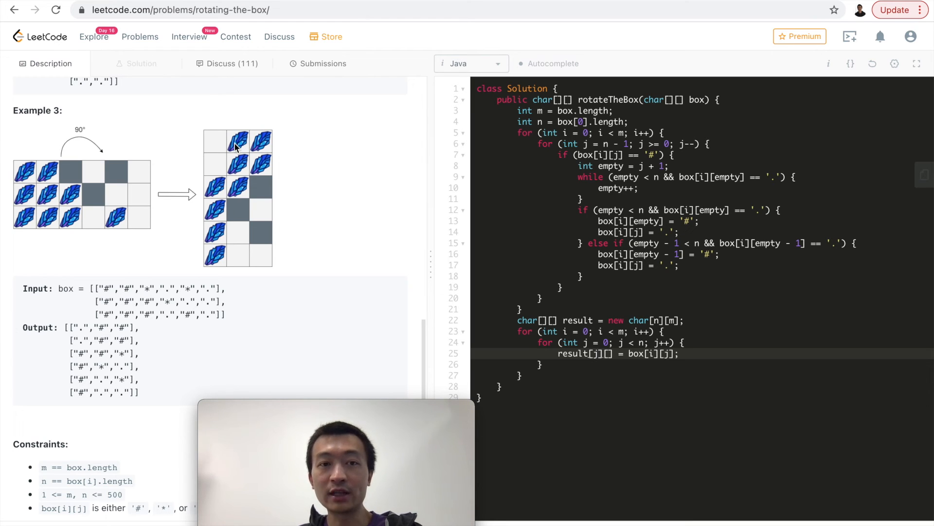
mouse_move(23, 168)
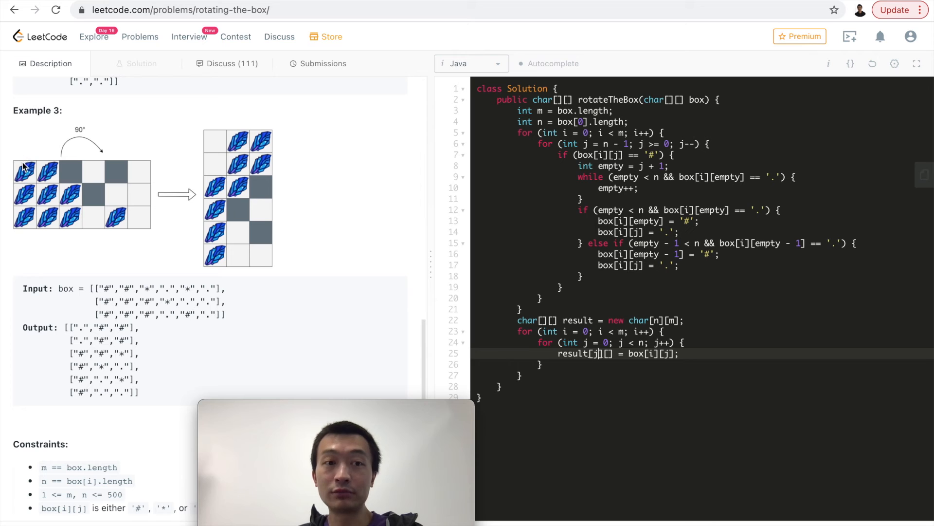
mouse_move(81, 149)
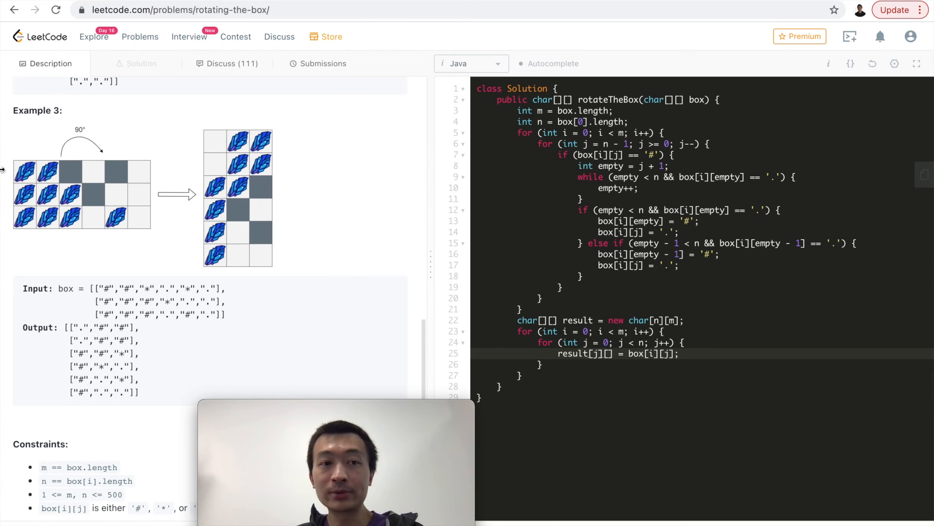
mouse_move(24, 174)
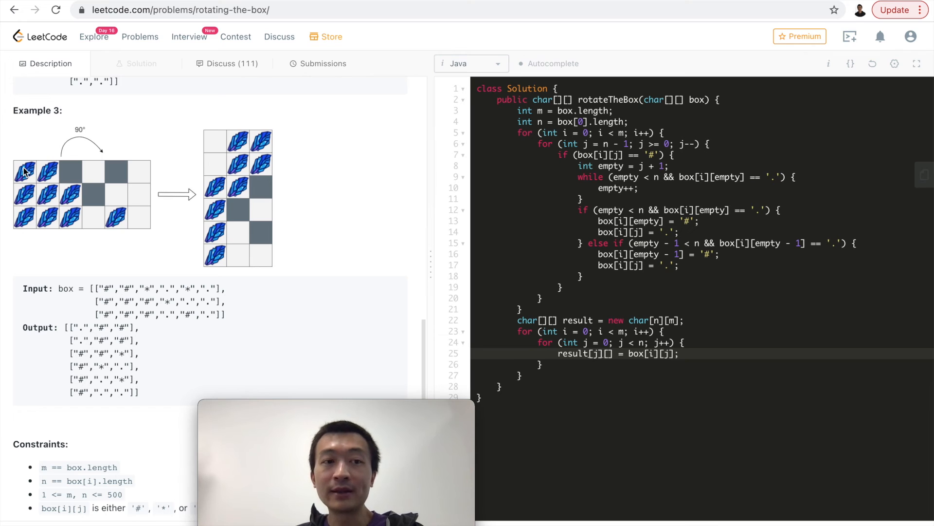
mouse_move(275, 143)
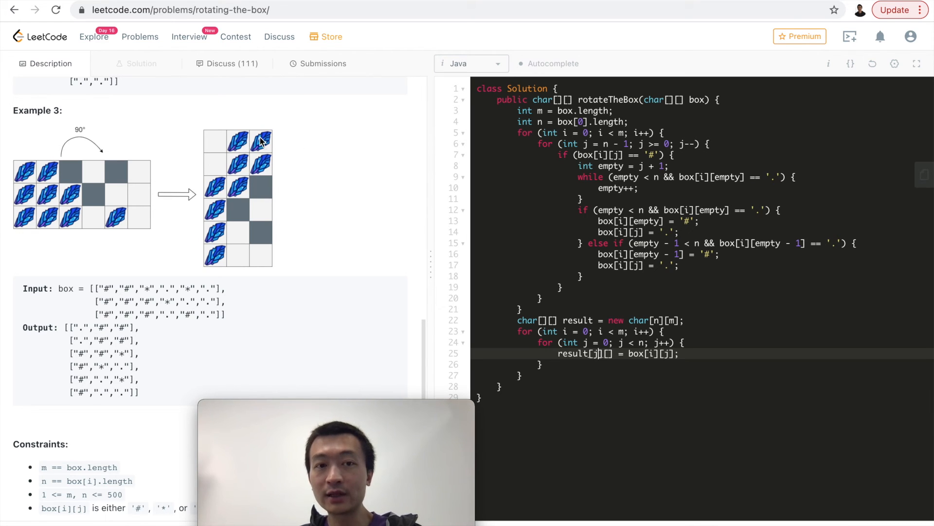
mouse_move(592, 325)
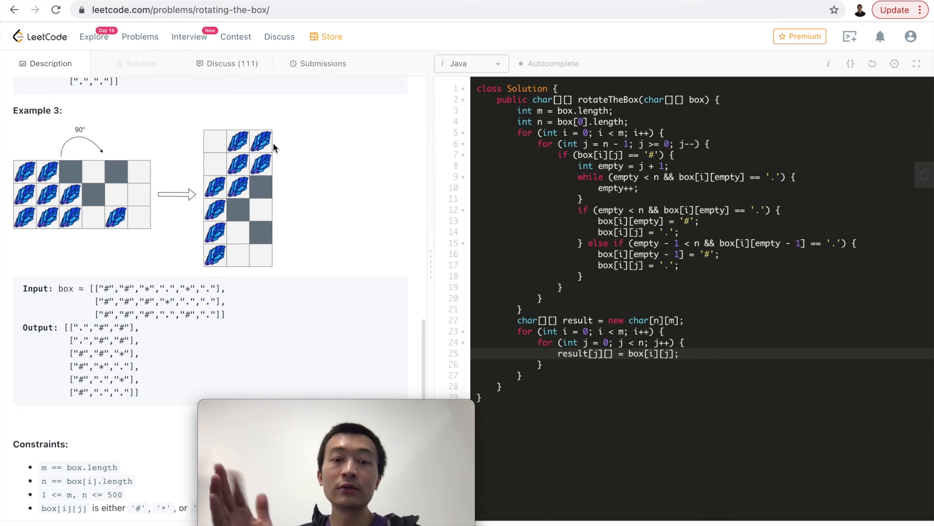
mouse_move(262, 129)
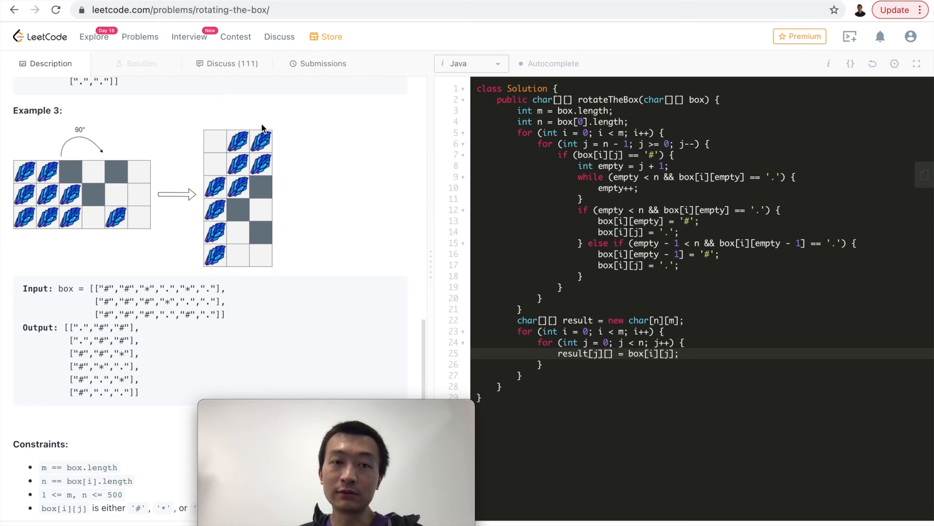
mouse_move(206, 311)
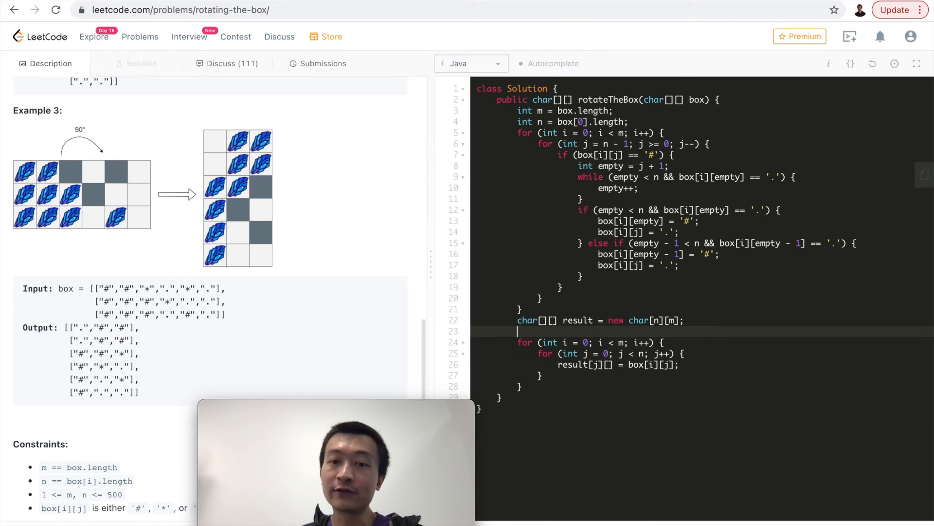
Declare int k = m - 1, write to result[j][m], add k-- per row and return result.
type("int")
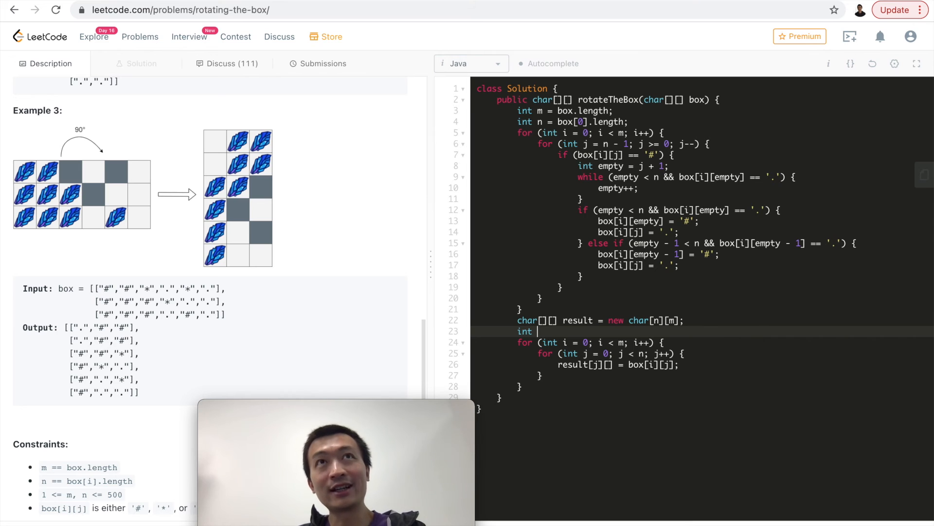
type("k =")
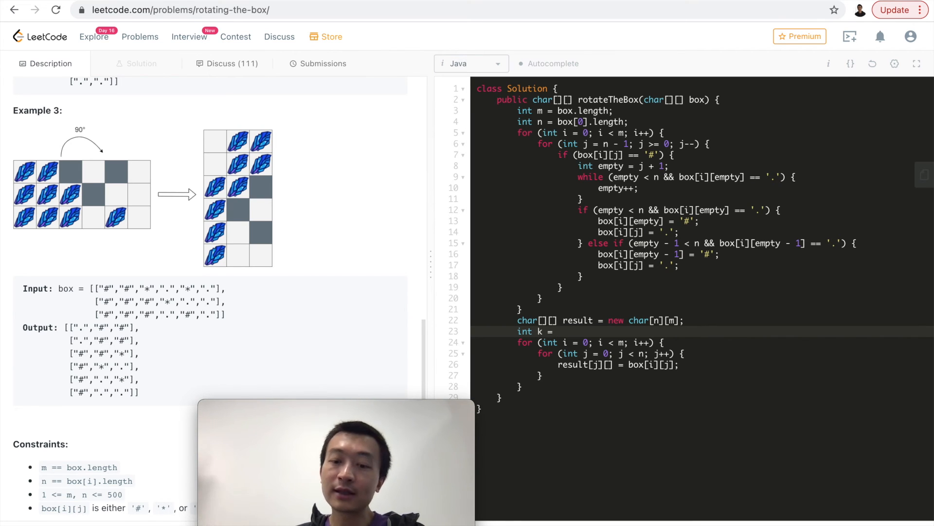
type("m - 1;")
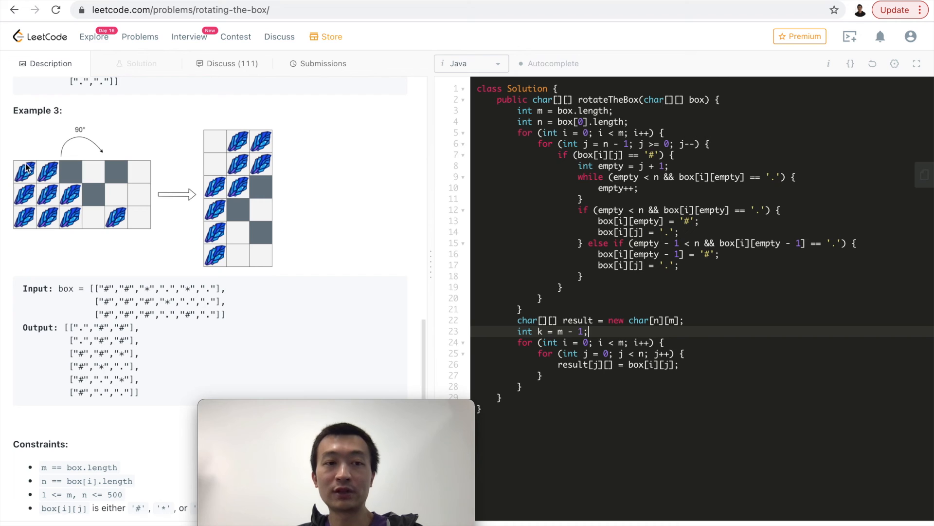
mouse_move(26, 213)
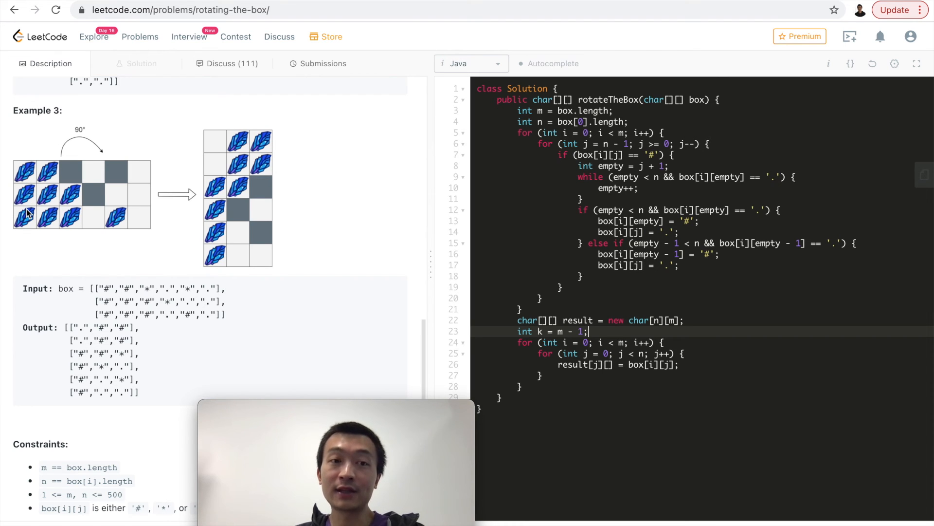
mouse_move(60, 183)
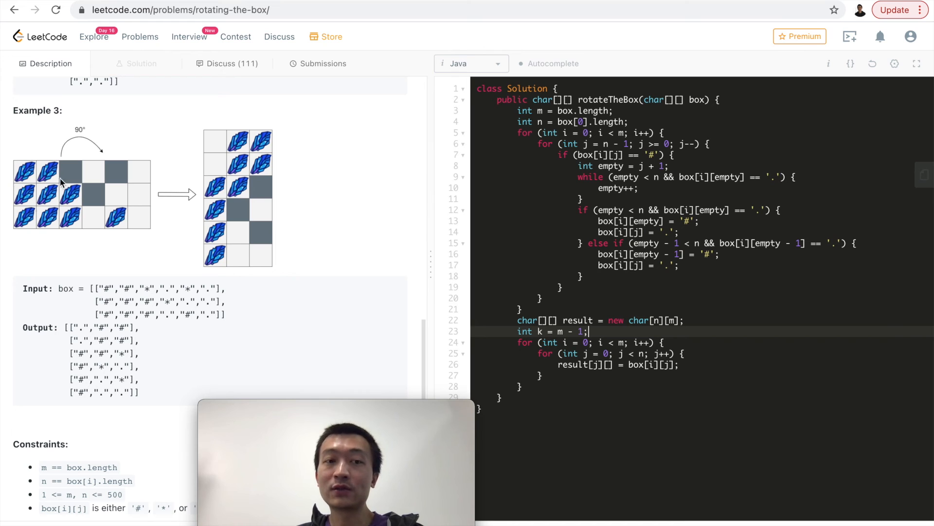
mouse_move(625, 304)
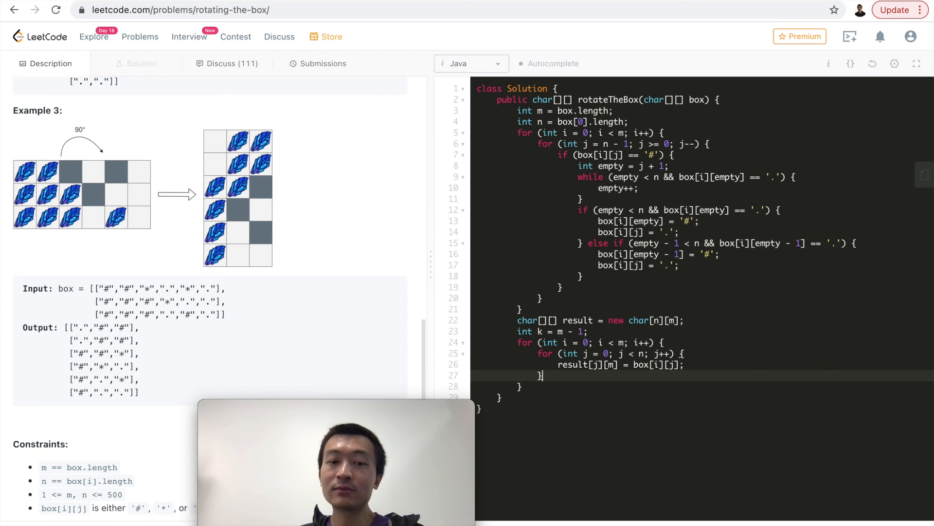
type("m")
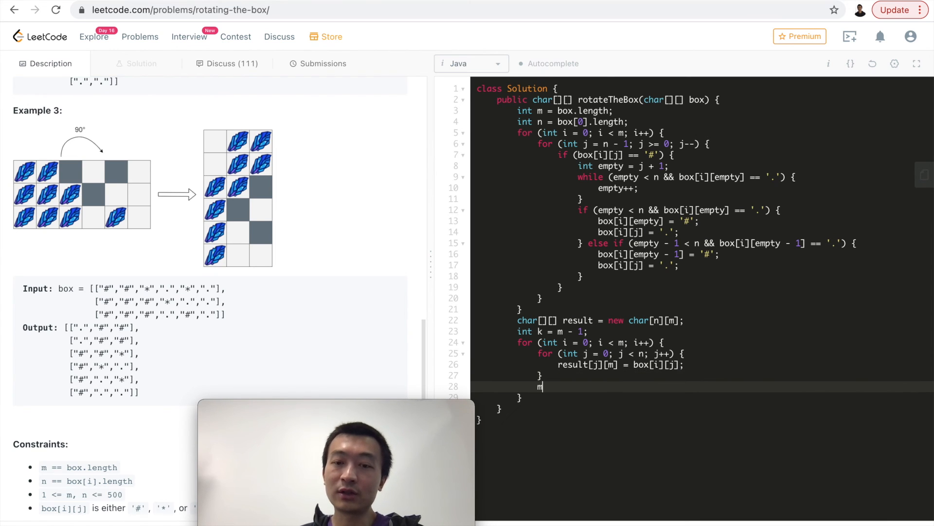
type("--;")
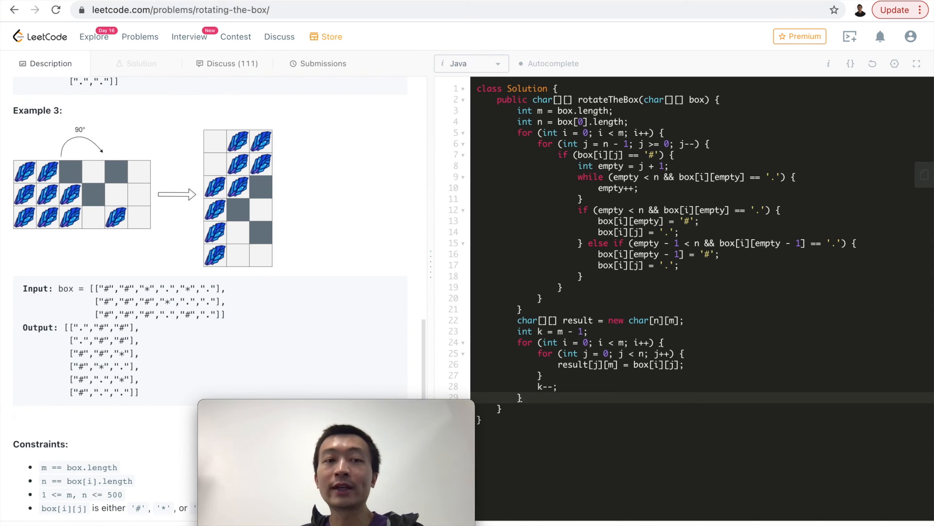
mouse_move(82, 216)
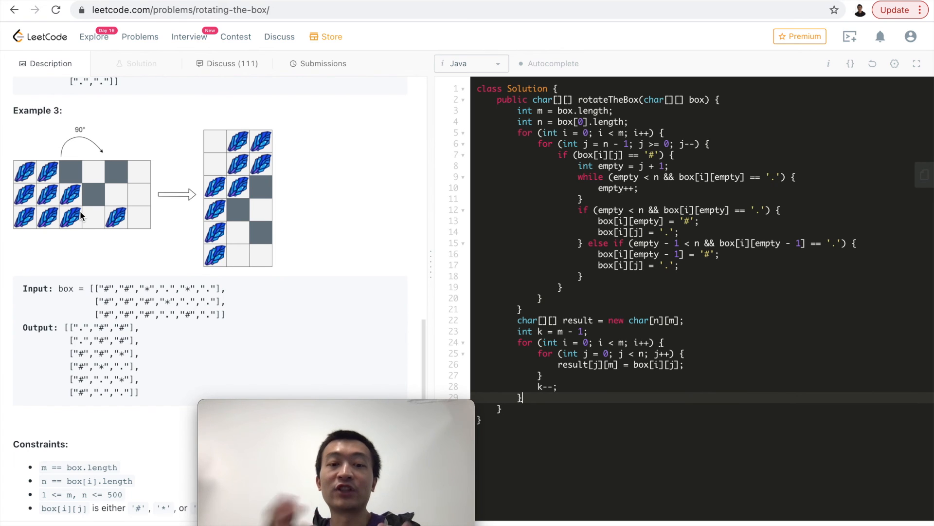
type("return")
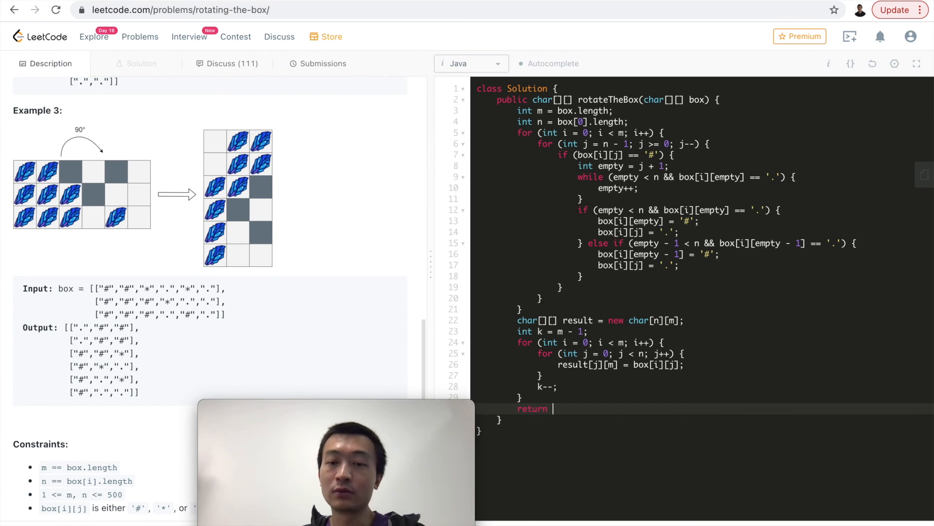
type("result;")
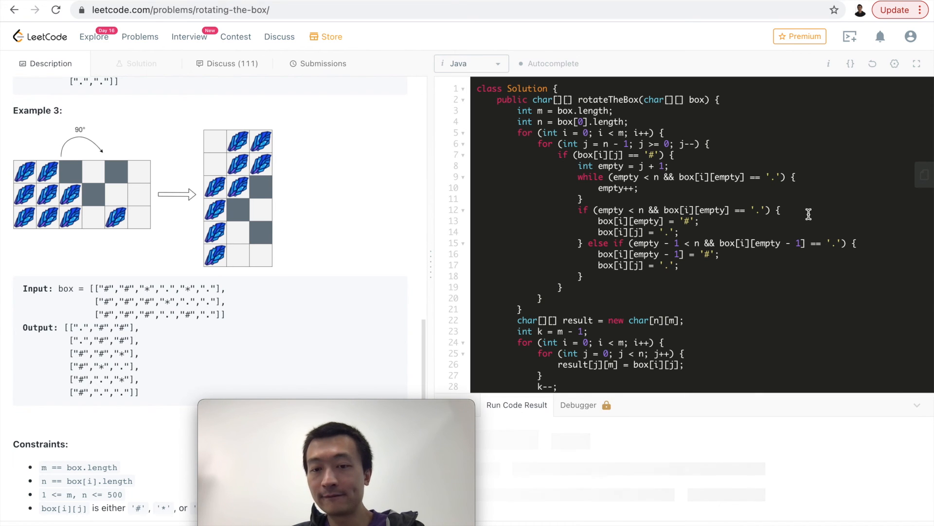
Fix the out-of-bounds error by changing result[j][m] to result[j][k] and rerun the test.
left_click(851, 36)
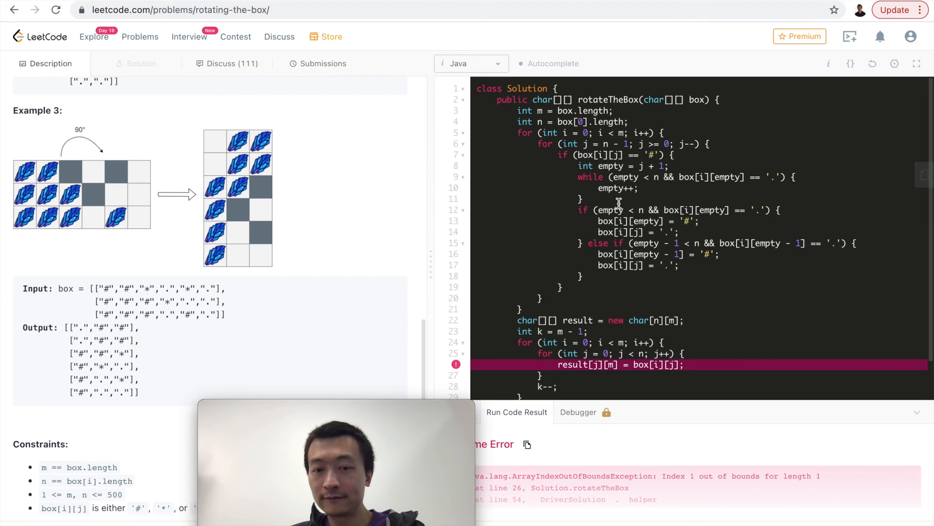
mouse_move(750, 351)
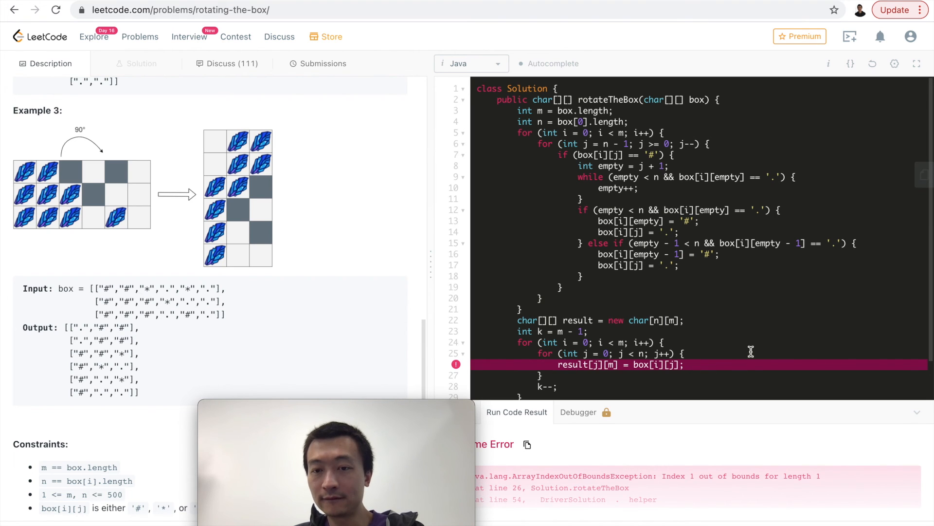
scroll("down", 3)
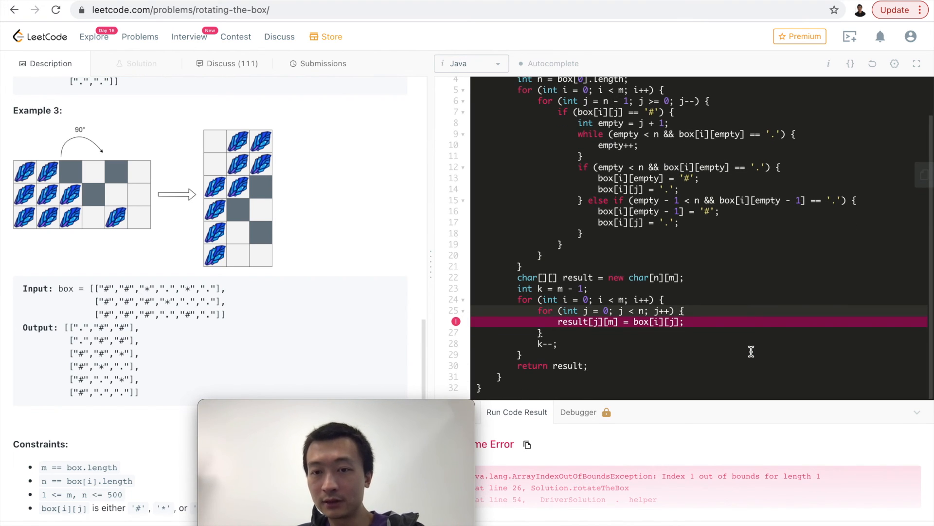
mouse_move(738, 341)
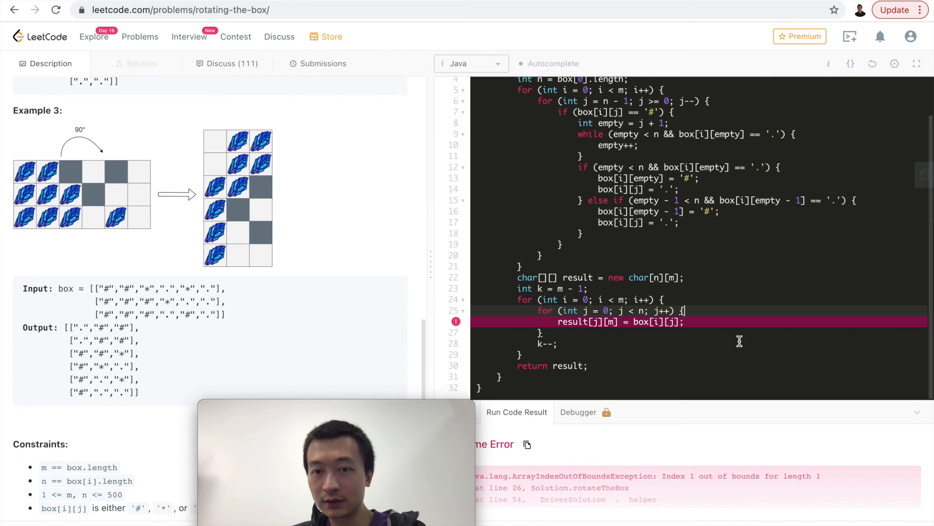
left_click(669, 322)
type("k")
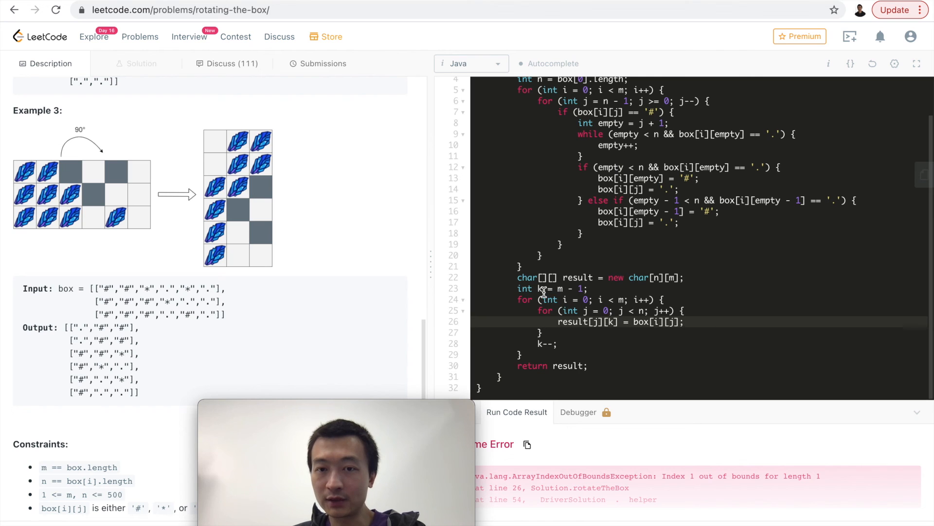
left_click(545, 288)
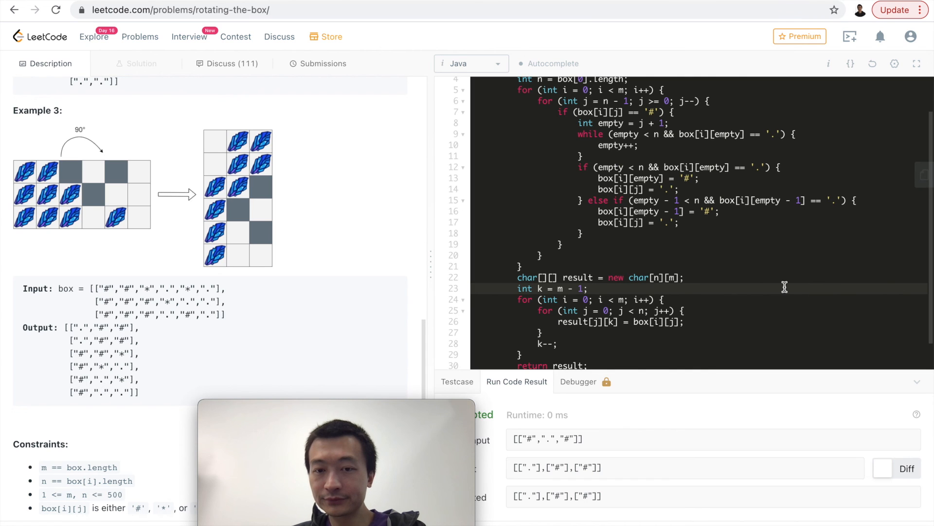
Submit the solution and show it Accepted in the submissions list.
left_click(587, 288)
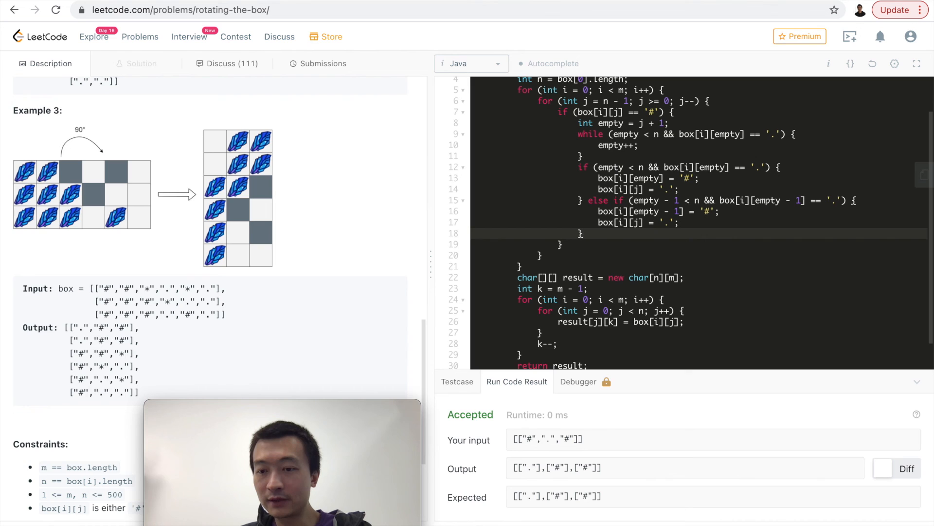
left_click(324, 64)
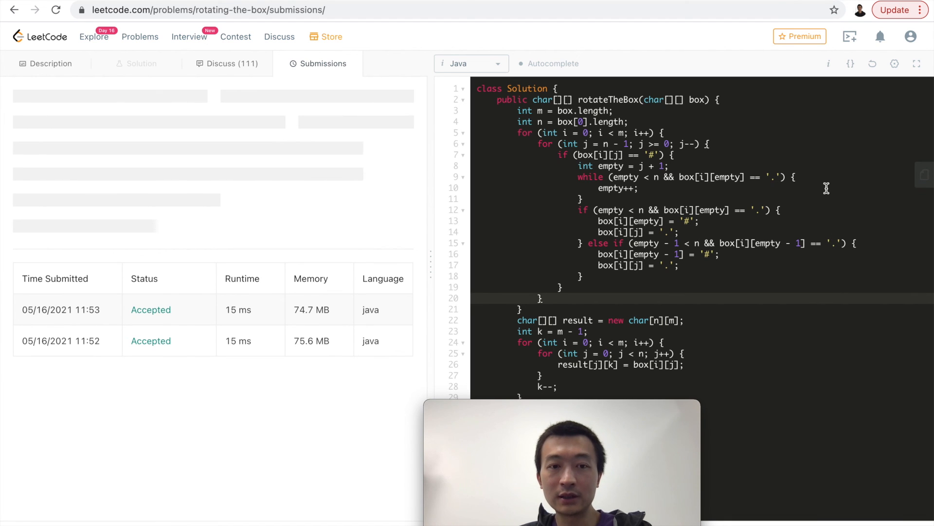
mouse_move(617, 110)
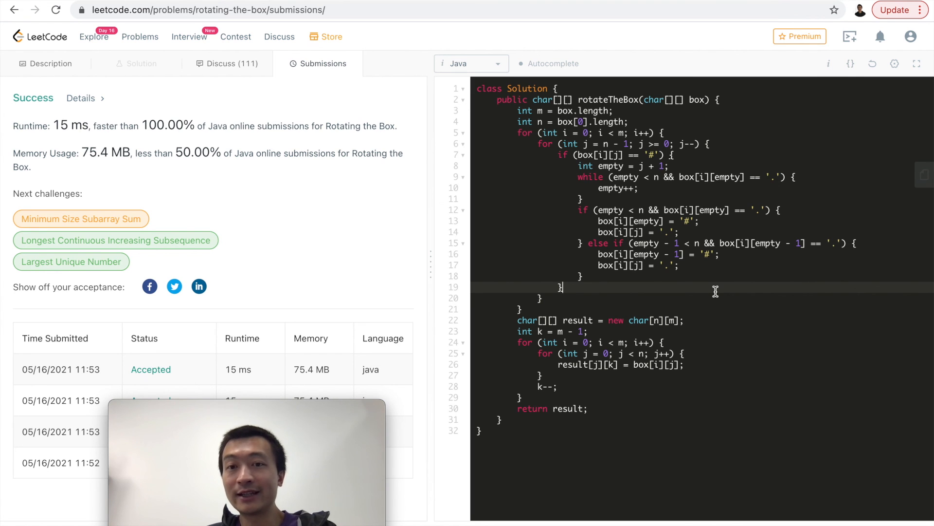
Return to the Rotating the Box problem description after reviewing the 15 ms, 100% success stats.
left_click(47, 64)
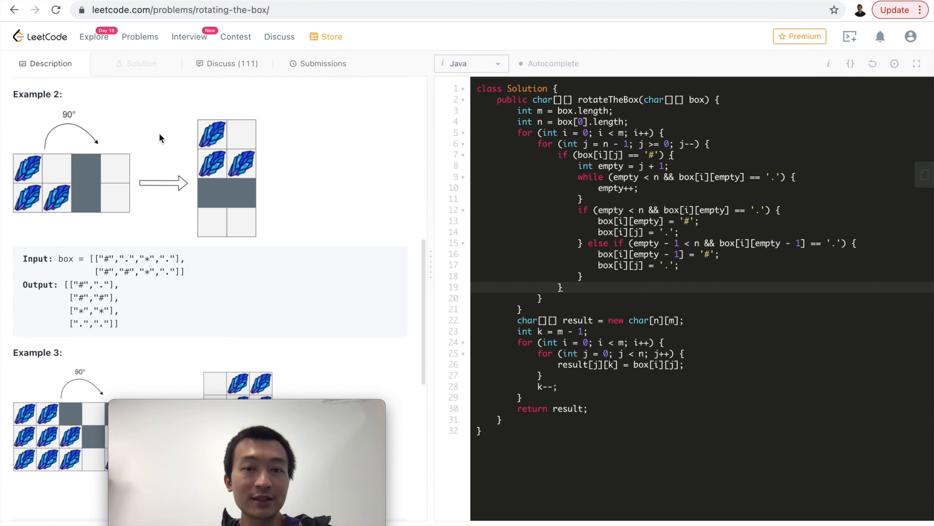